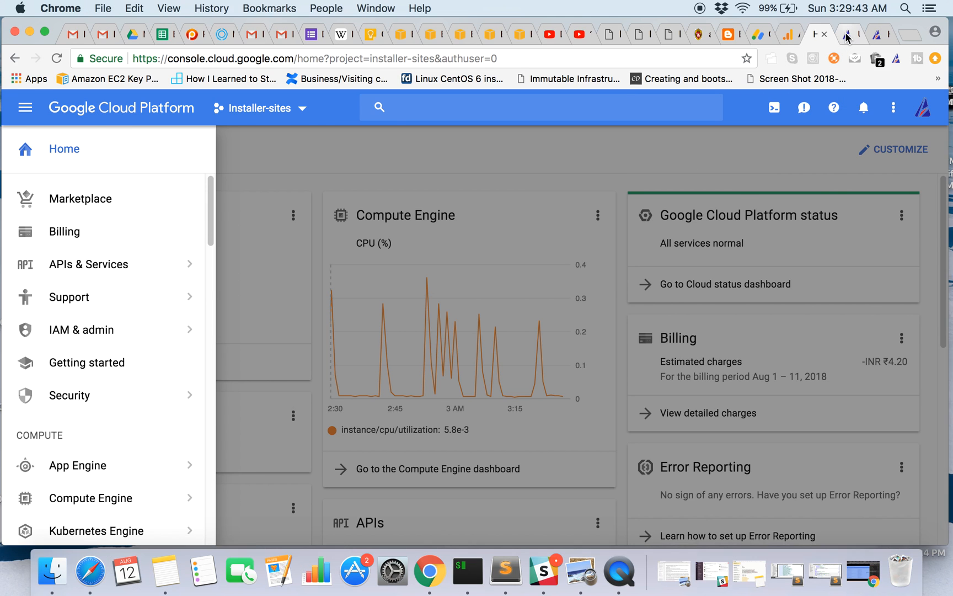
# Skim the Kubernetes architecture article in the other browser tab.
pyautogui.click(839, 35)
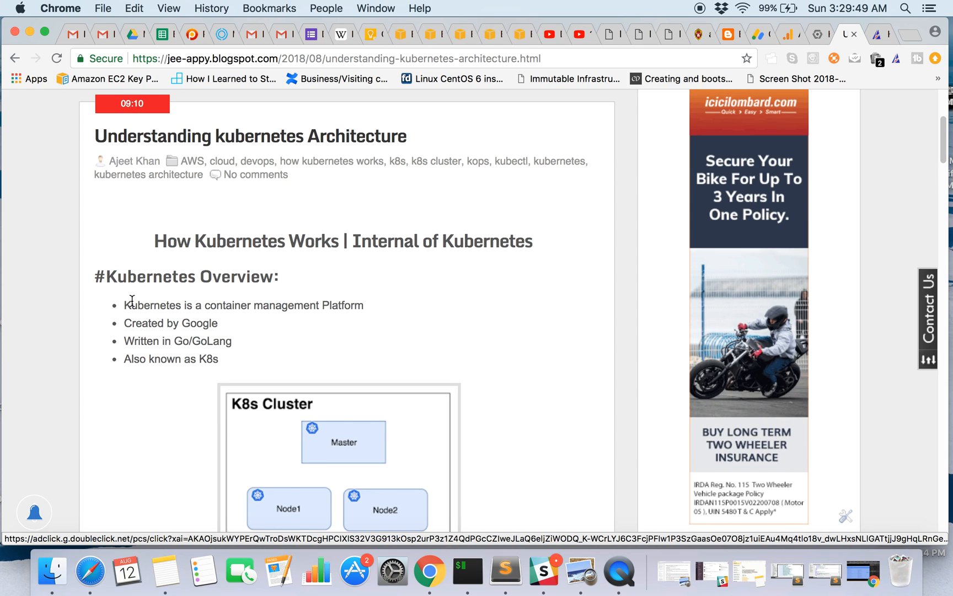
pyautogui.moveTo(366, 259)
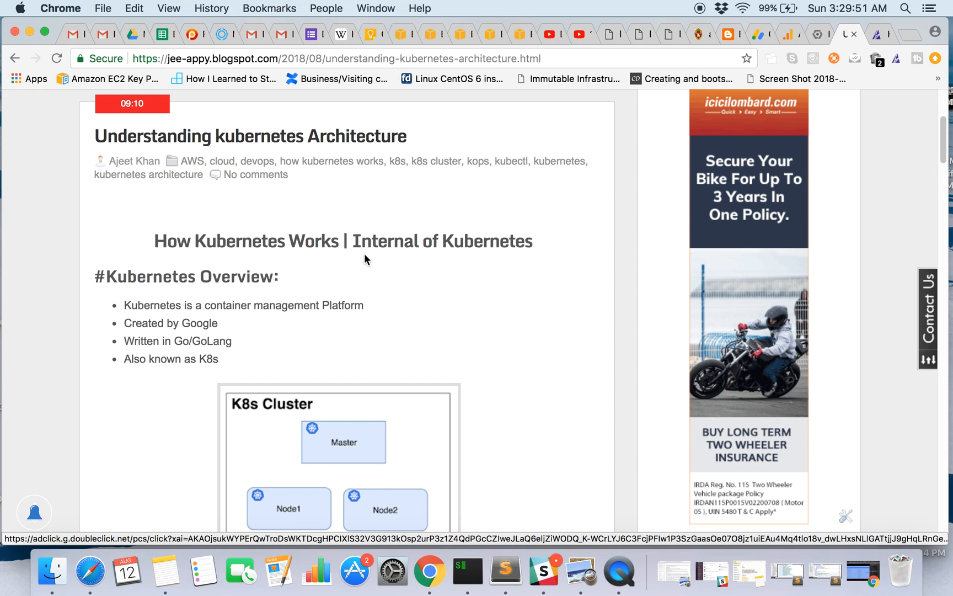
pyautogui.scroll(-3)
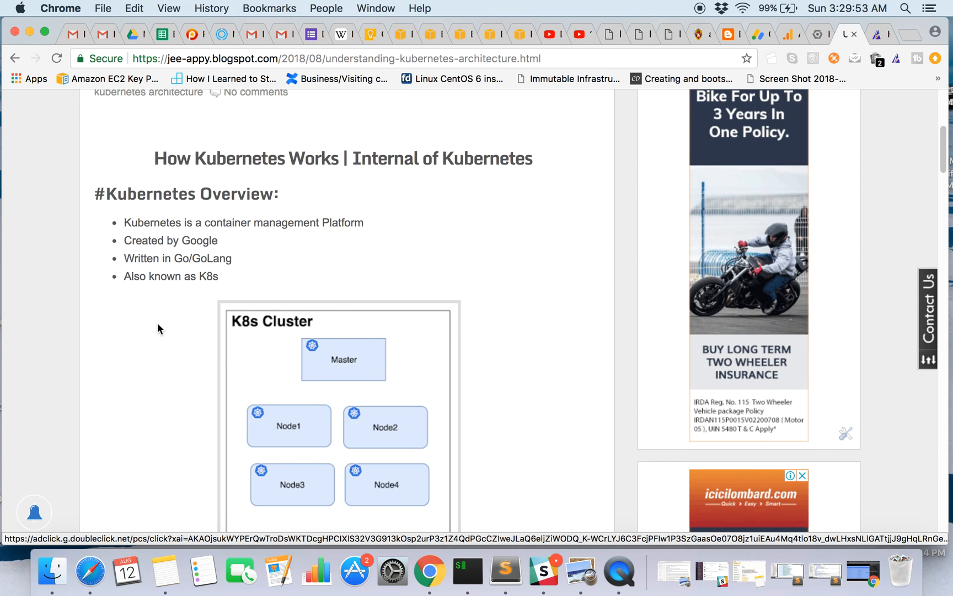
pyautogui.scroll(-3)
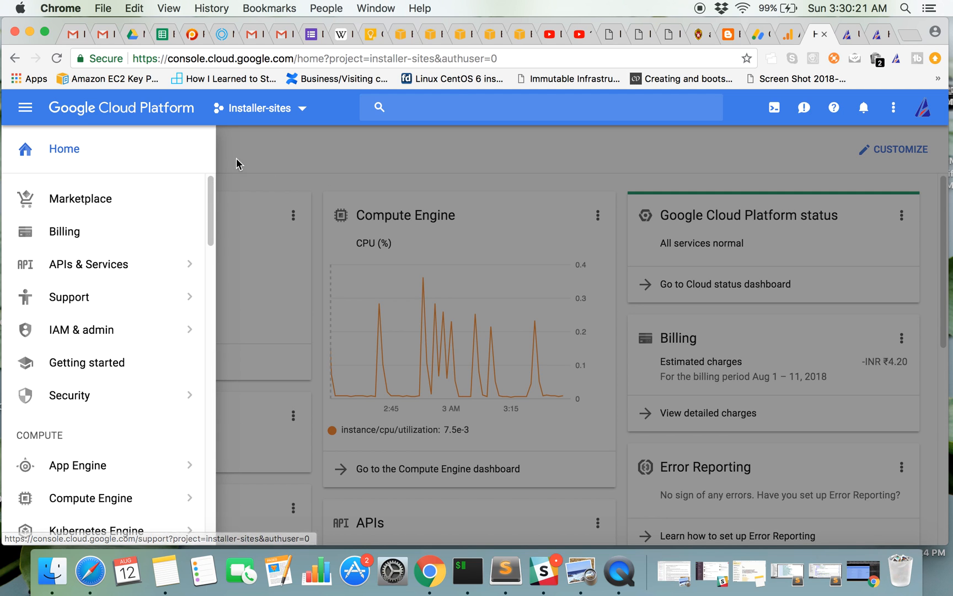
pyautogui.moveTo(26, 109)
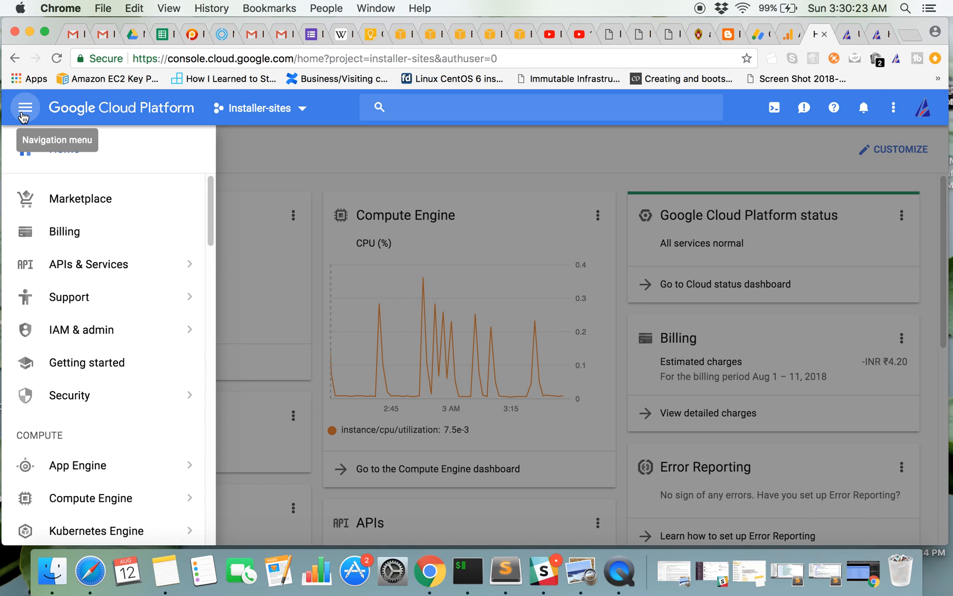
pyautogui.moveTo(64, 148)
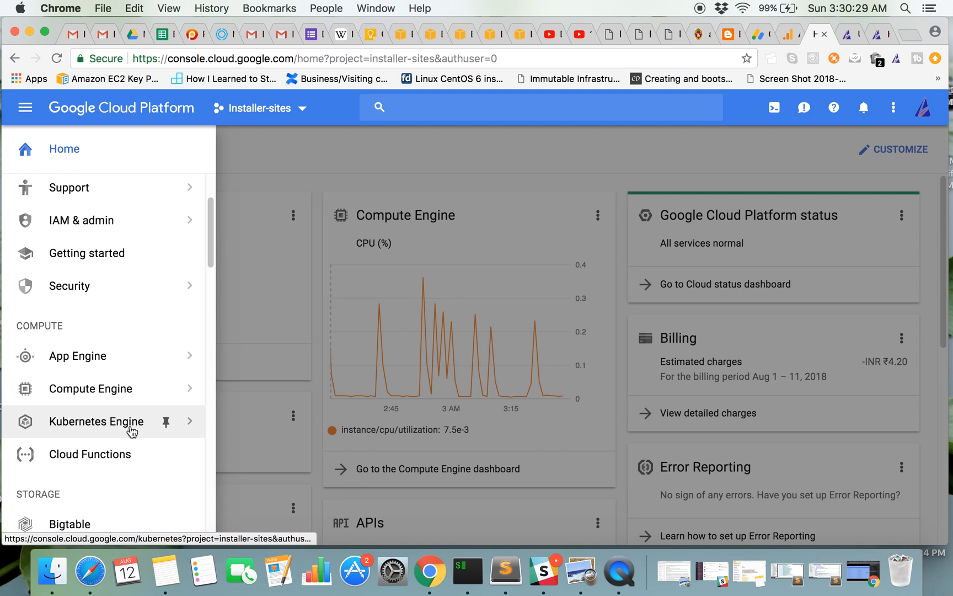
# Go to Kubernetes Engine > Clusters for the installer-sites project, currently empty.
pyautogui.click(96, 422)
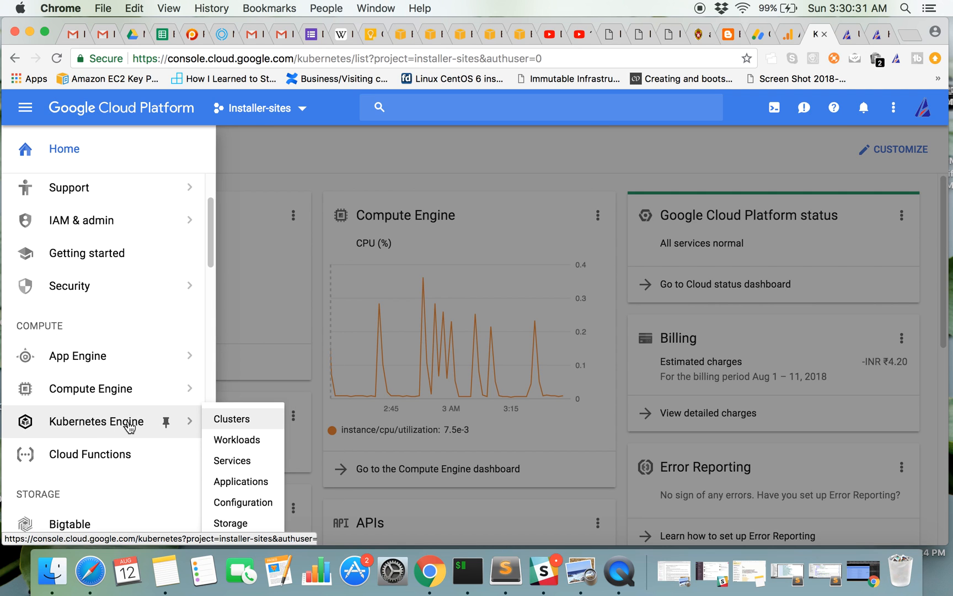
pyautogui.click(231, 419)
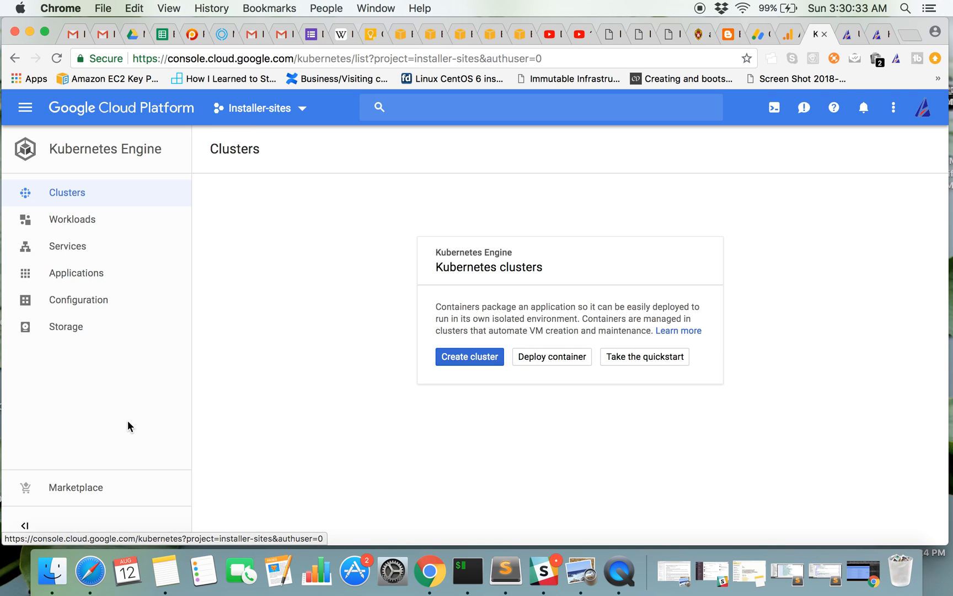
pyautogui.moveTo(349, 195)
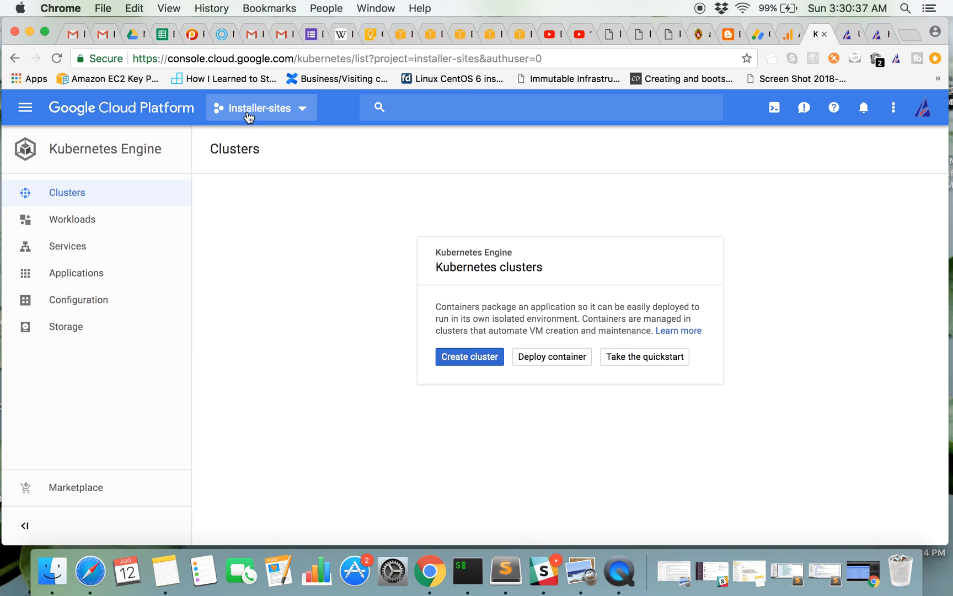
pyautogui.moveTo(304, 229)
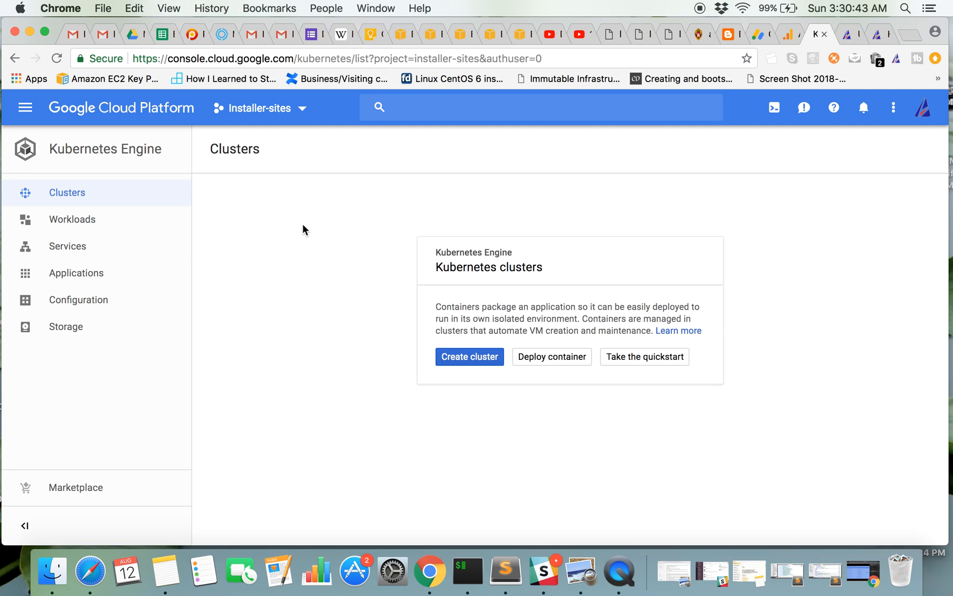
pyautogui.moveTo(316, 236)
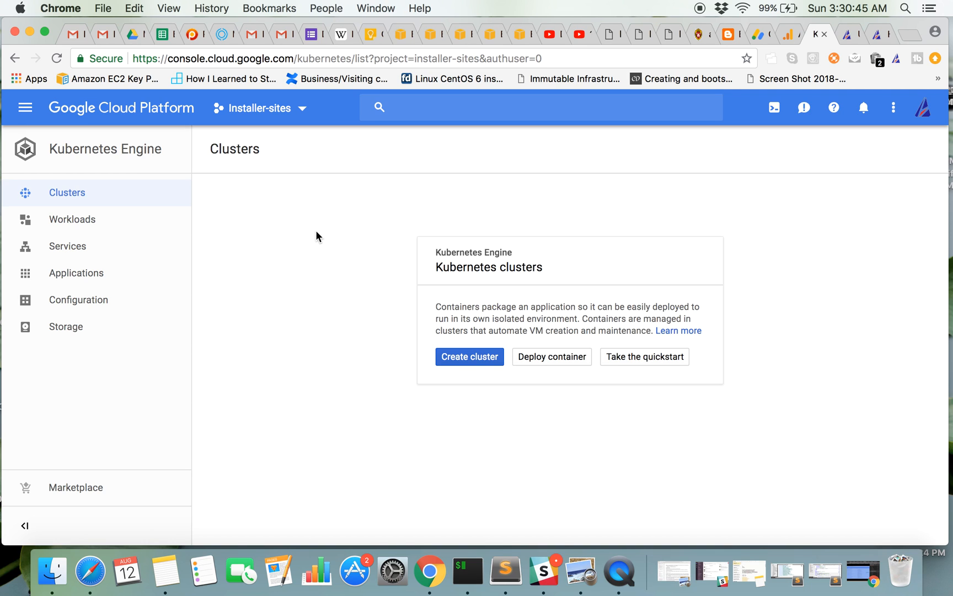
pyautogui.moveTo(188, 201)
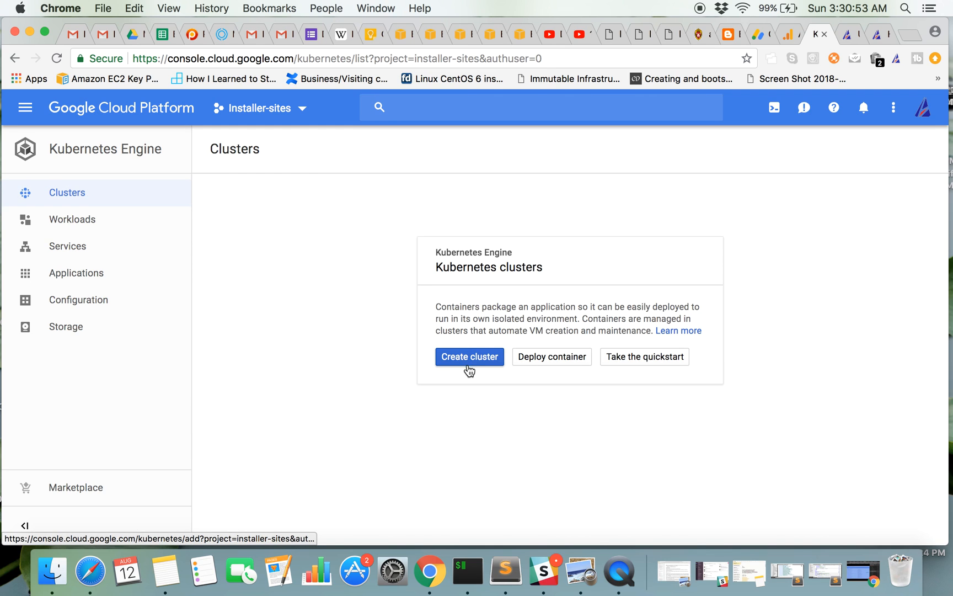
# Begin a new cluster with name and description both 'sample-cluster'.
pyautogui.click(469, 357)
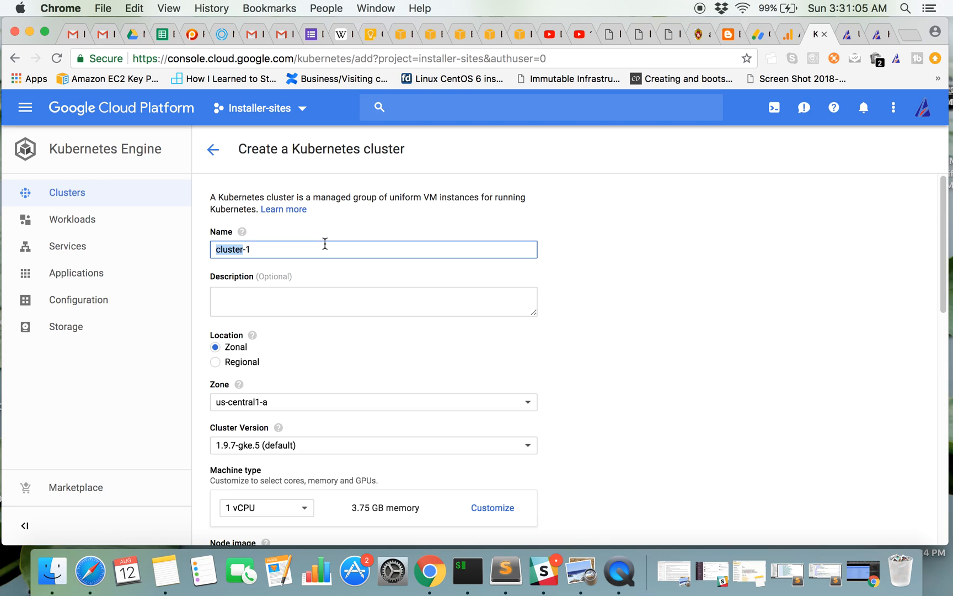
pyautogui.write('s')
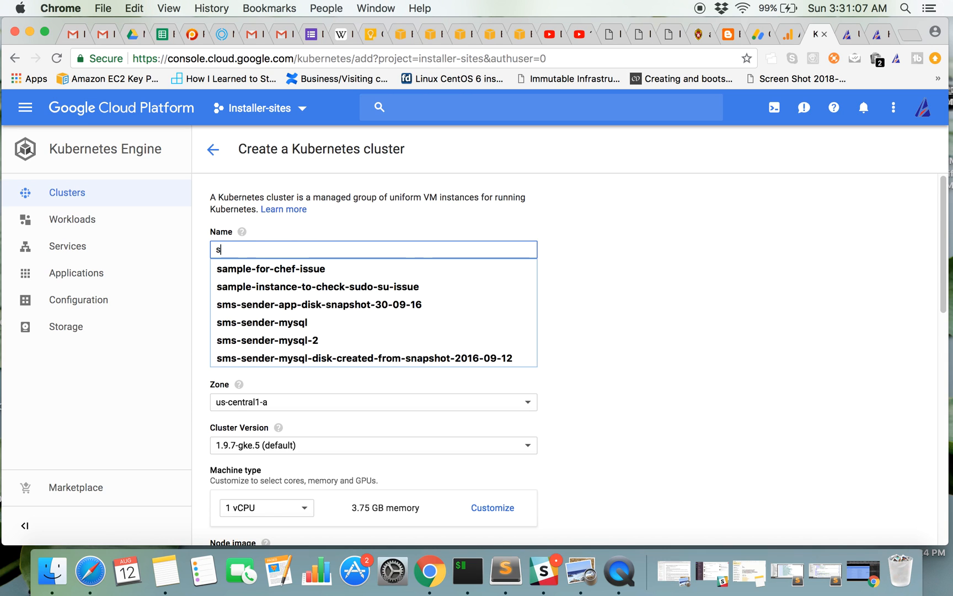
pyautogui.write('ample-clu')
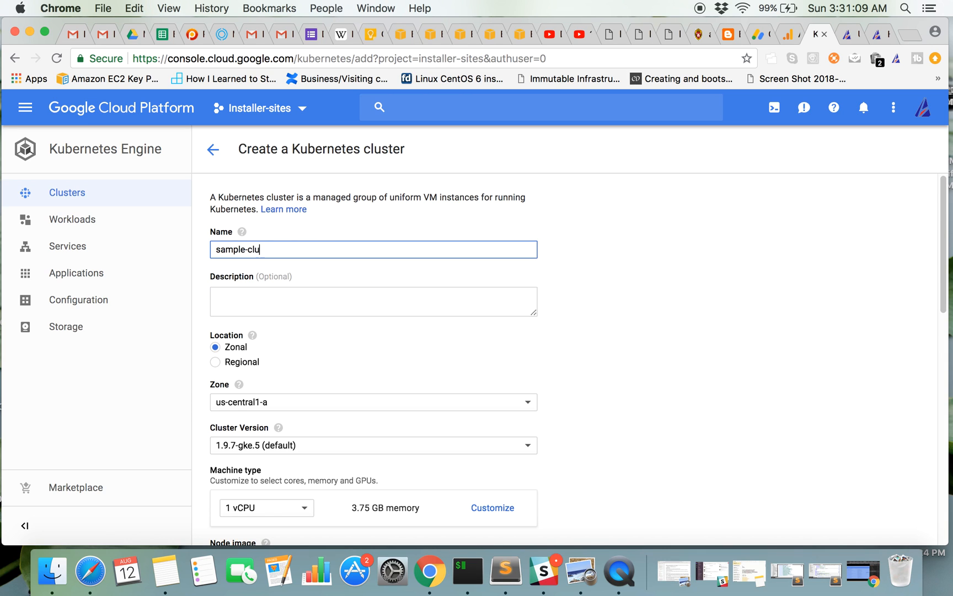
pyautogui.write('ster')
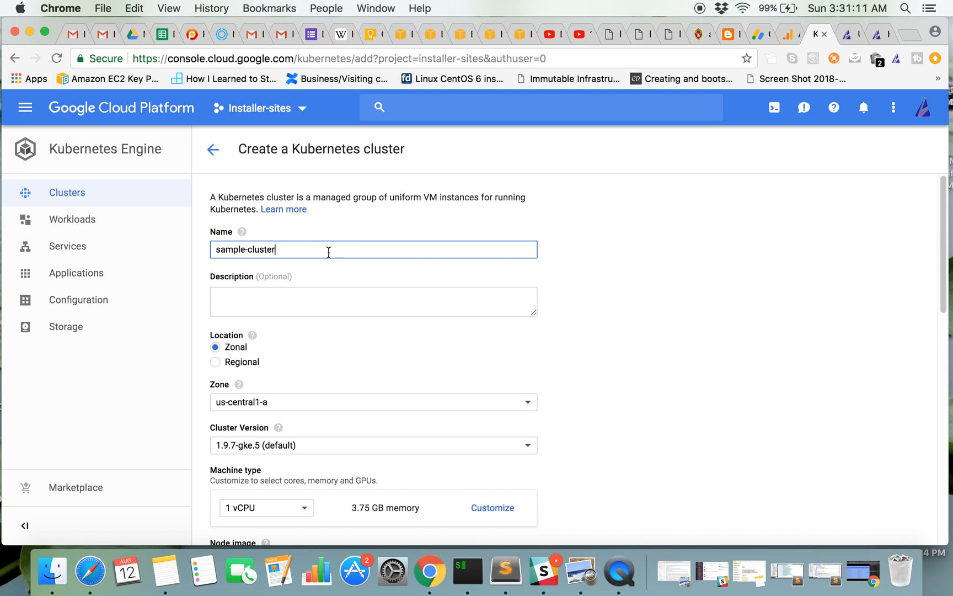
pyautogui.write('sample-cluster')
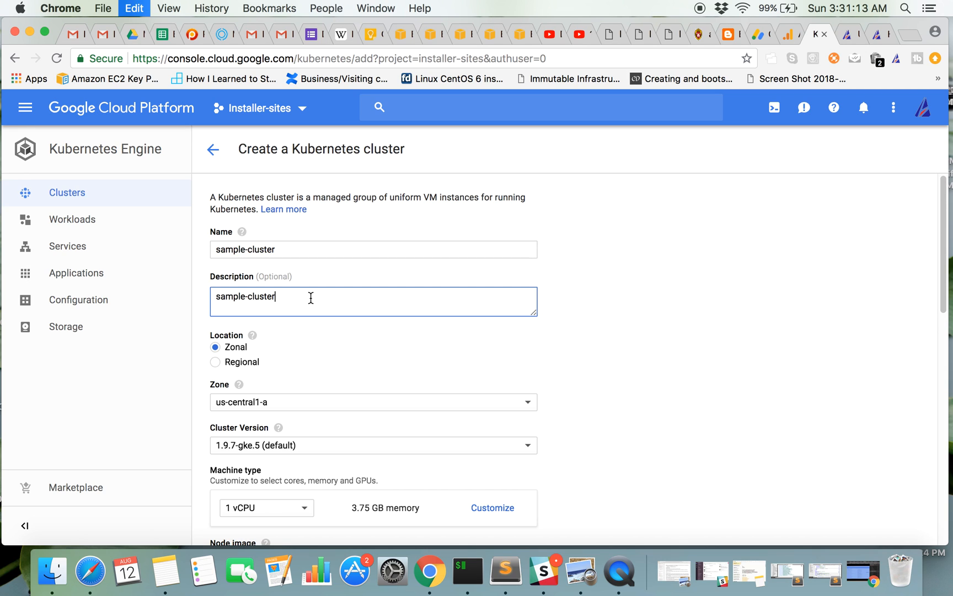
pyautogui.scroll(-3)
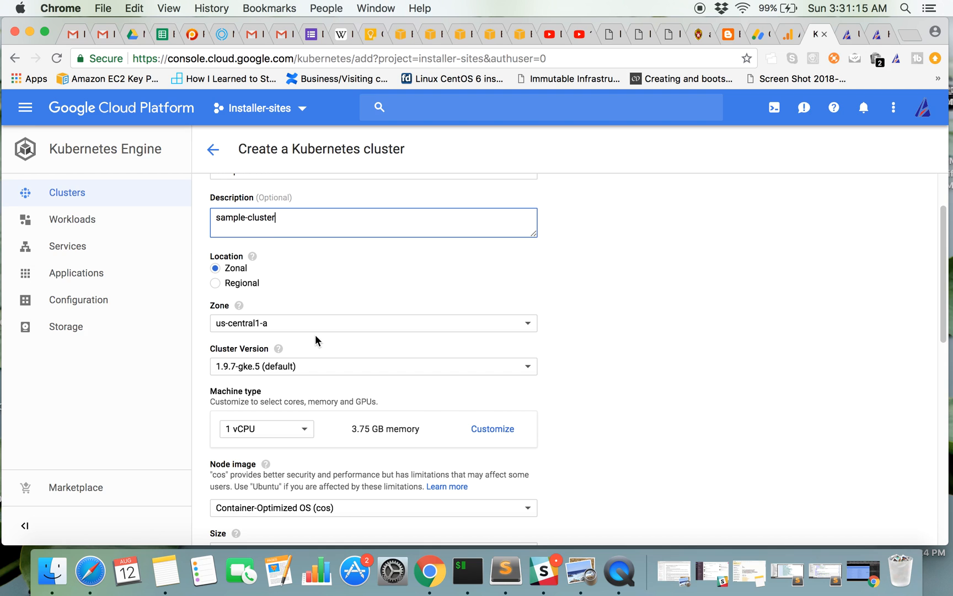
# Choose zone us-east1-c and keep cluster version 1.9.7-gke.5 (default).
pyautogui.click(373, 323)
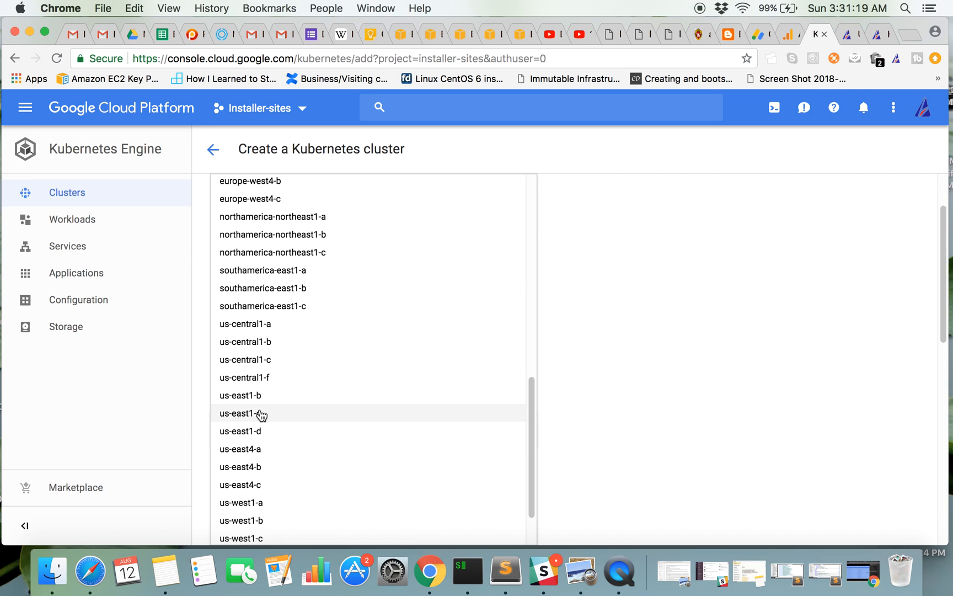
pyautogui.click(246, 413)
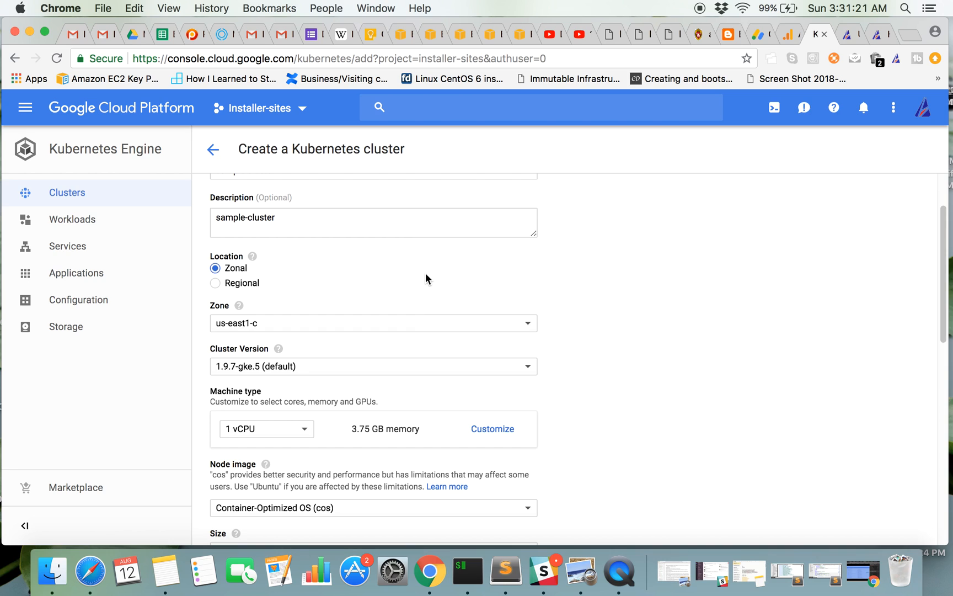
pyautogui.click(373, 366)
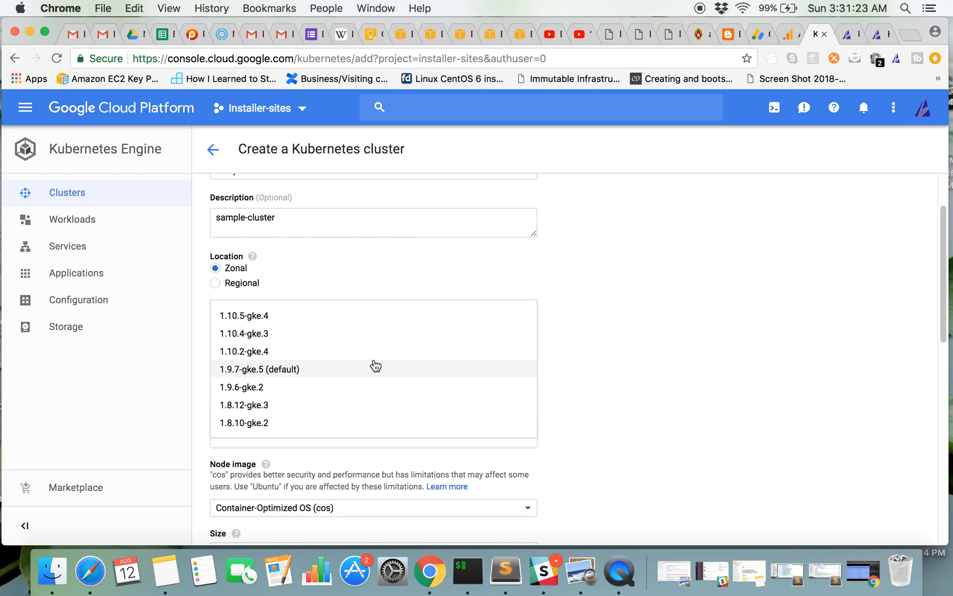
pyautogui.moveTo(292, 371)
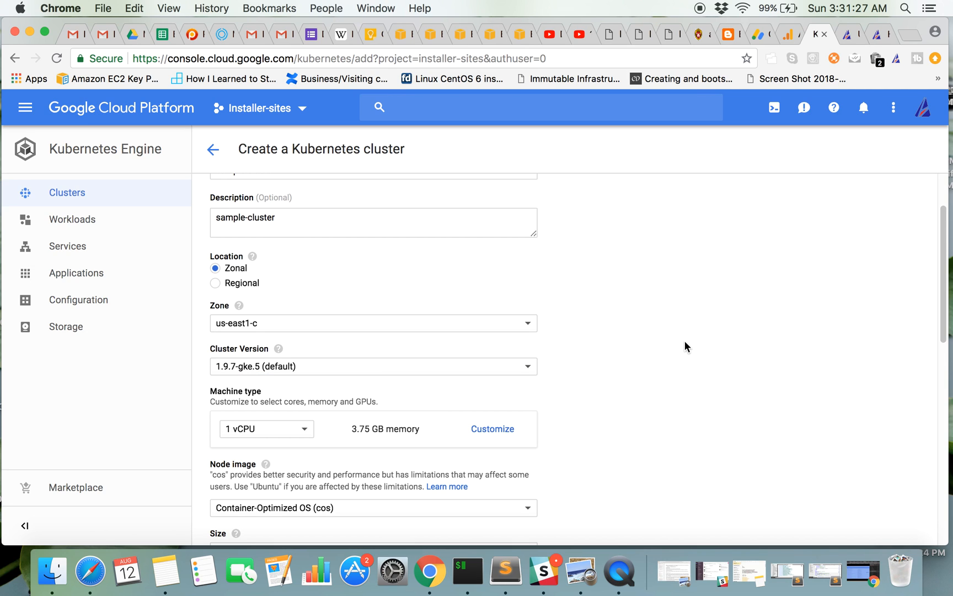
pyautogui.scroll(-3)
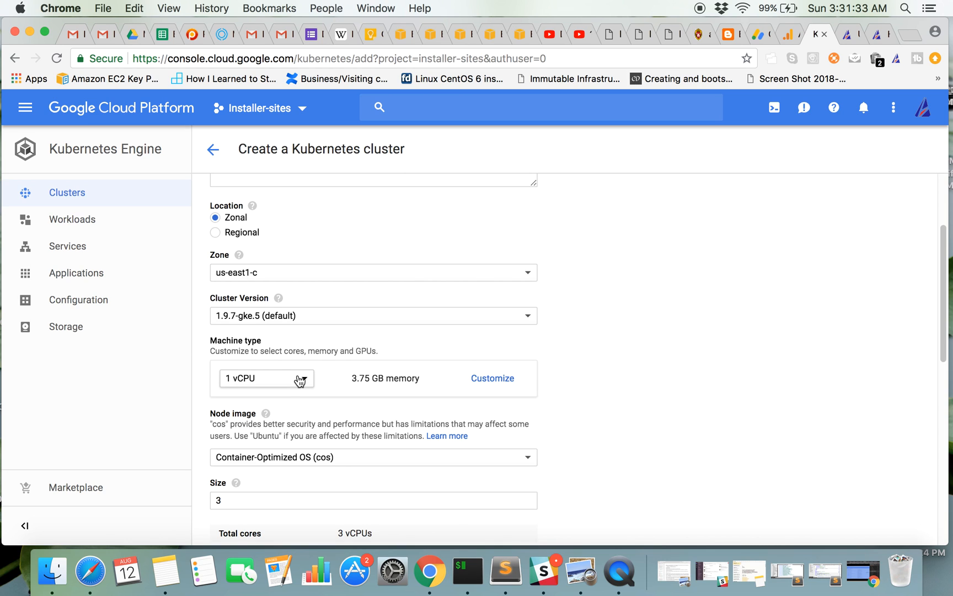
# Set the machine type to micro shared-vCPU with 0.6 GB memory.
pyautogui.click(266, 378)
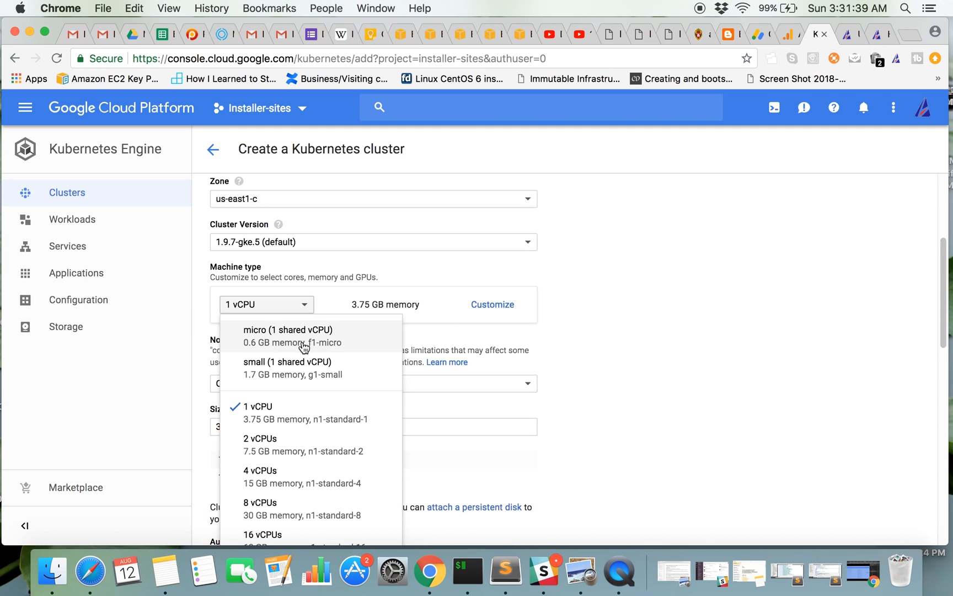
pyautogui.click(287, 336)
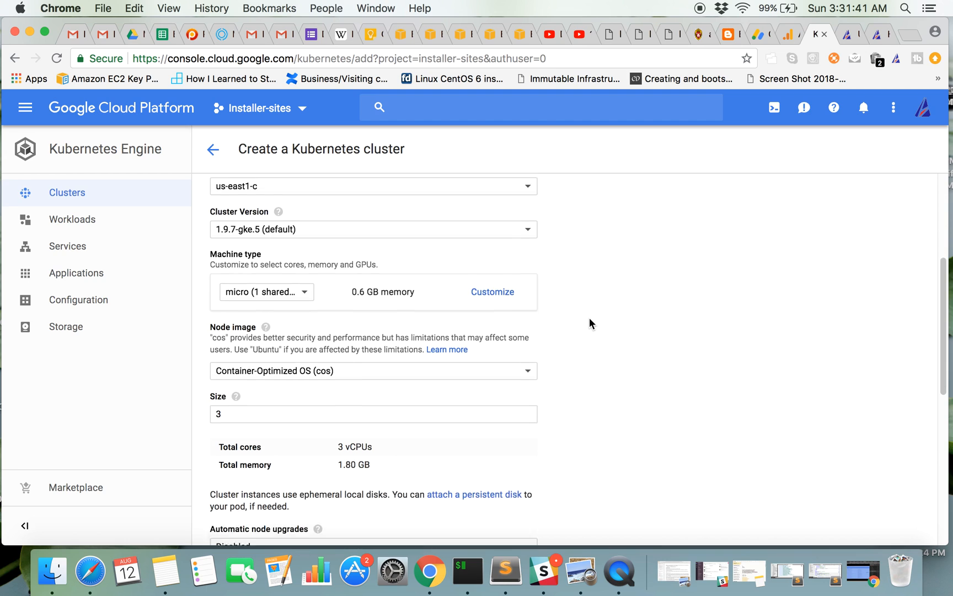
pyautogui.scroll(-3)
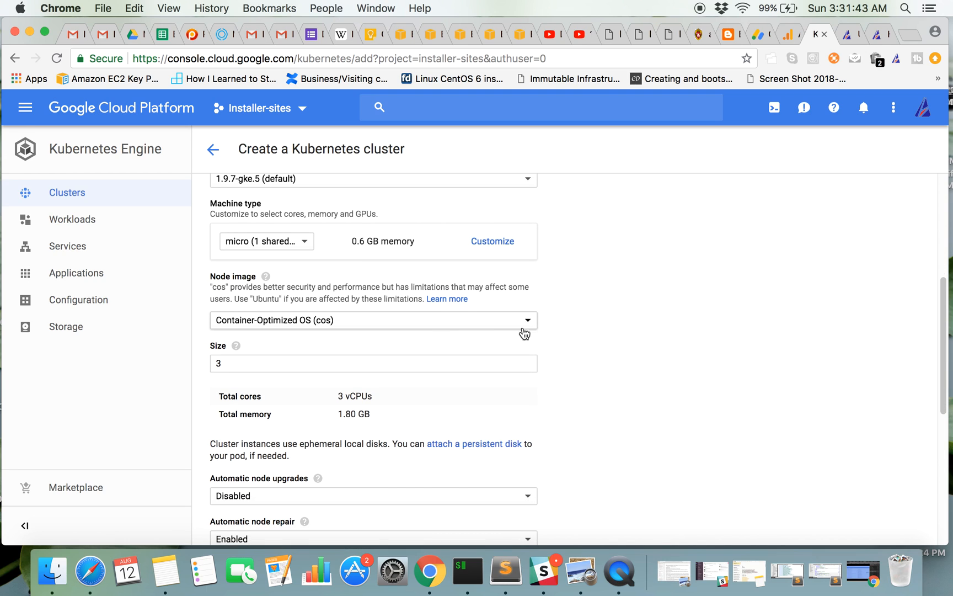
pyautogui.moveTo(431, 321)
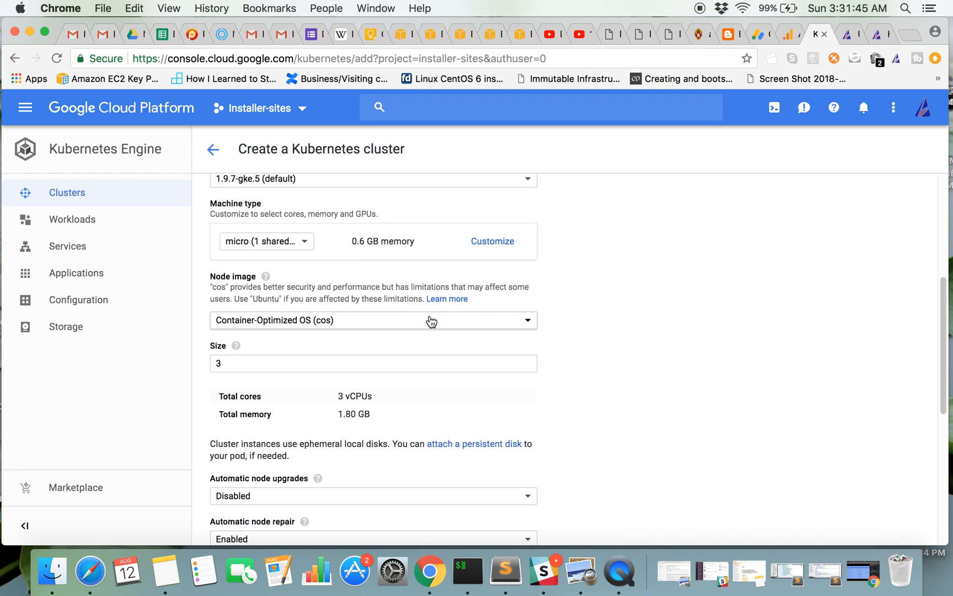
# Choose Container-Optimized OS (cos) as the node image.
pyautogui.click(373, 320)
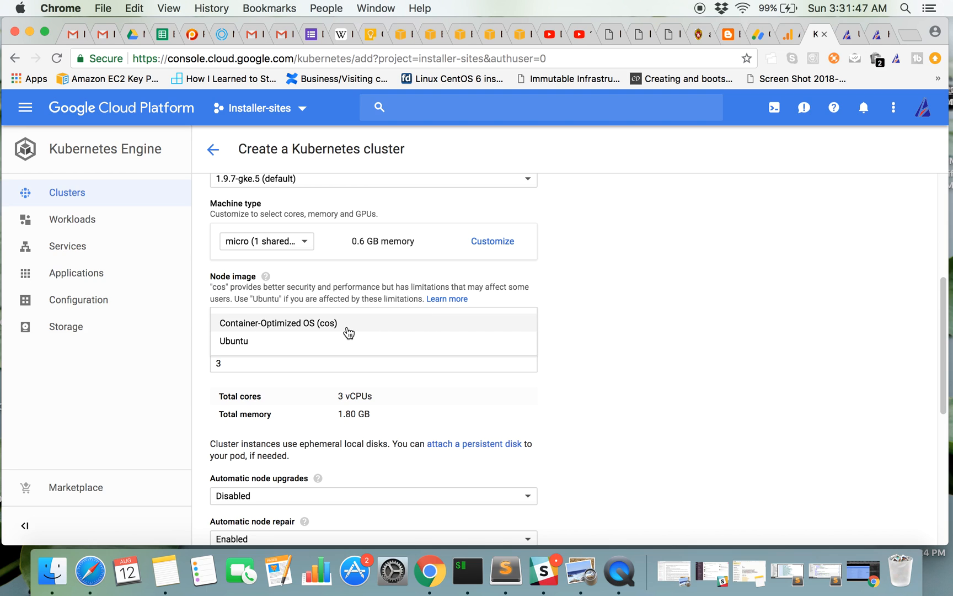
pyautogui.scroll(-3)
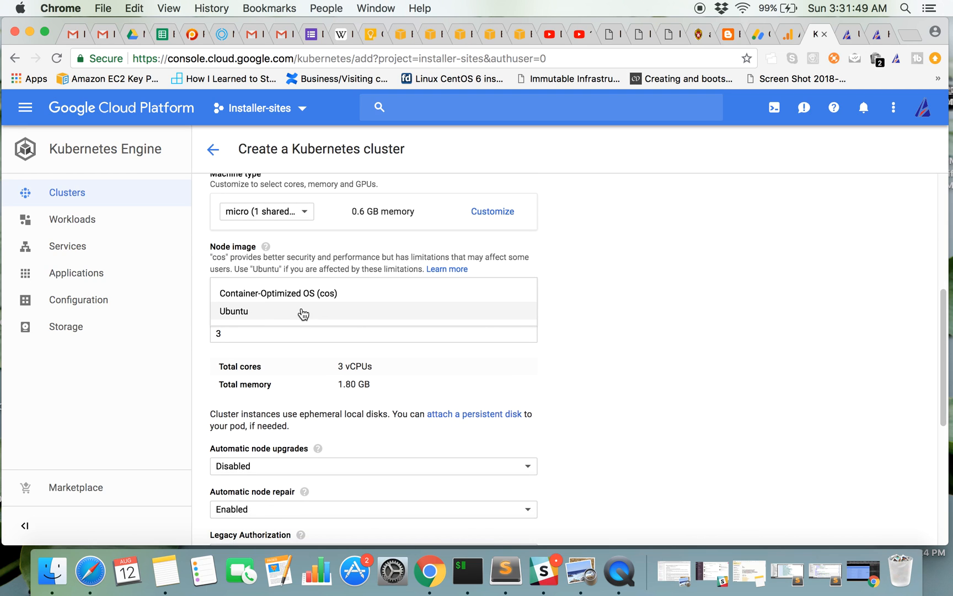
pyautogui.moveTo(283, 309)
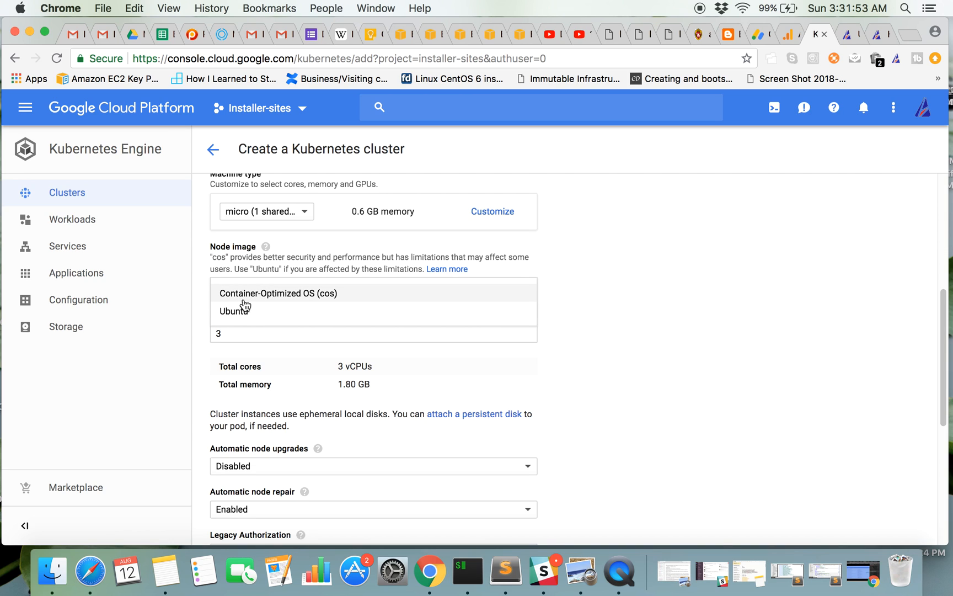
pyautogui.moveTo(302, 302)
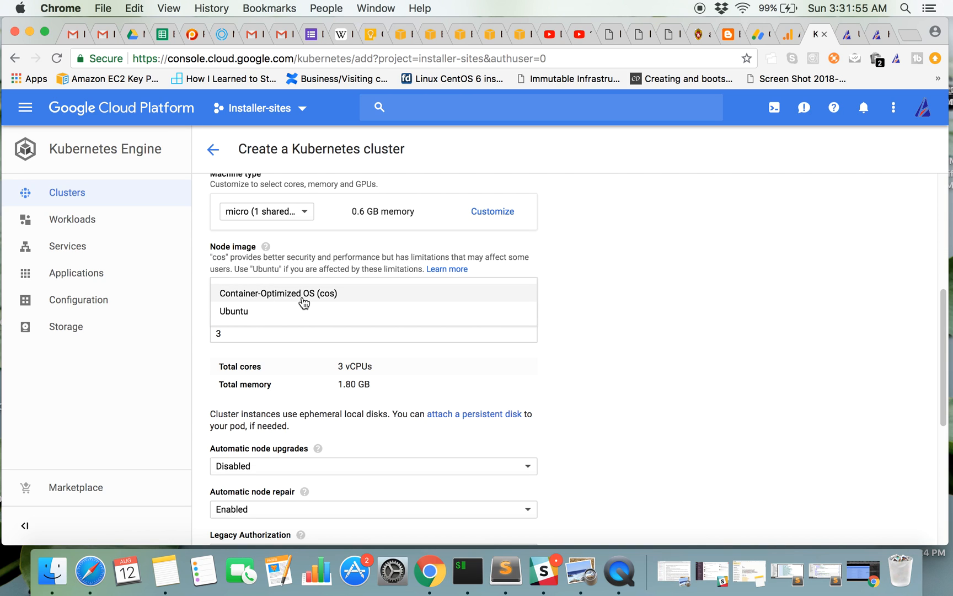
pyautogui.moveTo(331, 298)
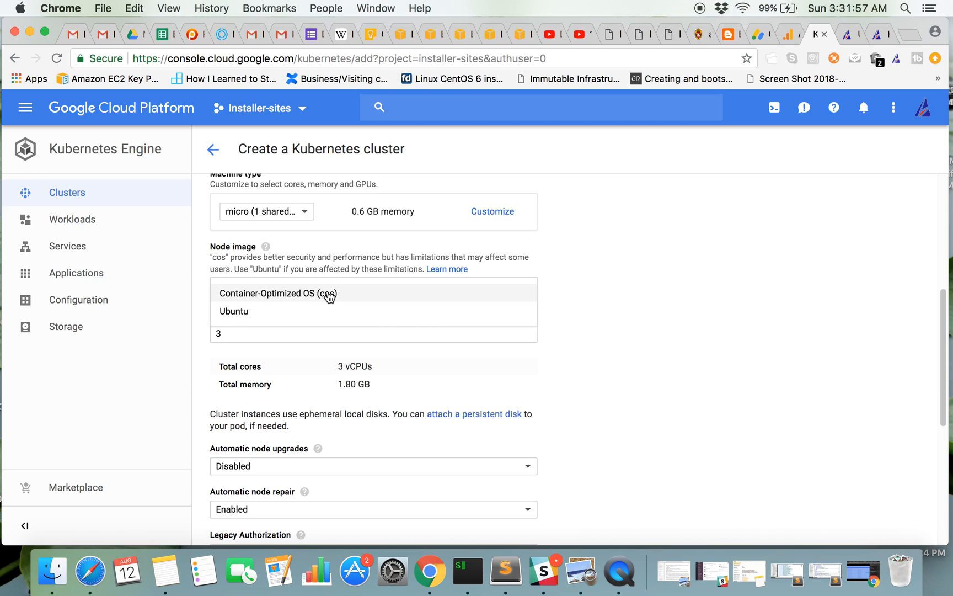
pyautogui.click(277, 294)
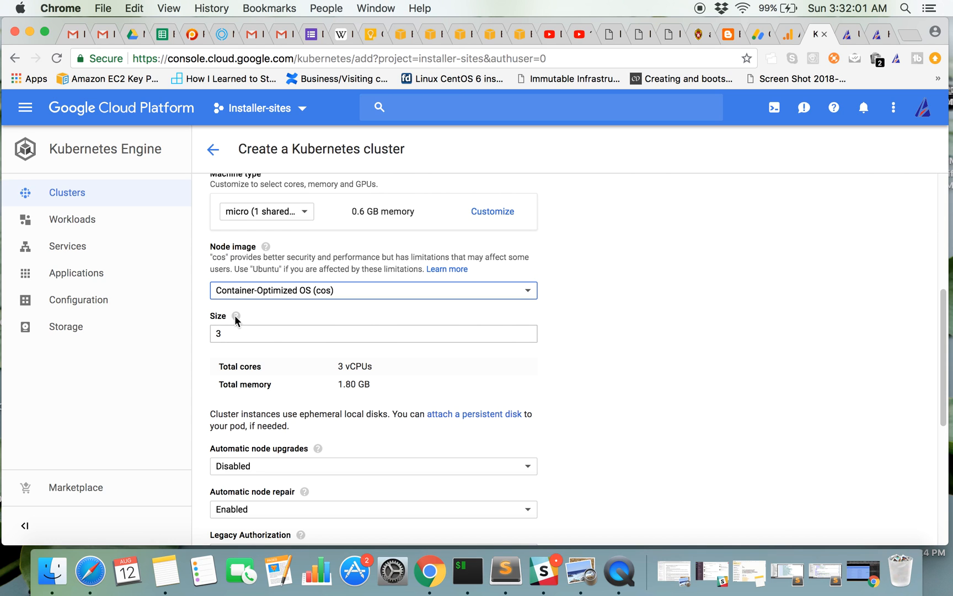
pyautogui.click(373, 333)
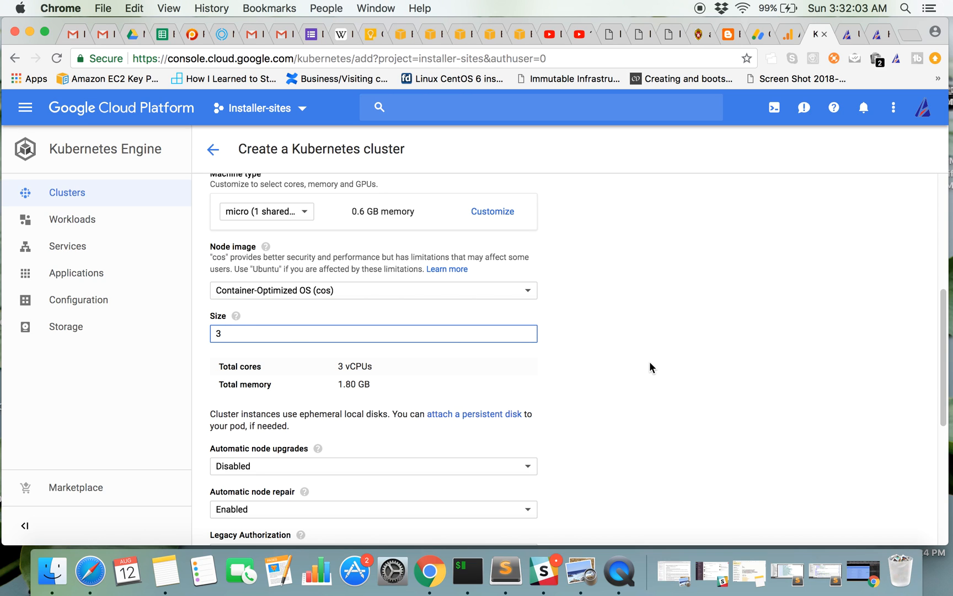
pyautogui.scroll(-3)
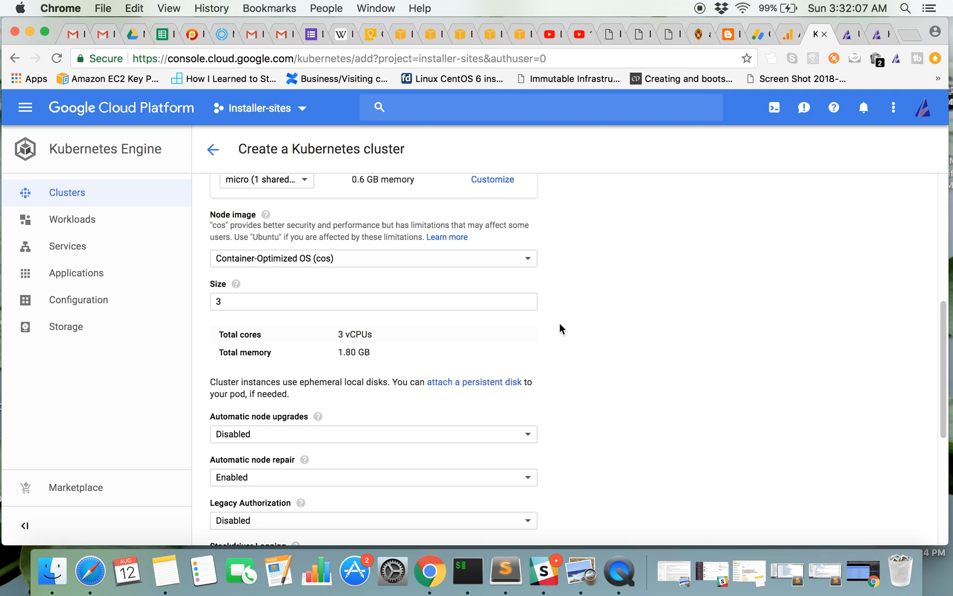
pyautogui.scroll(-3)
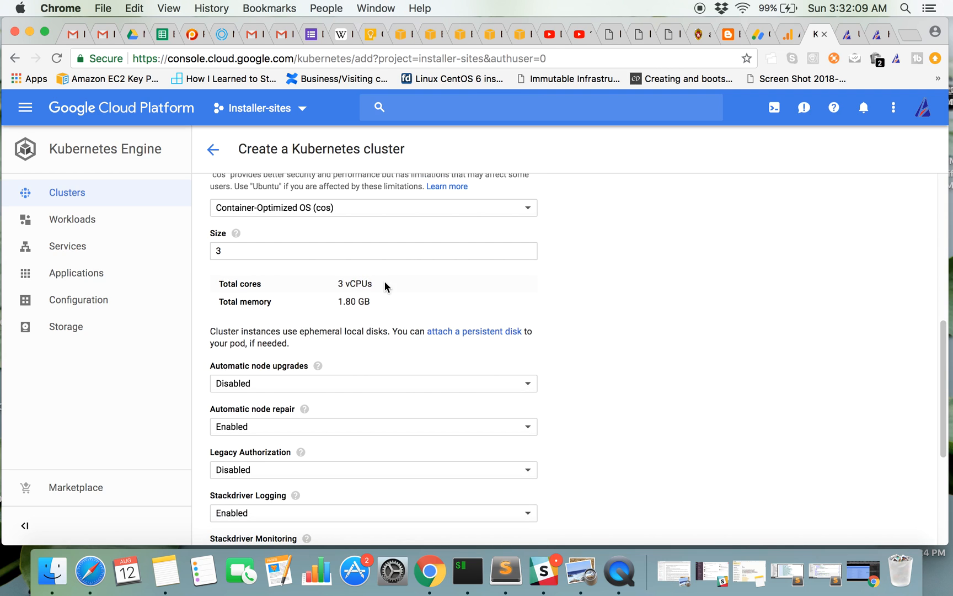
pyautogui.moveTo(309, 320)
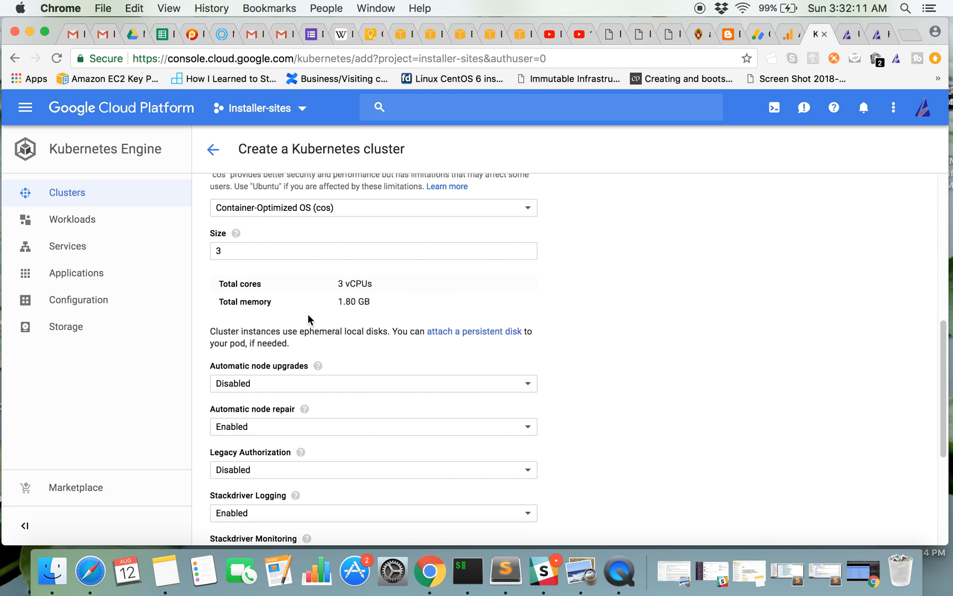
pyautogui.moveTo(462, 310)
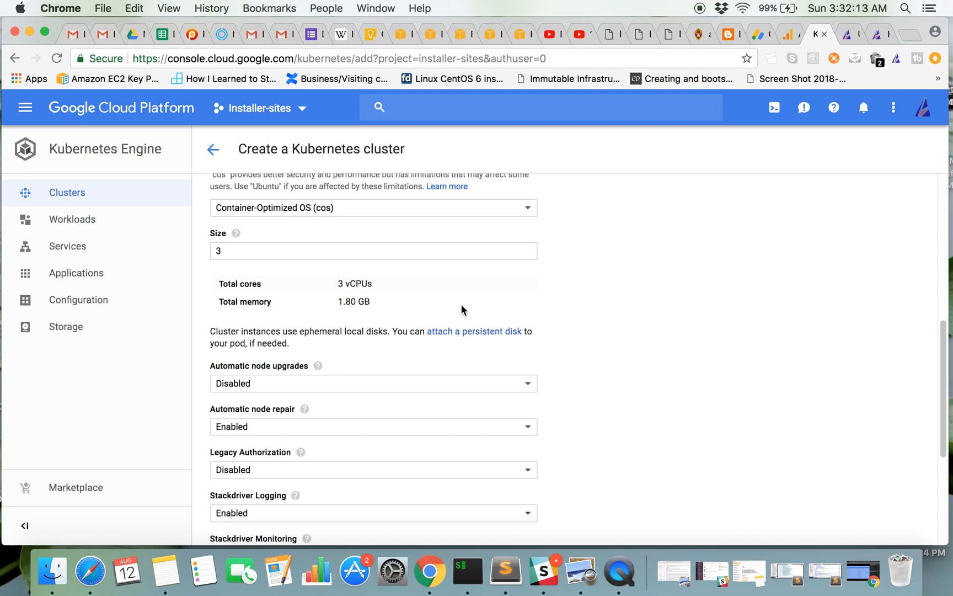
pyautogui.scroll(-3)
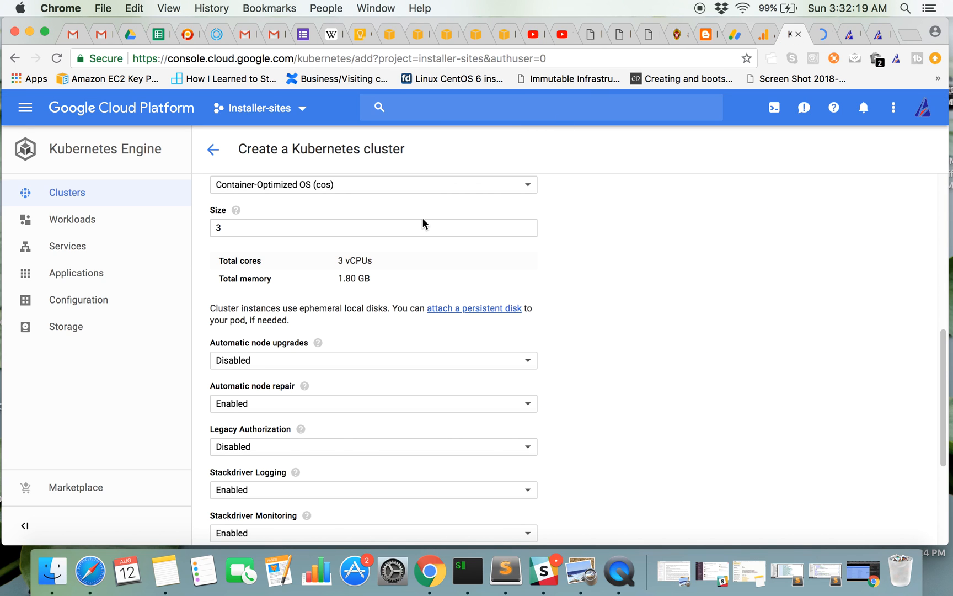
pyautogui.scroll(-3)
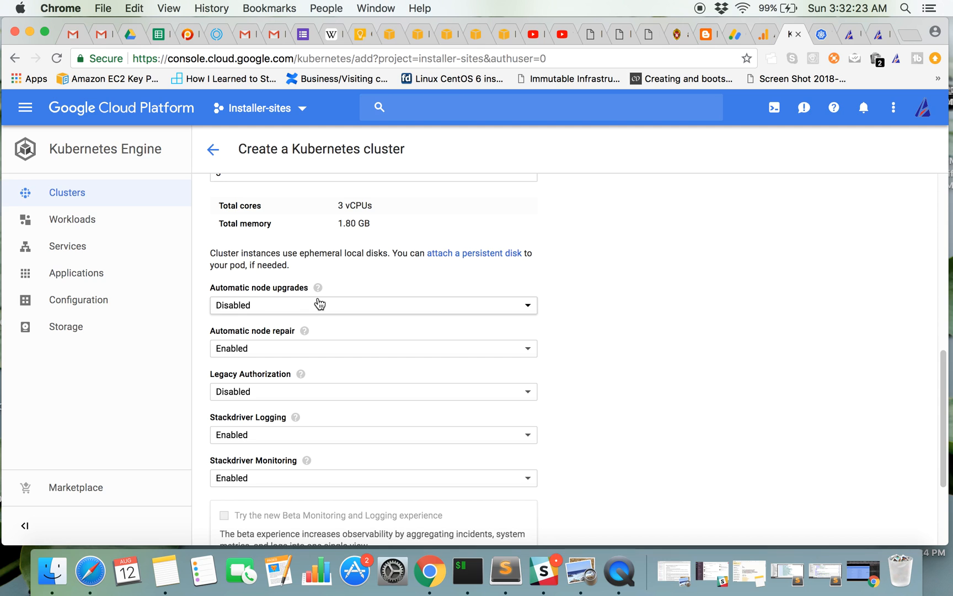
pyautogui.moveTo(333, 369)
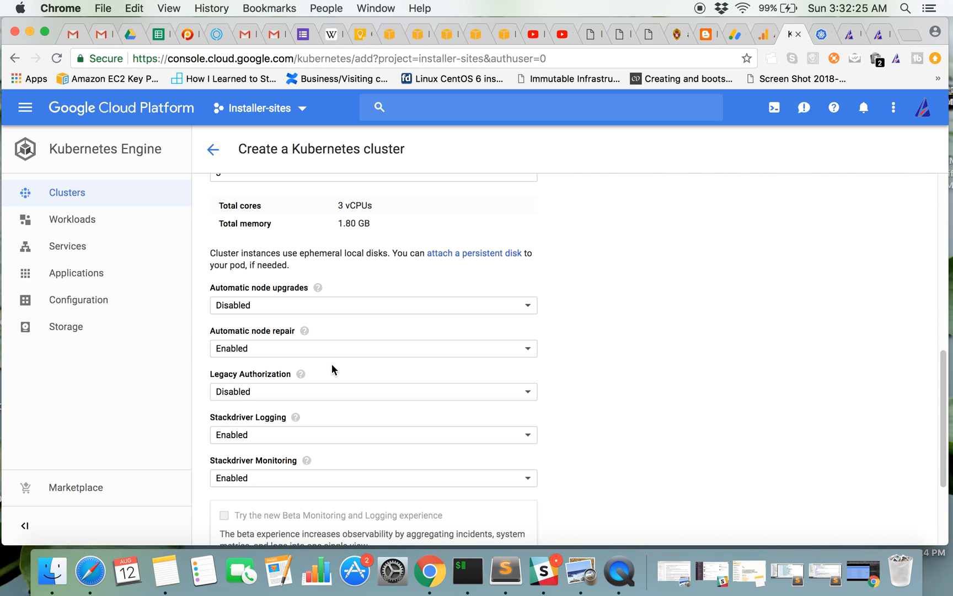
pyautogui.moveTo(302, 336)
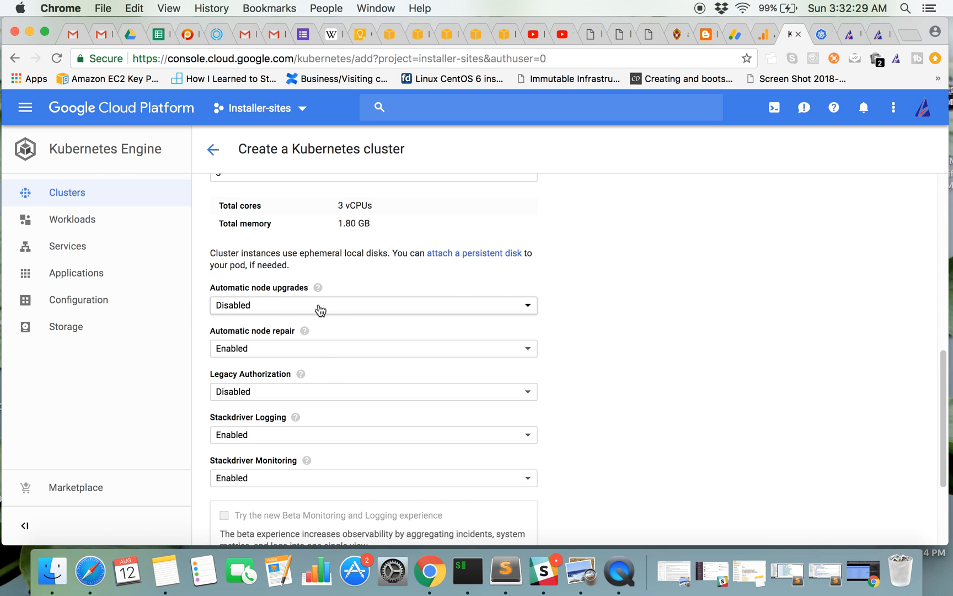
pyautogui.scroll(-3)
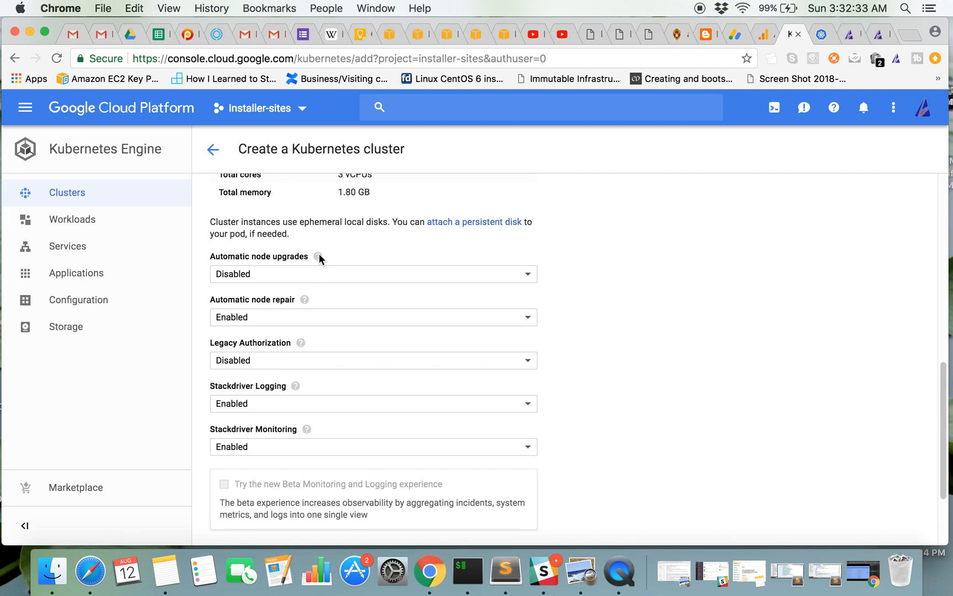
pyautogui.moveTo(319, 257)
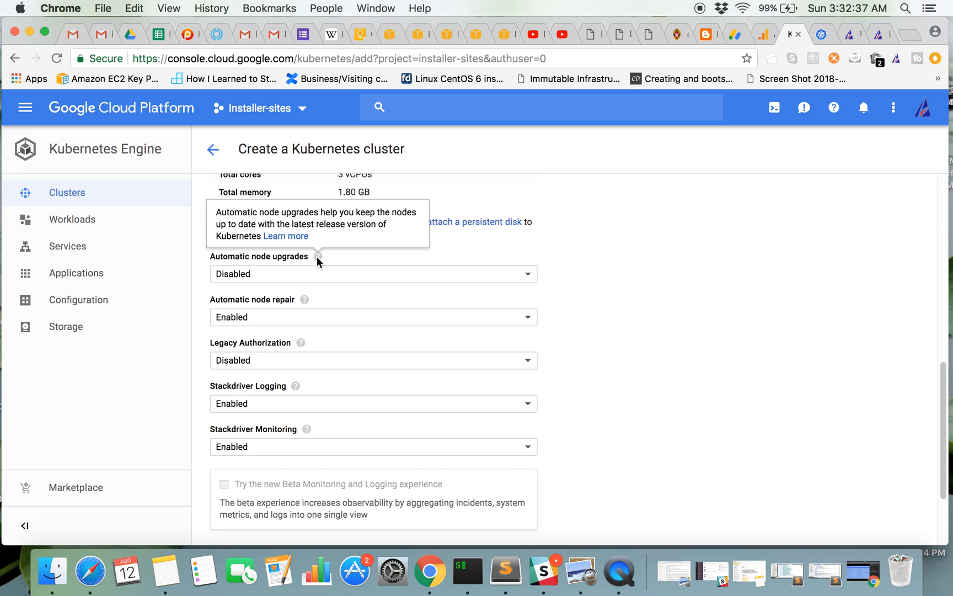
pyautogui.moveTo(583, 322)
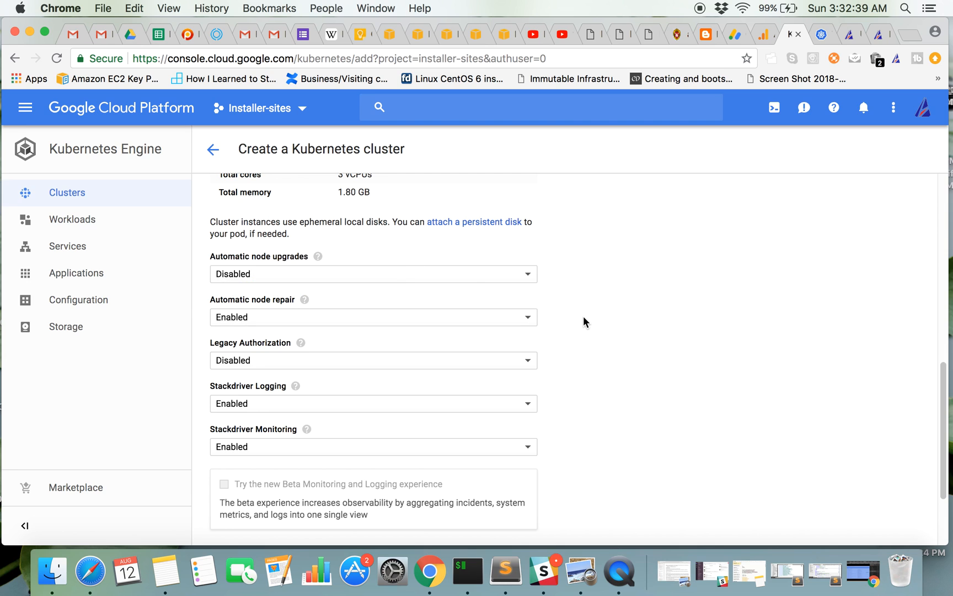
pyautogui.scroll(-3)
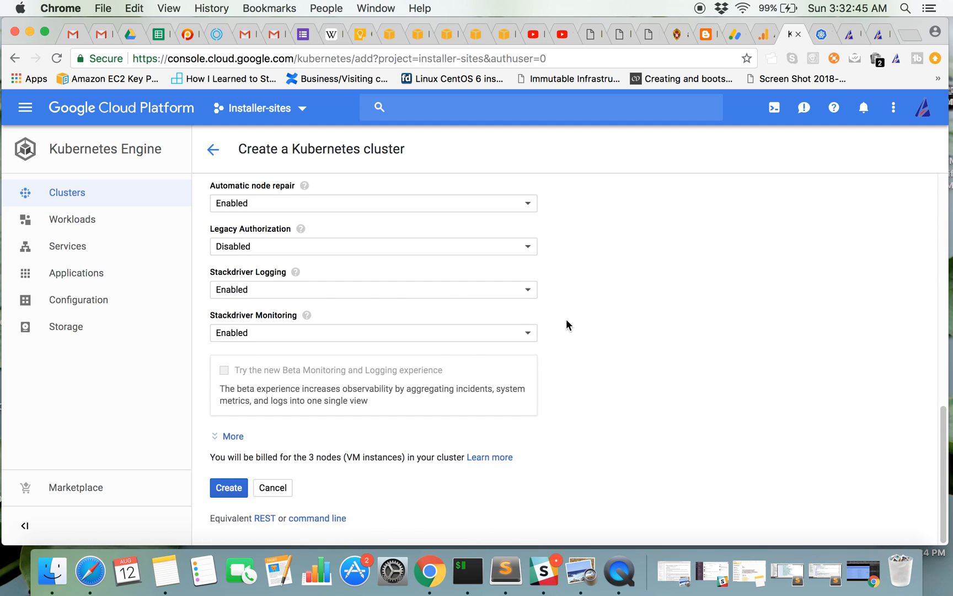
pyautogui.moveTo(418, 491)
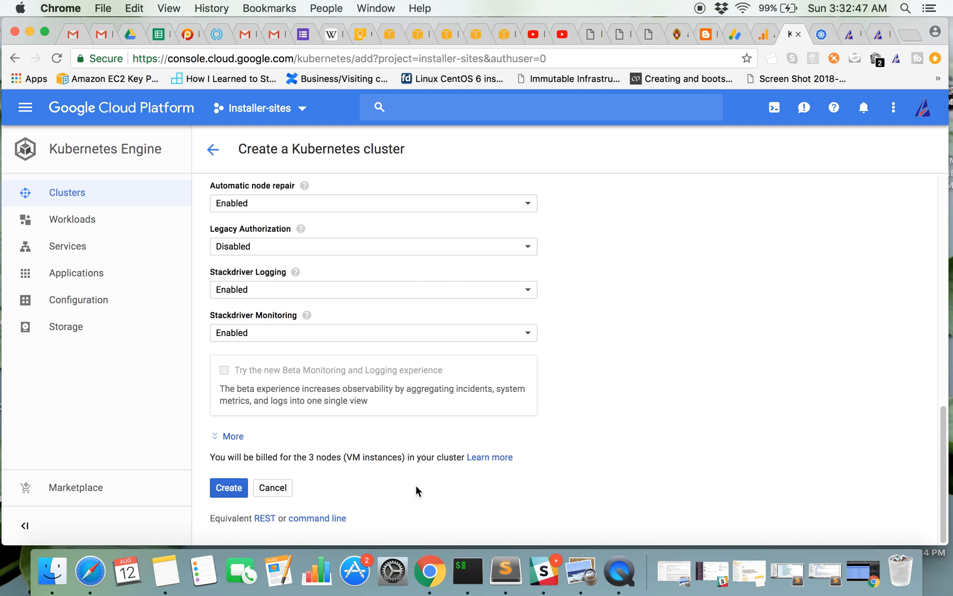
pyautogui.moveTo(365, 500)
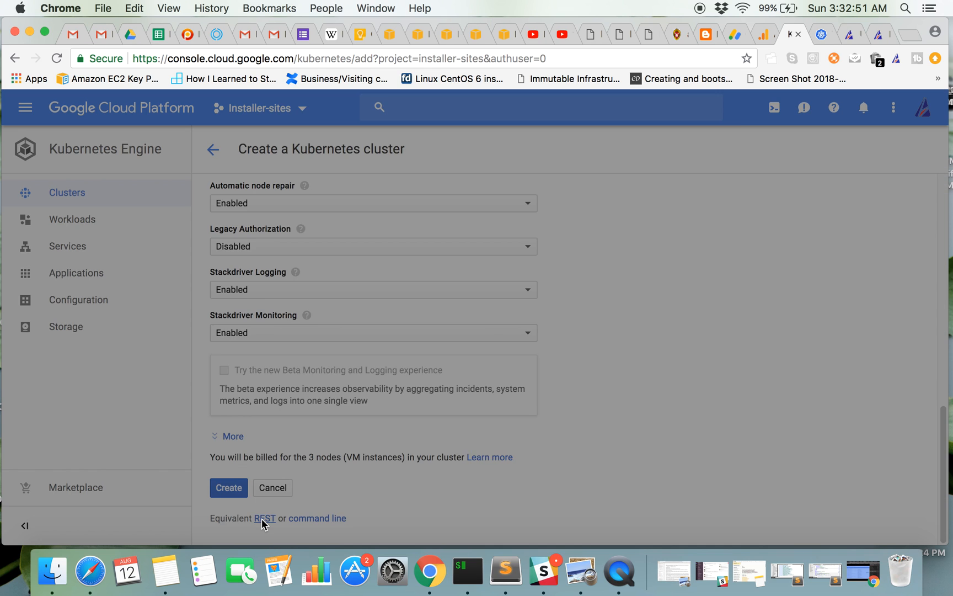
pyautogui.click(265, 517)
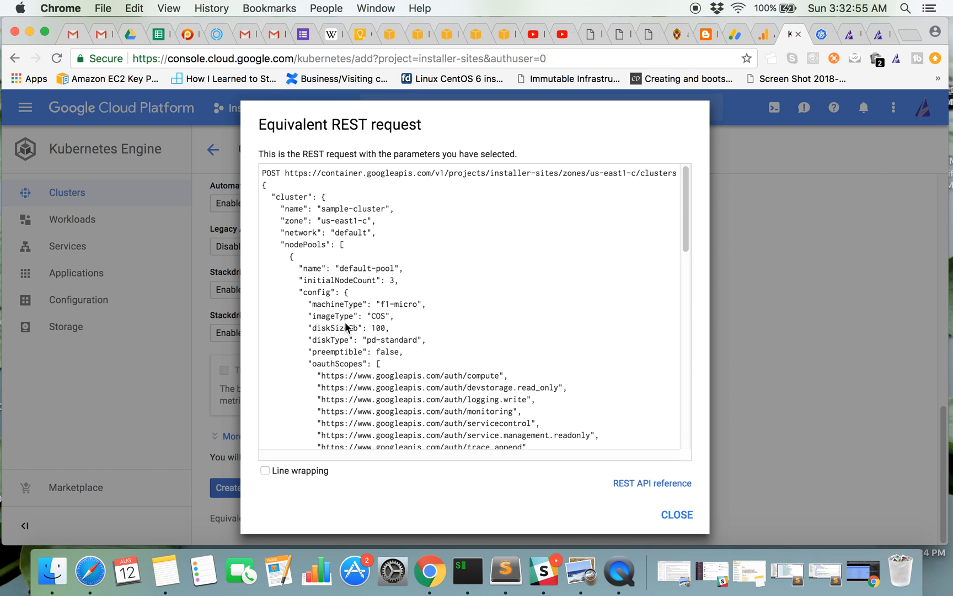
pyautogui.moveTo(334, 219)
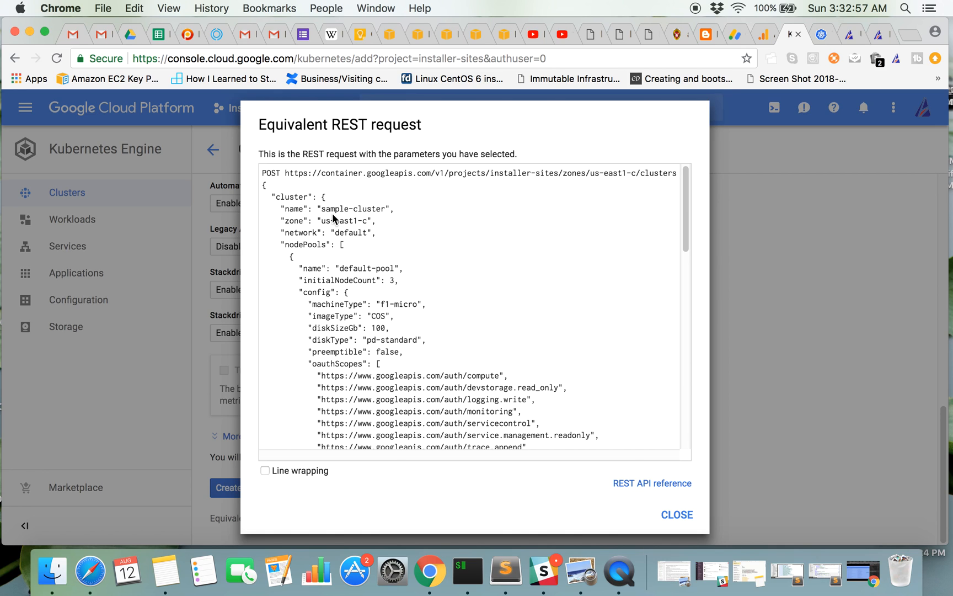
pyautogui.moveTo(263, 178)
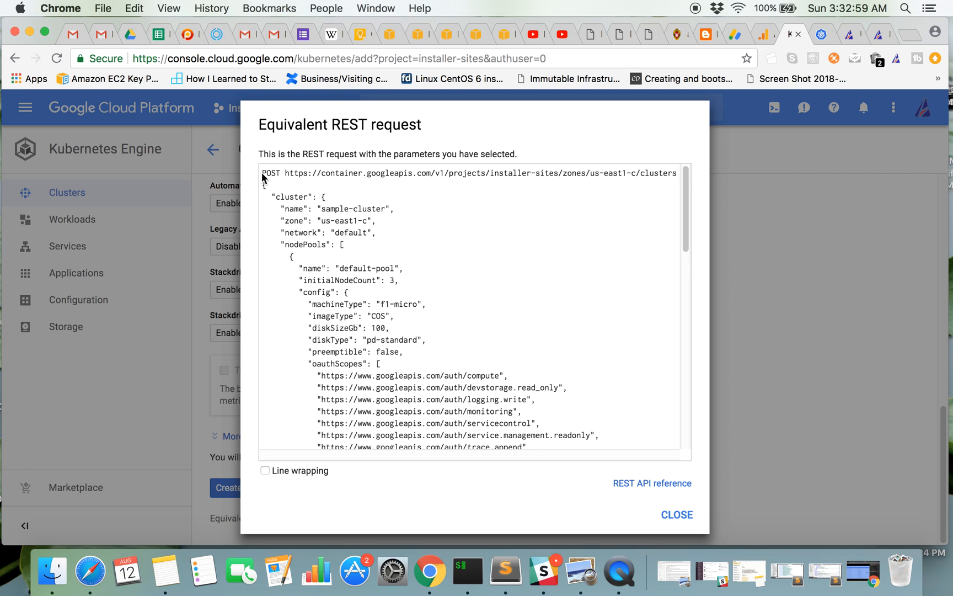
pyautogui.scroll(-3)
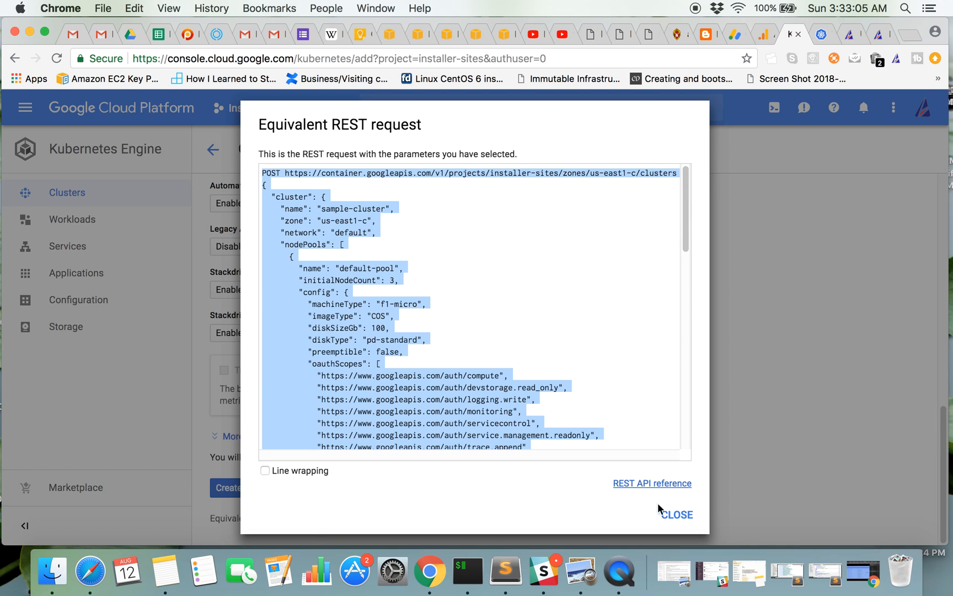
pyautogui.click(676, 514)
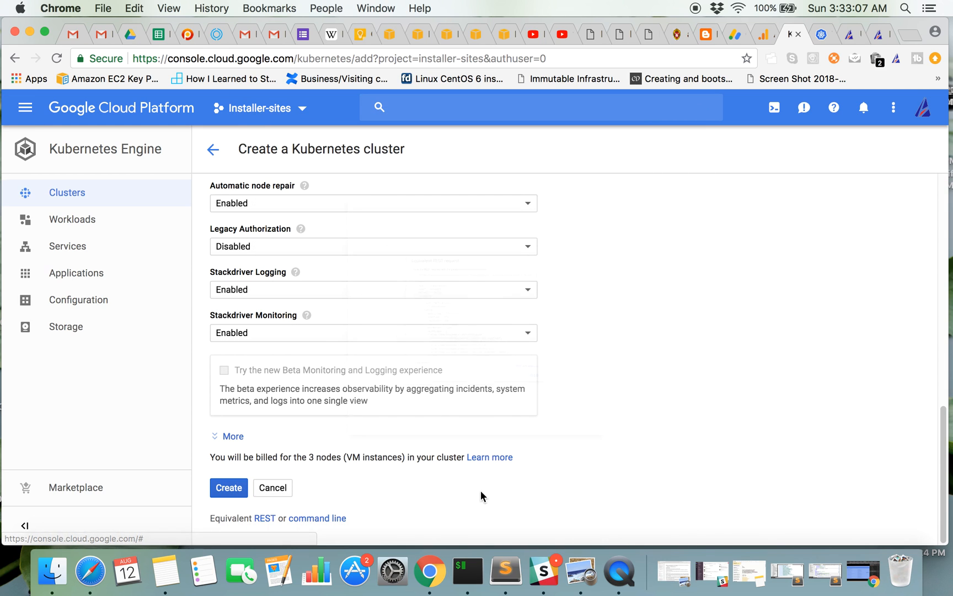
pyautogui.moveTo(320, 522)
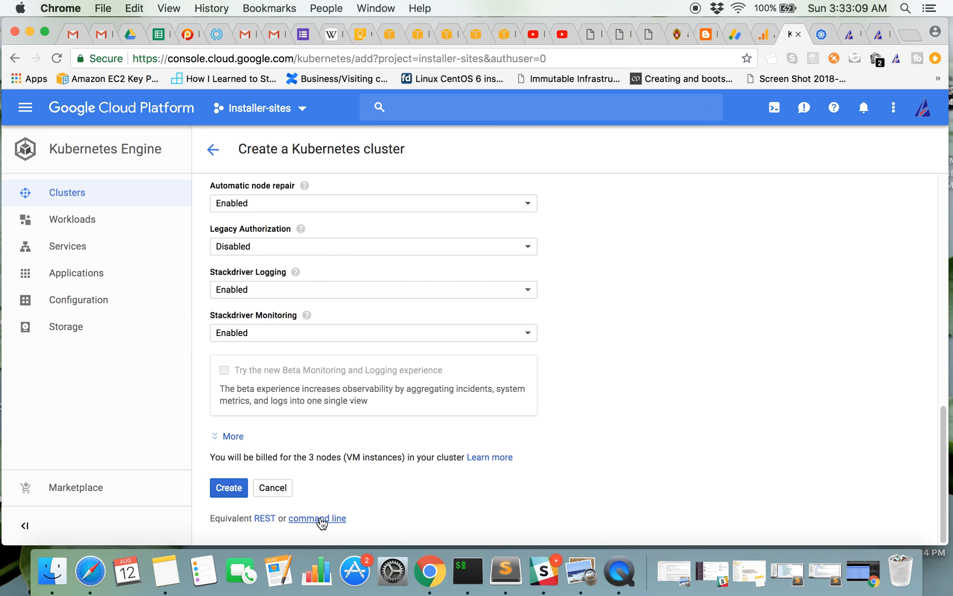
pyautogui.click(317, 517)
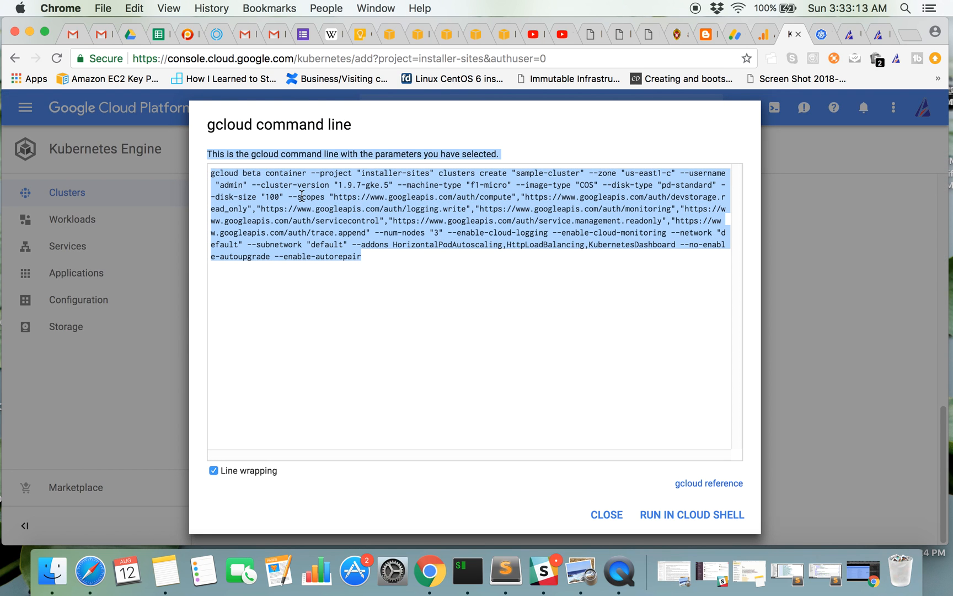
pyautogui.click(414, 254)
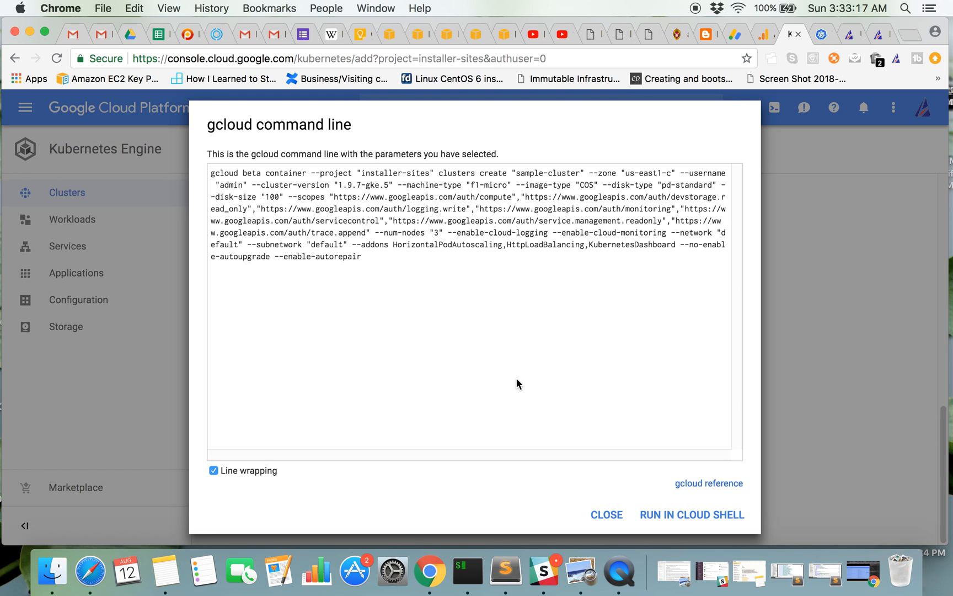
pyautogui.click(606, 514)
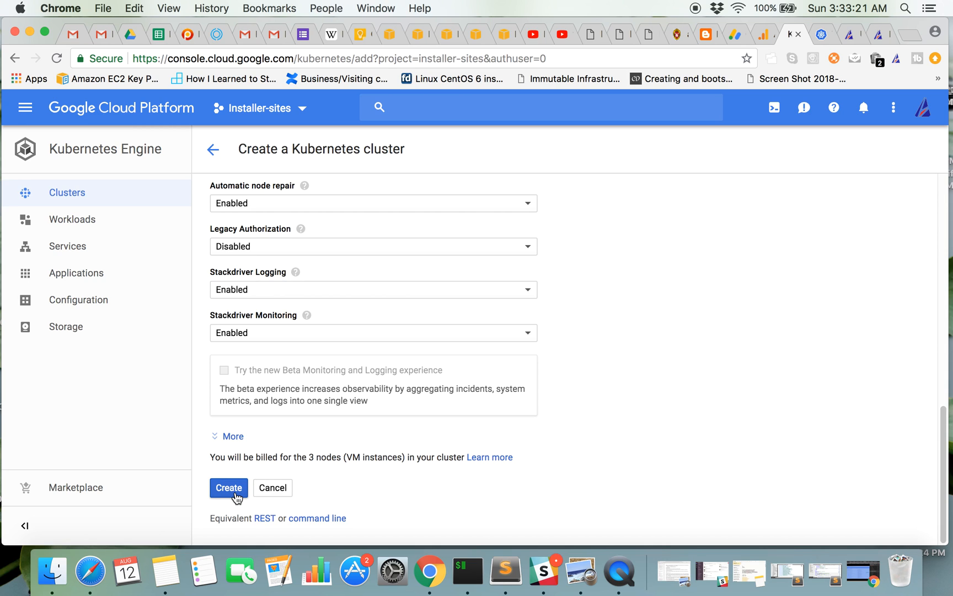
pyautogui.click(229, 487)
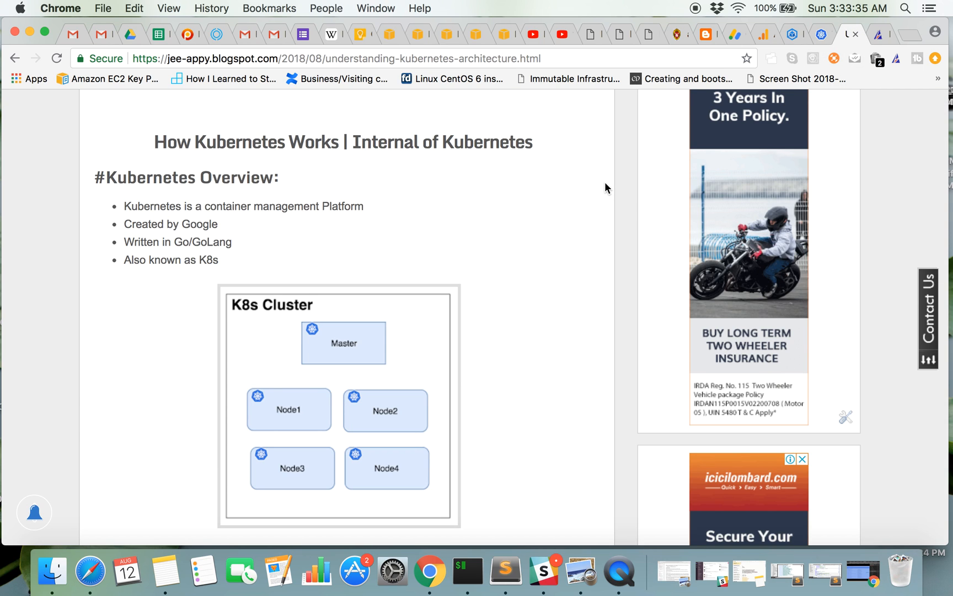
# Scroll the architecture article to its Overall Flow section and dismiss the EFK logging popup.
pyautogui.scroll(3)
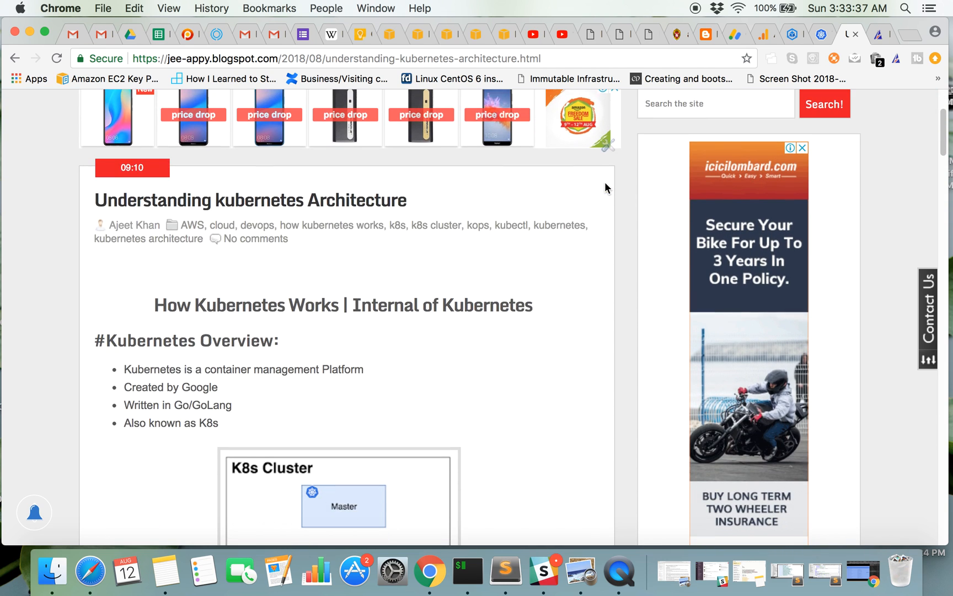
pyautogui.scroll(-3)
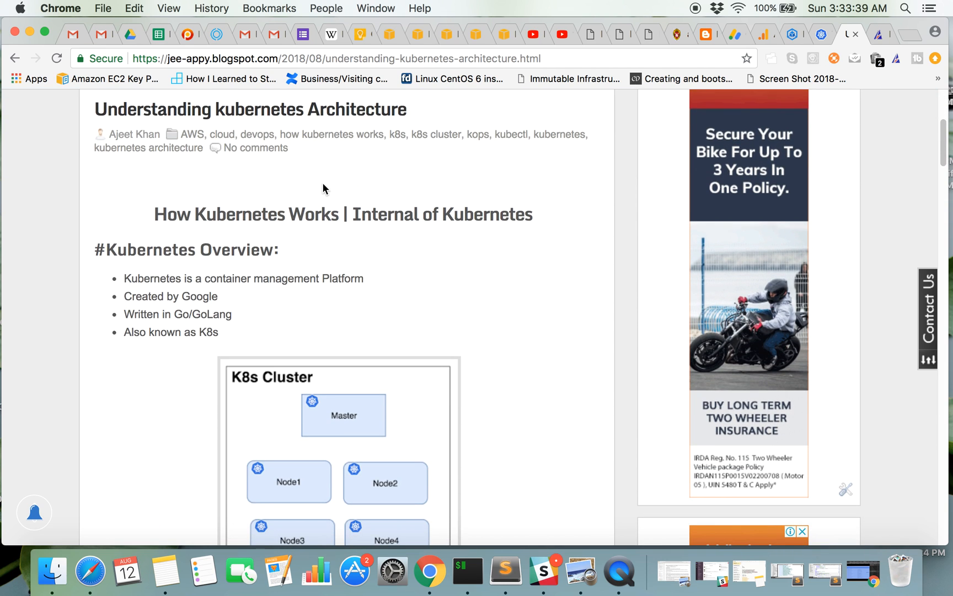
pyautogui.scroll(-3)
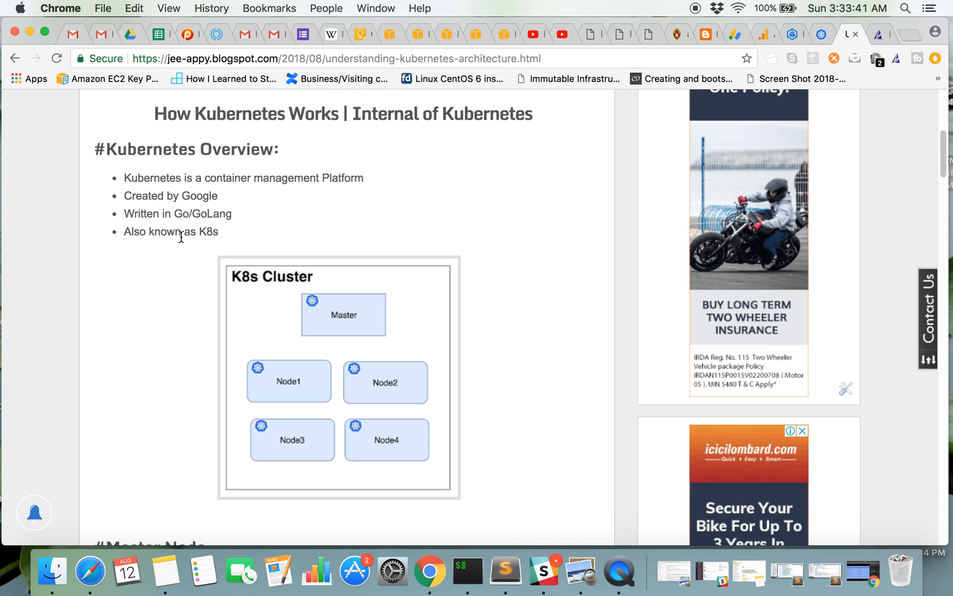
pyautogui.scroll(-3)
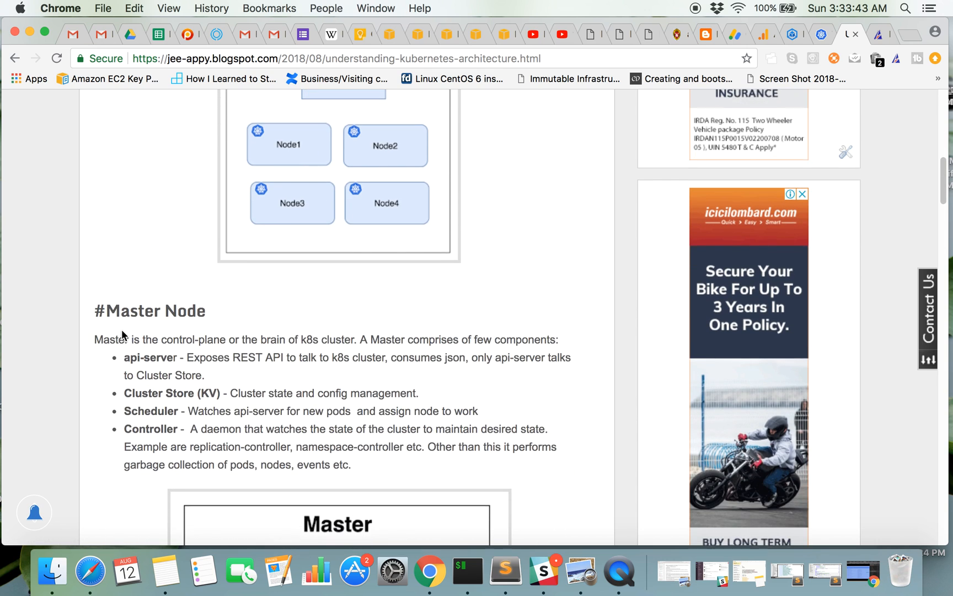
pyautogui.scroll(-3)
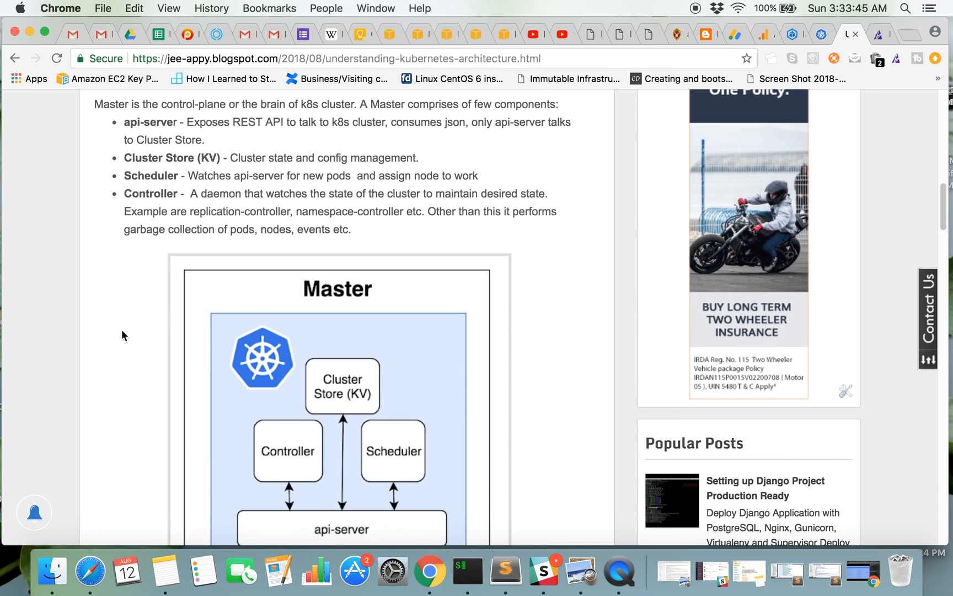
pyautogui.scroll(-3)
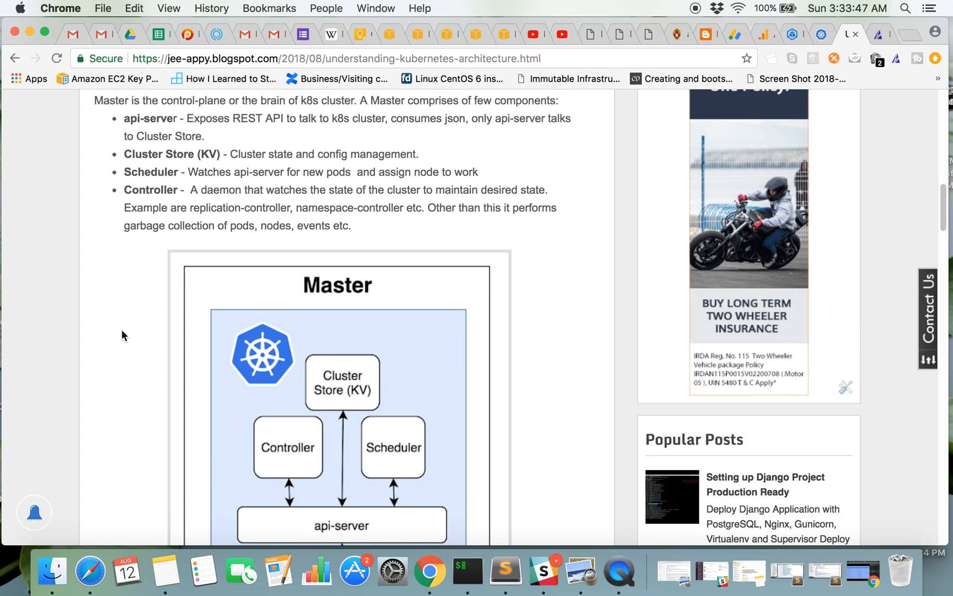
pyautogui.scroll(-3)
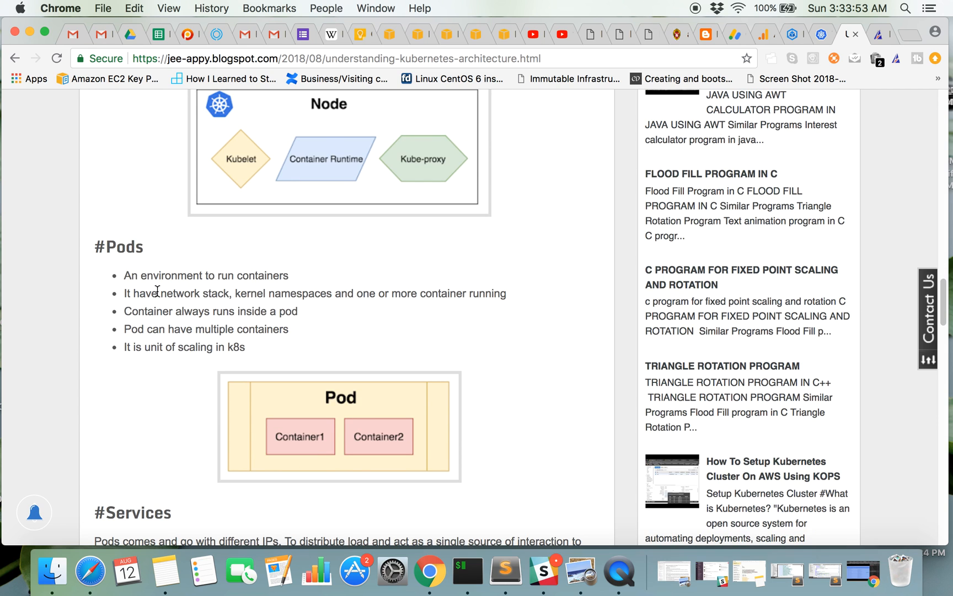
pyautogui.scroll(-3)
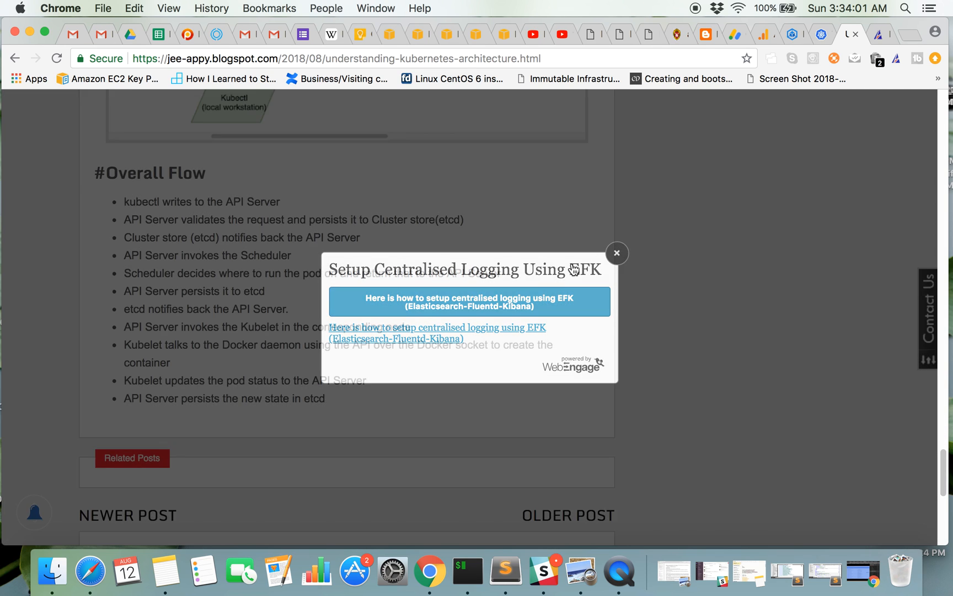
pyautogui.click(615, 252)
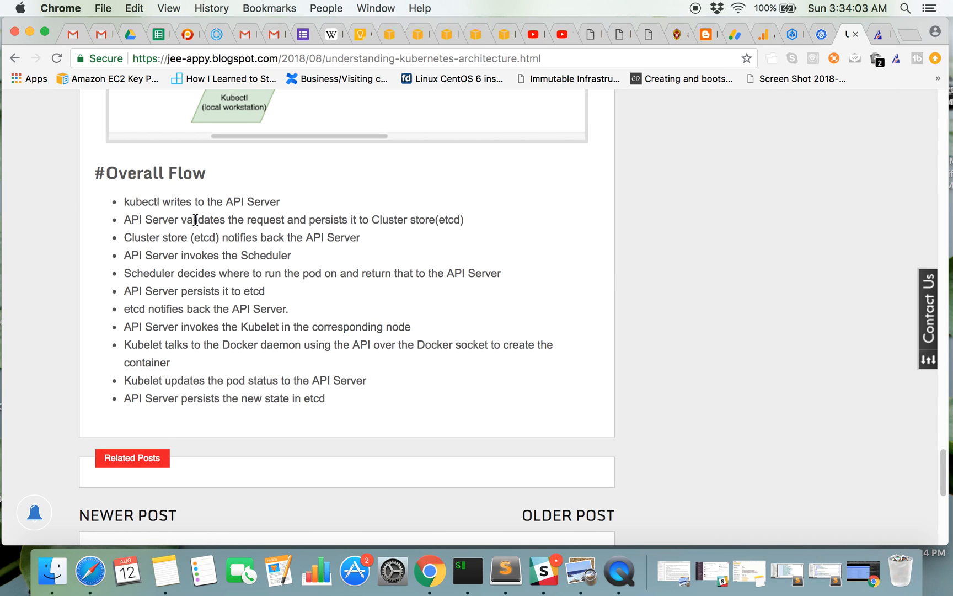
pyautogui.moveTo(156, 213)
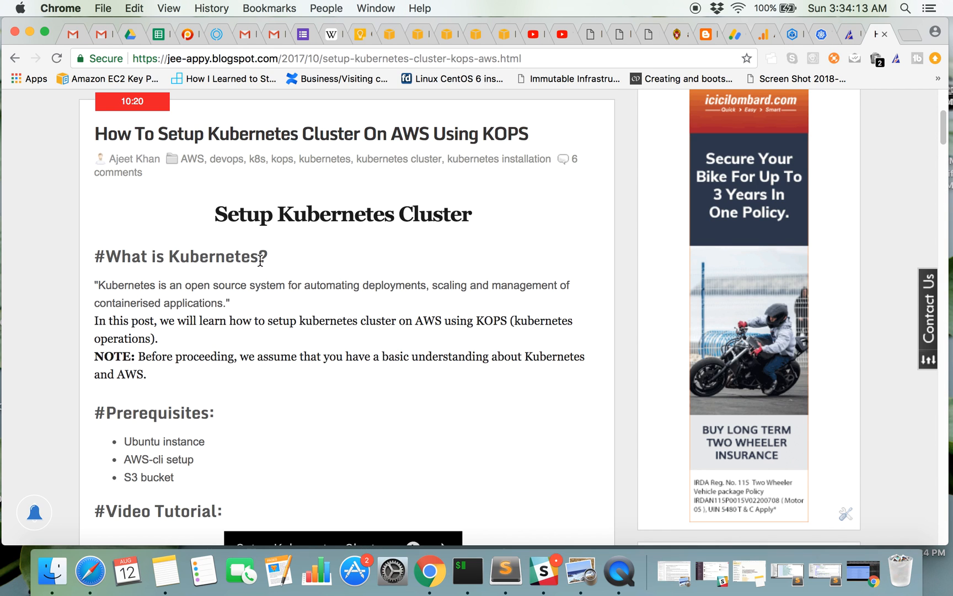
# Skim through the KOPS-on-AWS cluster setup article.
pyautogui.scroll(-3)
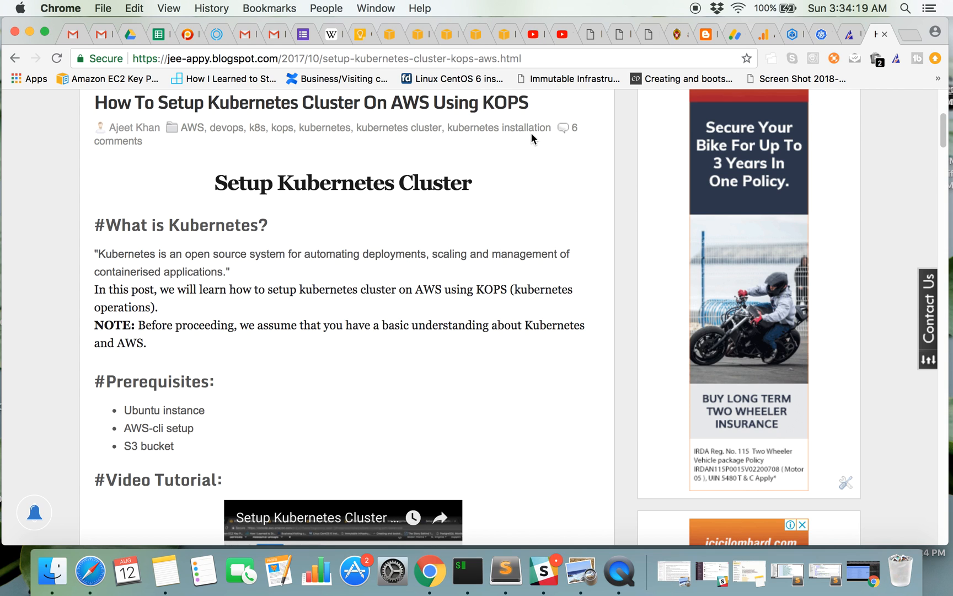
pyautogui.scroll(-3)
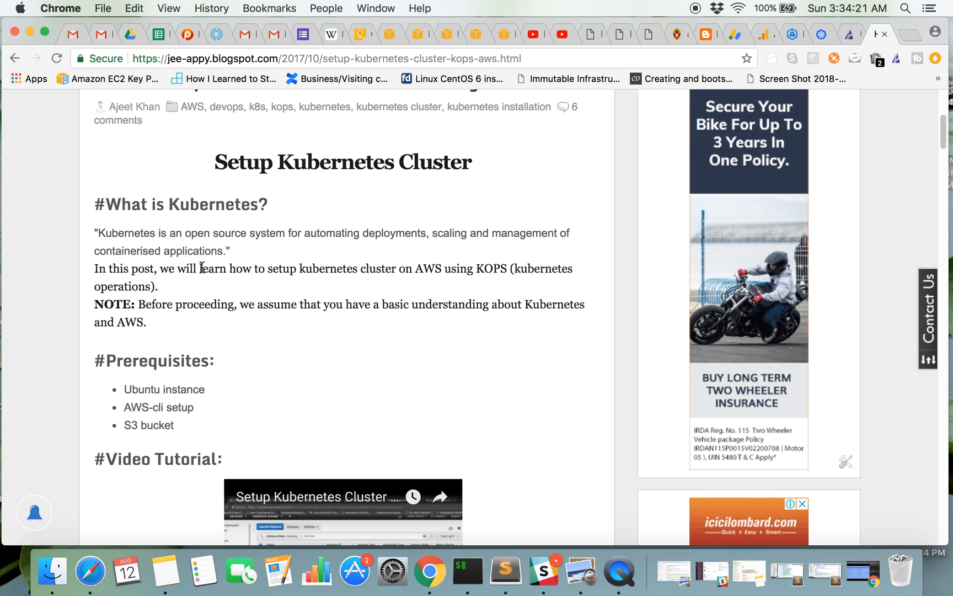
pyautogui.scroll(-3)
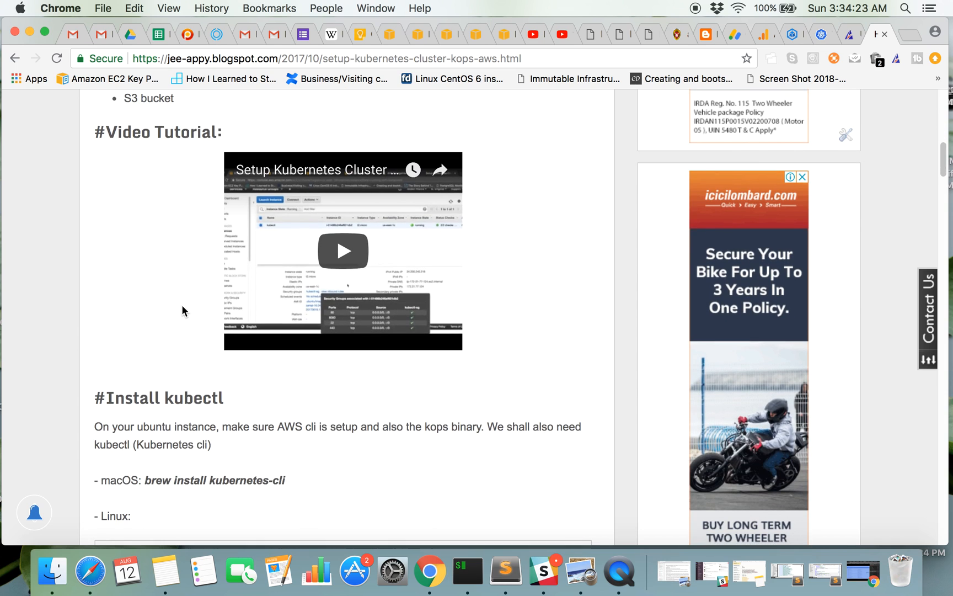
pyautogui.scroll(-3)
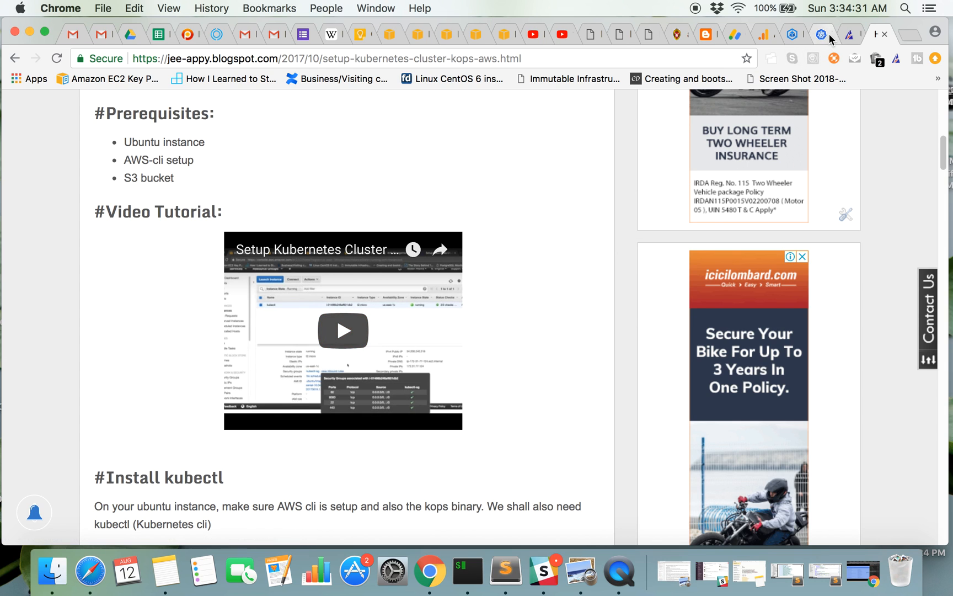
# Glance at the Kubernetes volumes docs and architecture article, then return to the Cloud Console clusters list.
pyautogui.click(814, 34)
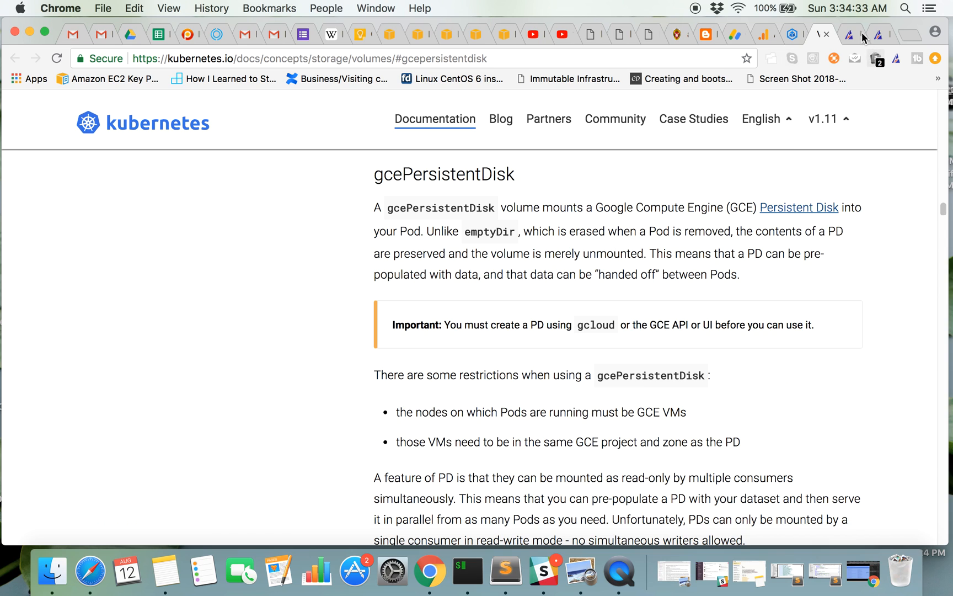
pyautogui.click(793, 34)
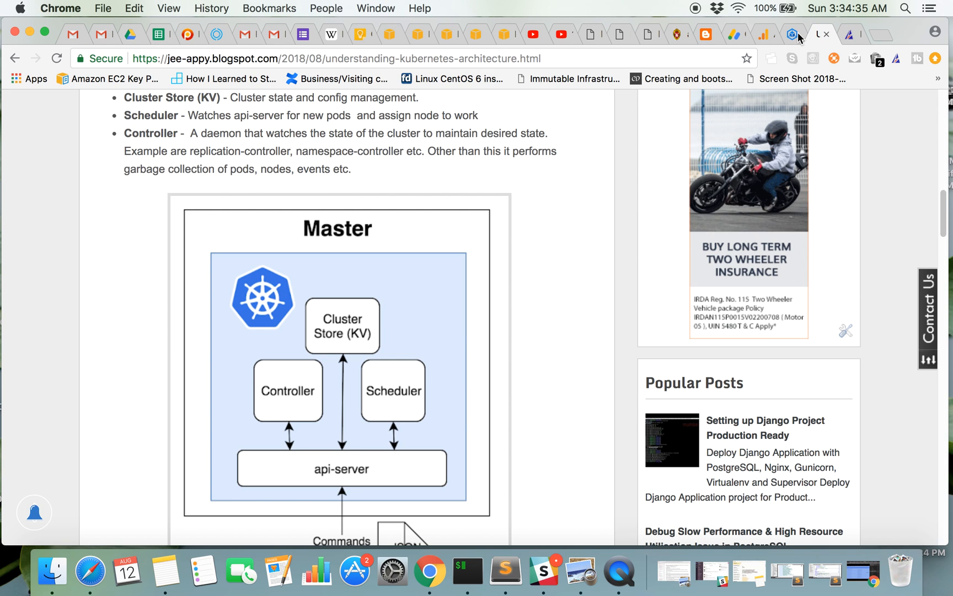
pyautogui.click(816, 33)
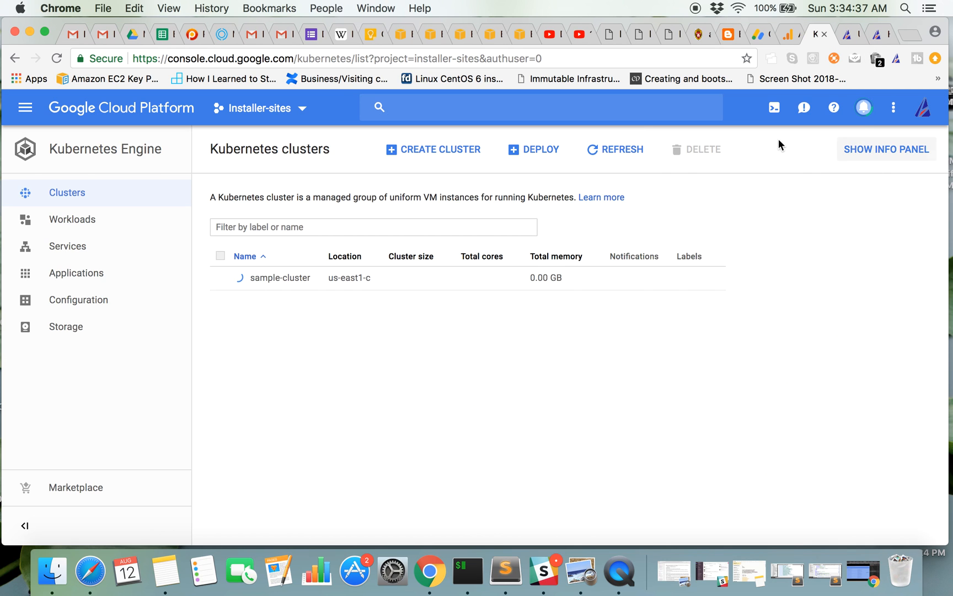
# Refresh the clusters list until sample-cluster shows 3 nodes, 3 vCPUs and 1.80 GB memory.
pyautogui.click(615, 149)
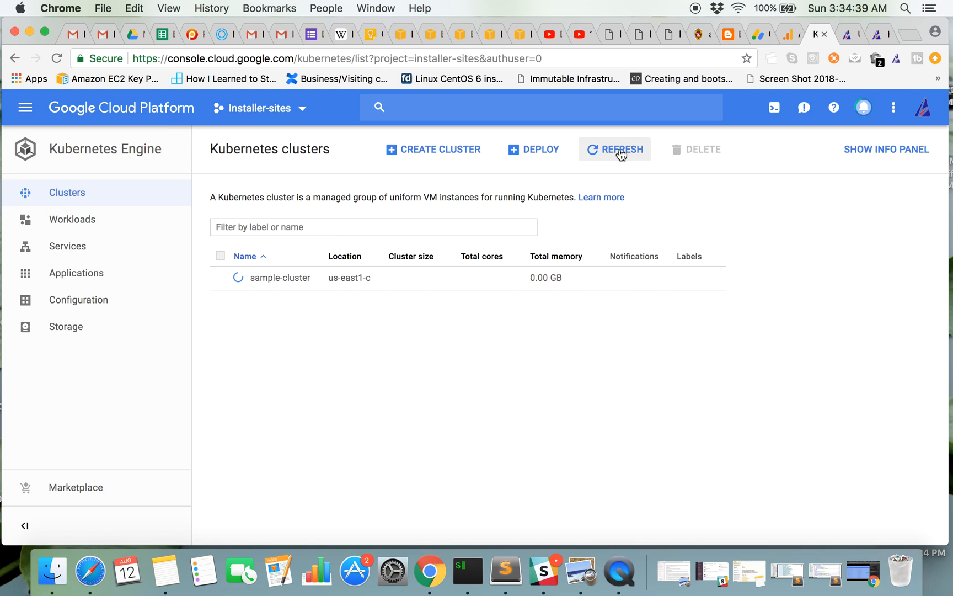
pyautogui.click(615, 149)
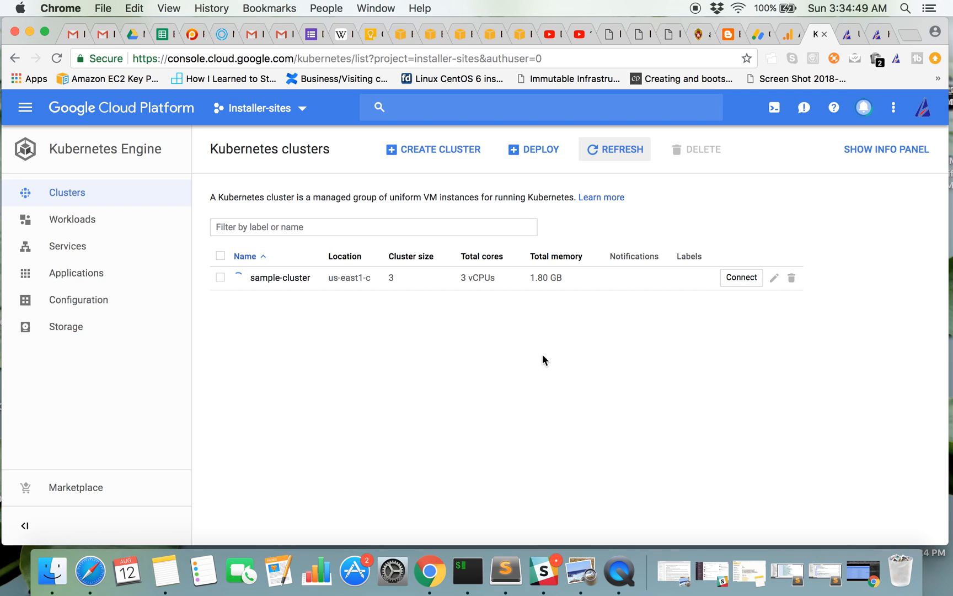
pyautogui.click(614, 149)
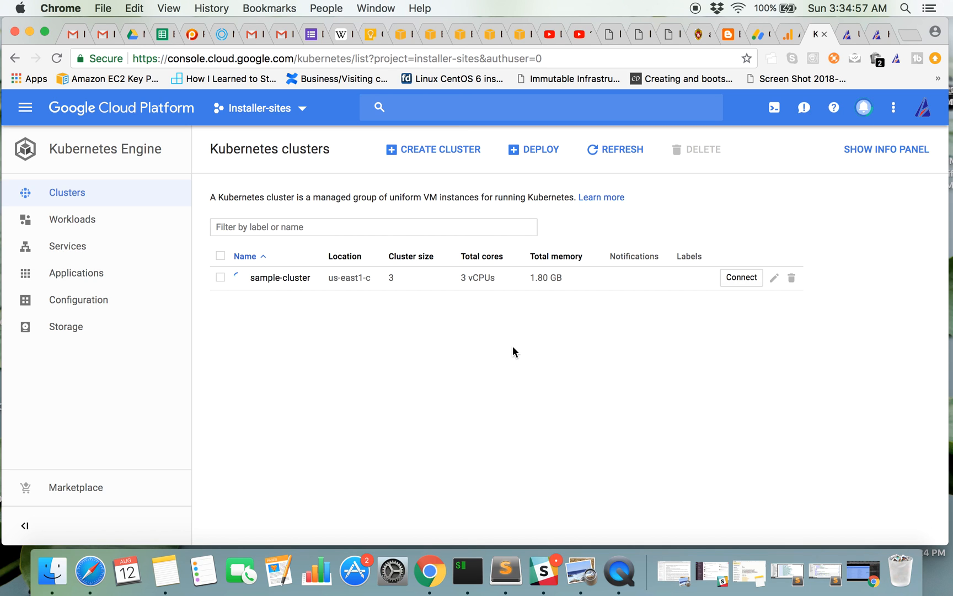
pyautogui.moveTo(548, 339)
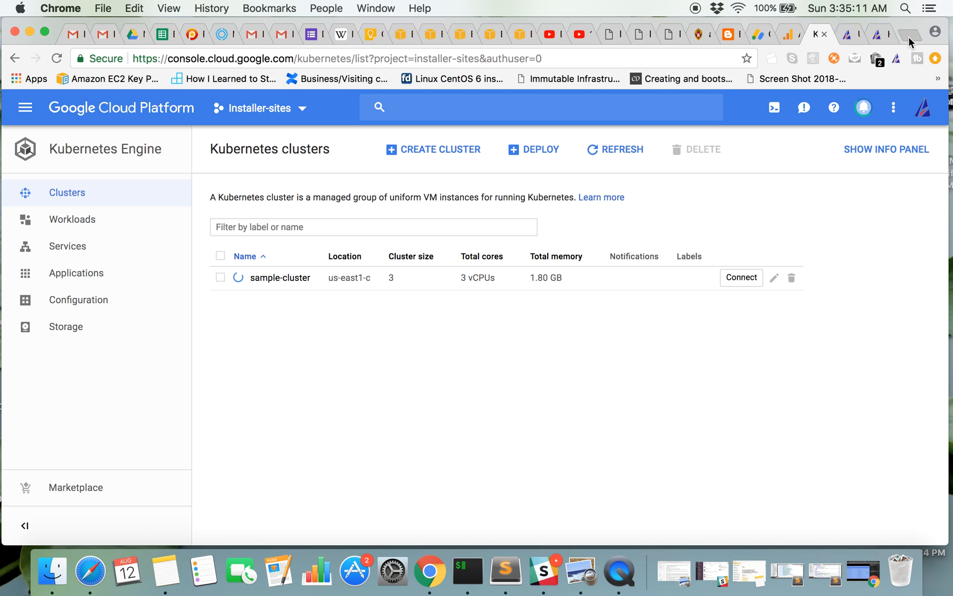
# Search 'kubernetes setup appychip' and open the Minikube local cluster setup article.
pyautogui.write('kubernetes minikube')
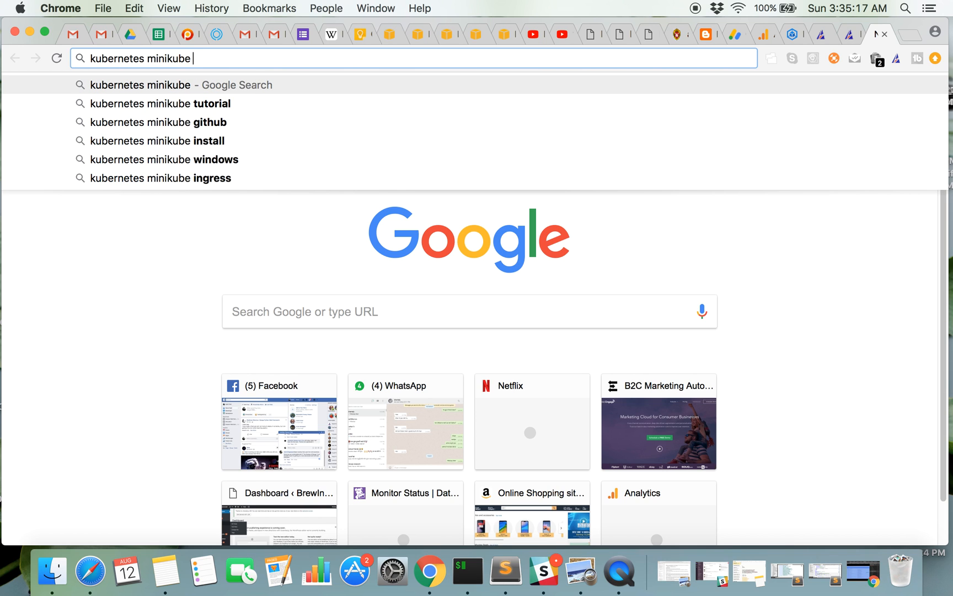
pyautogui.write('setup appyci')
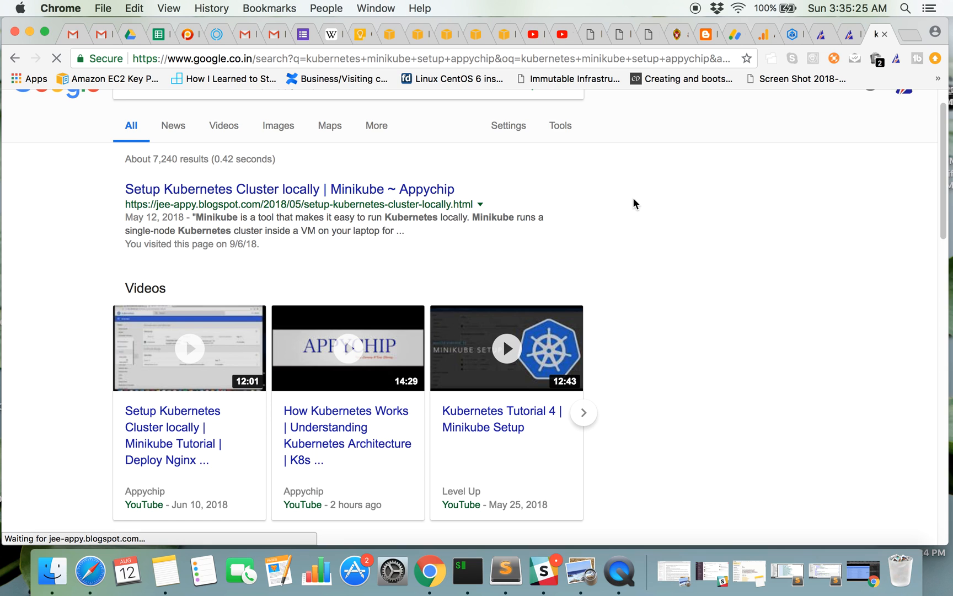
pyautogui.click(283, 189)
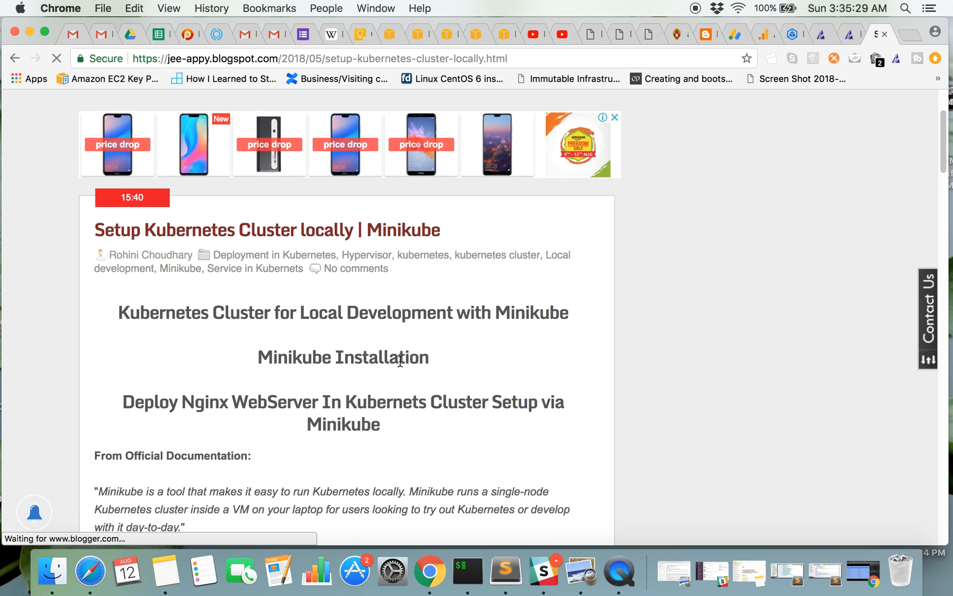
# Skim the Minikube article and return to the Cloud Console clusters list.
pyautogui.scroll(-3)
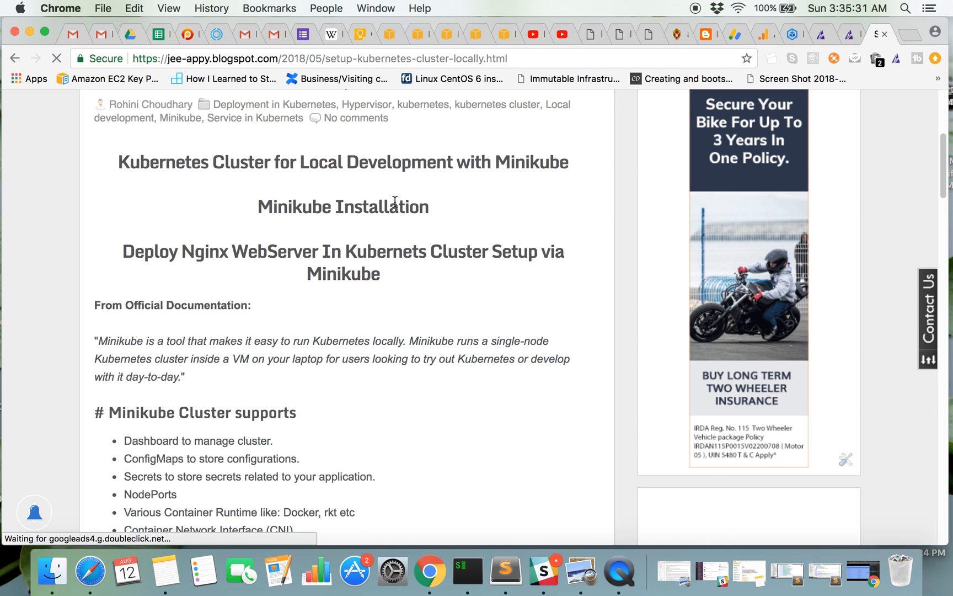
pyautogui.scroll(-3)
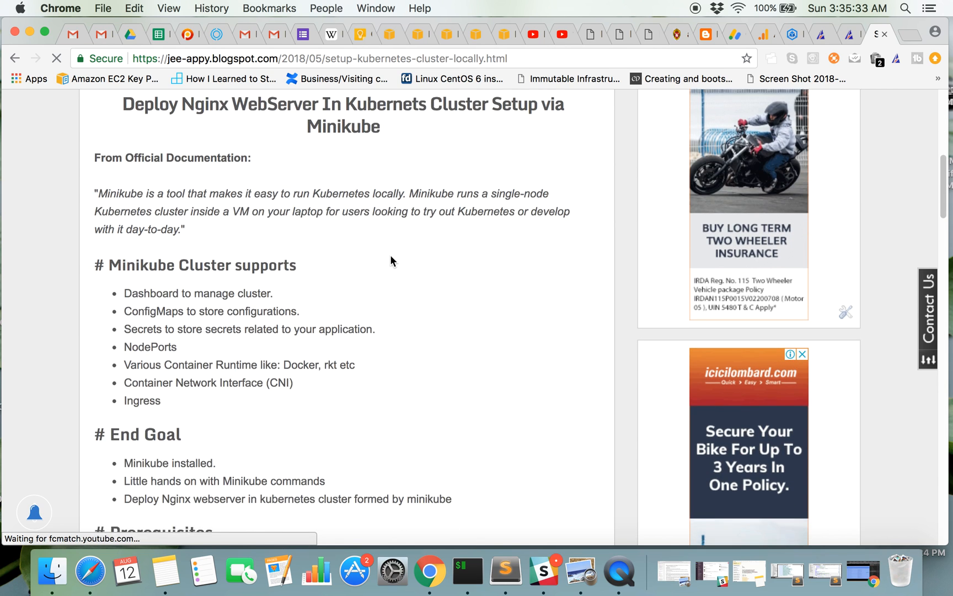
pyautogui.scroll(-3)
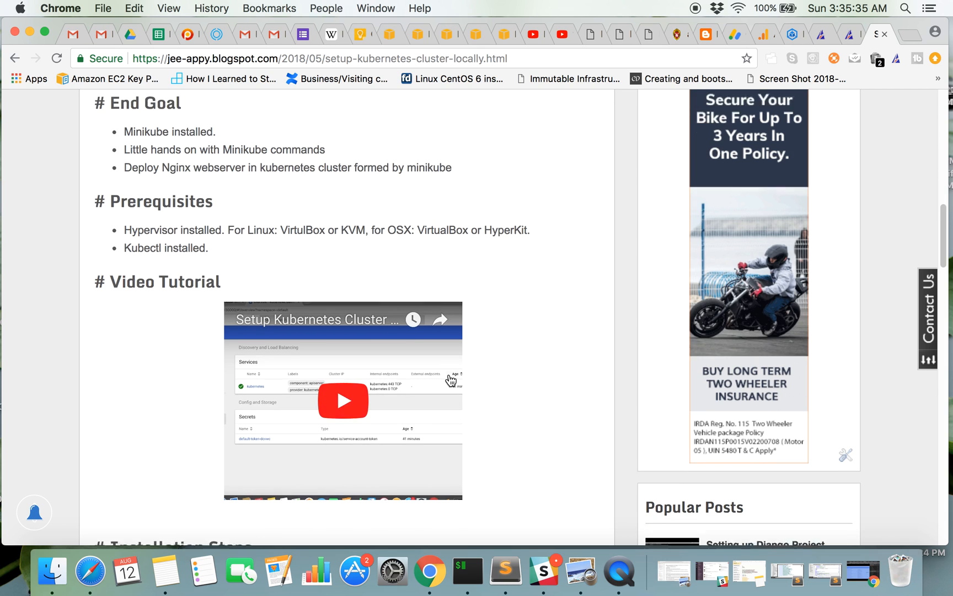
pyautogui.scroll(-3)
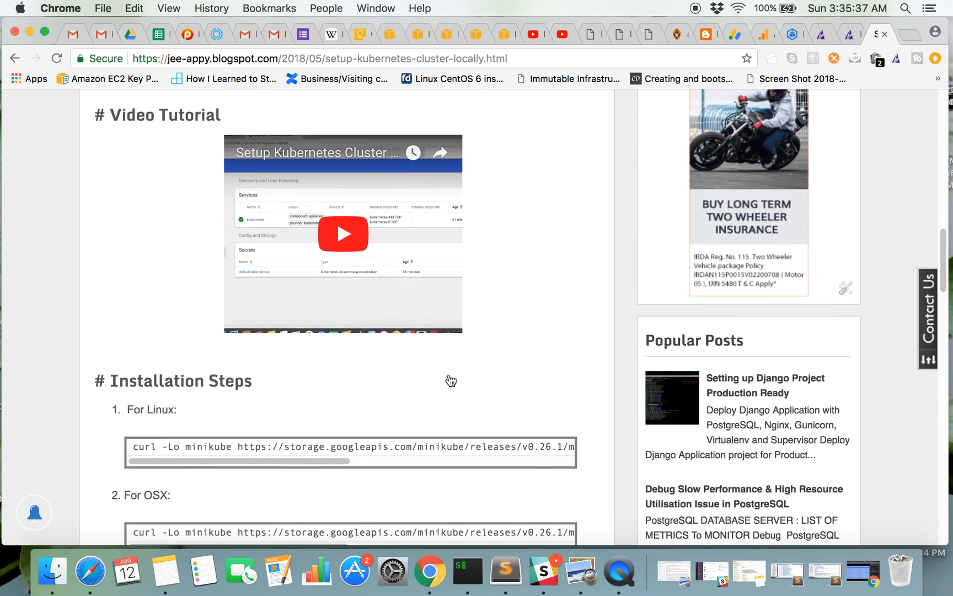
pyautogui.scroll(3)
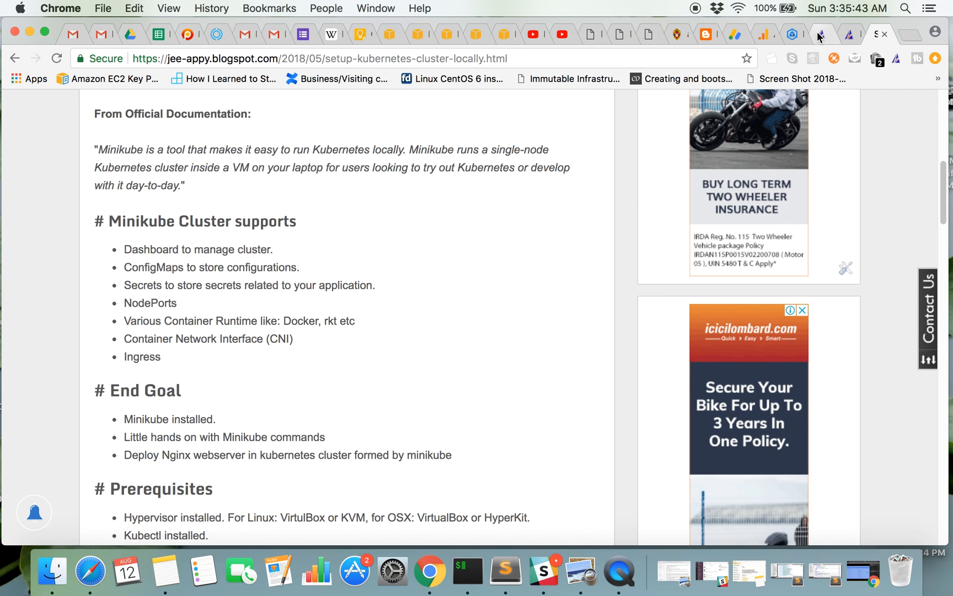
pyautogui.click(793, 35)
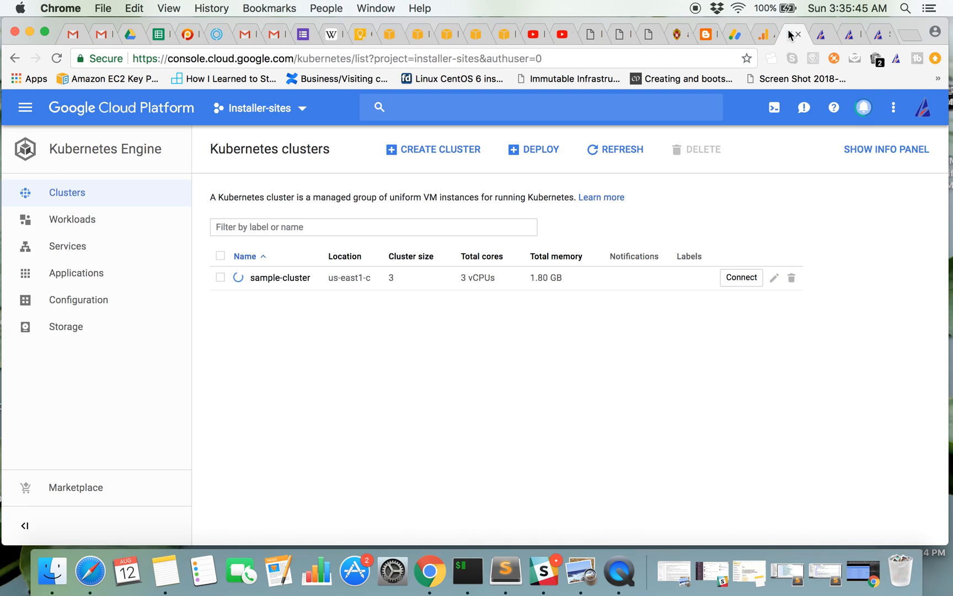
# Refresh until sample-cluster is ready and open its details page showing master version 1.9.7-gke.5.
pyautogui.click(614, 150)
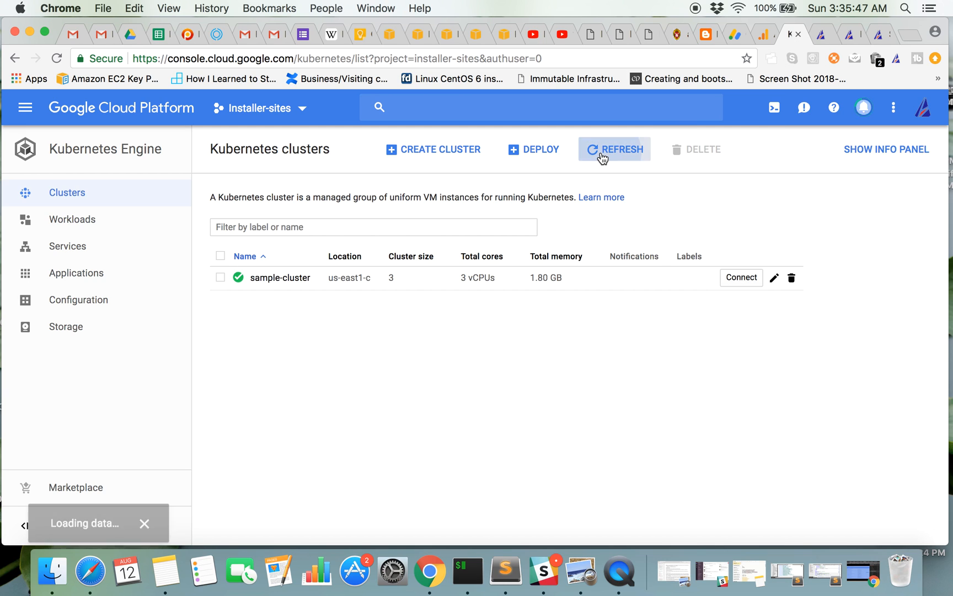
pyautogui.click(615, 150)
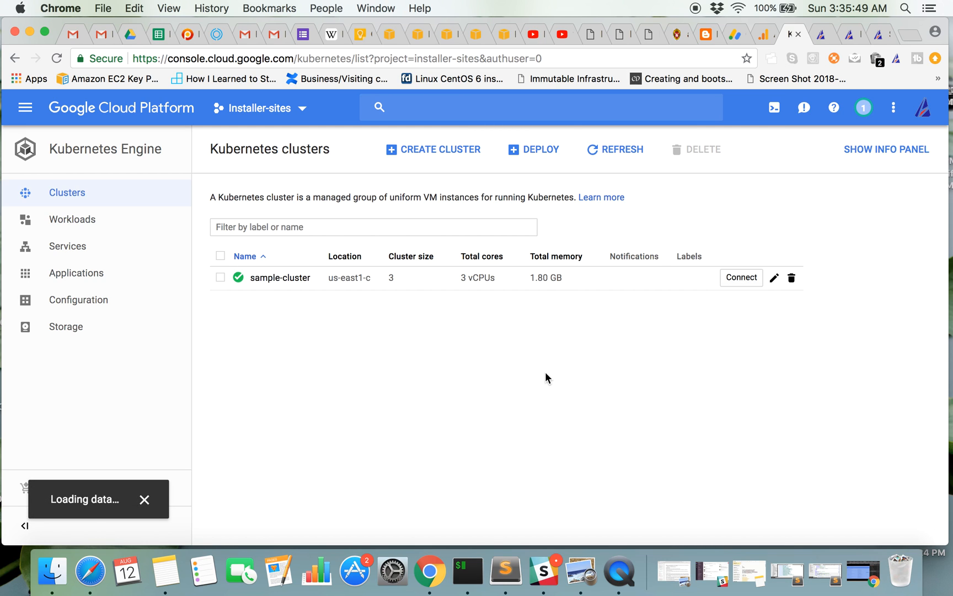
pyautogui.click(280, 278)
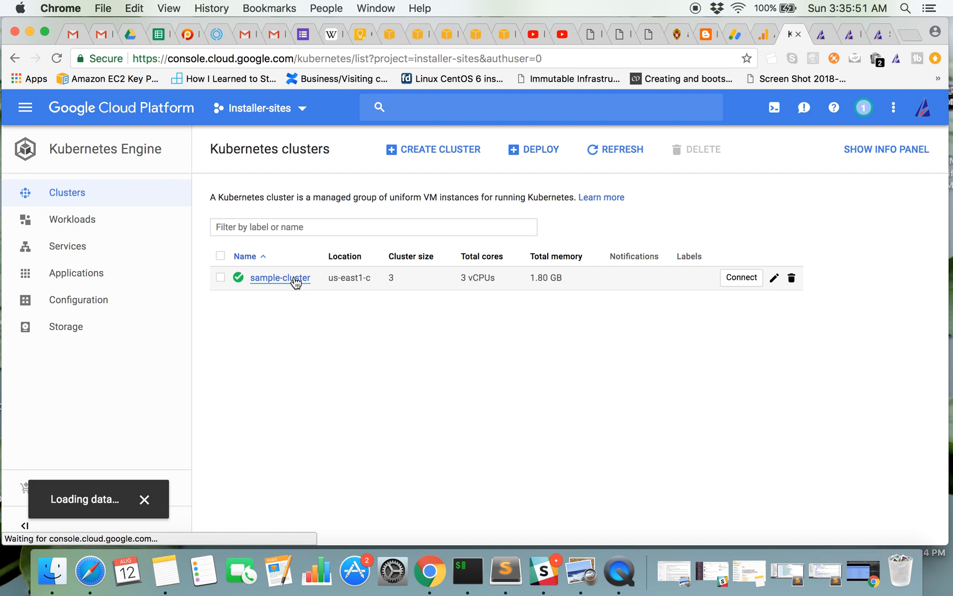
pyautogui.click(280, 278)
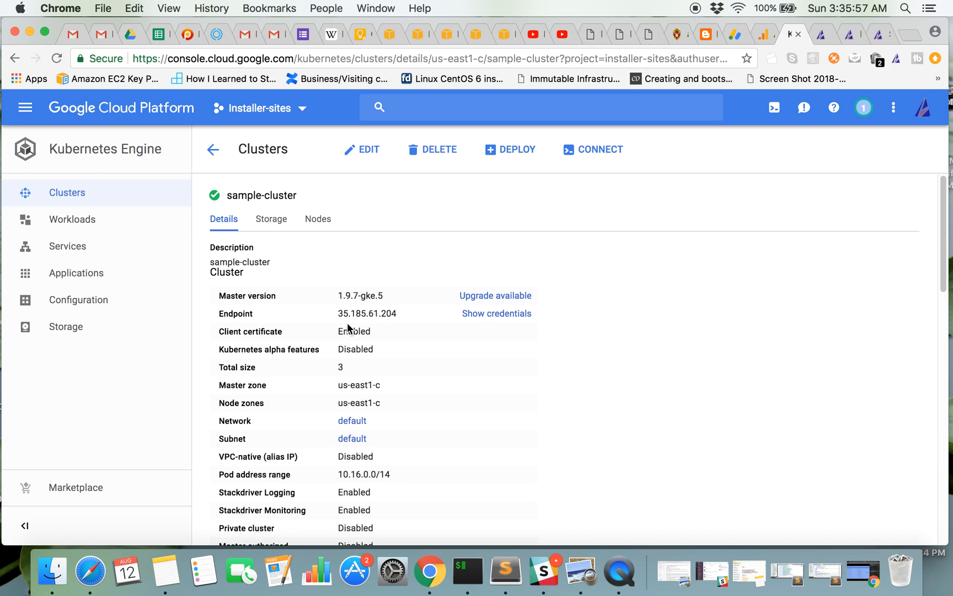
pyautogui.moveTo(339, 305)
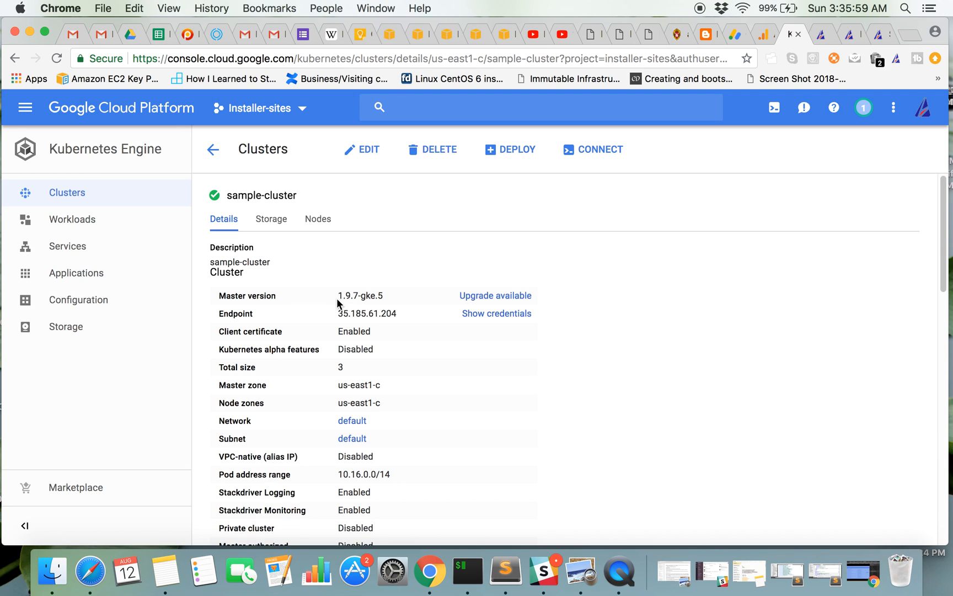
pyautogui.moveTo(342, 318)
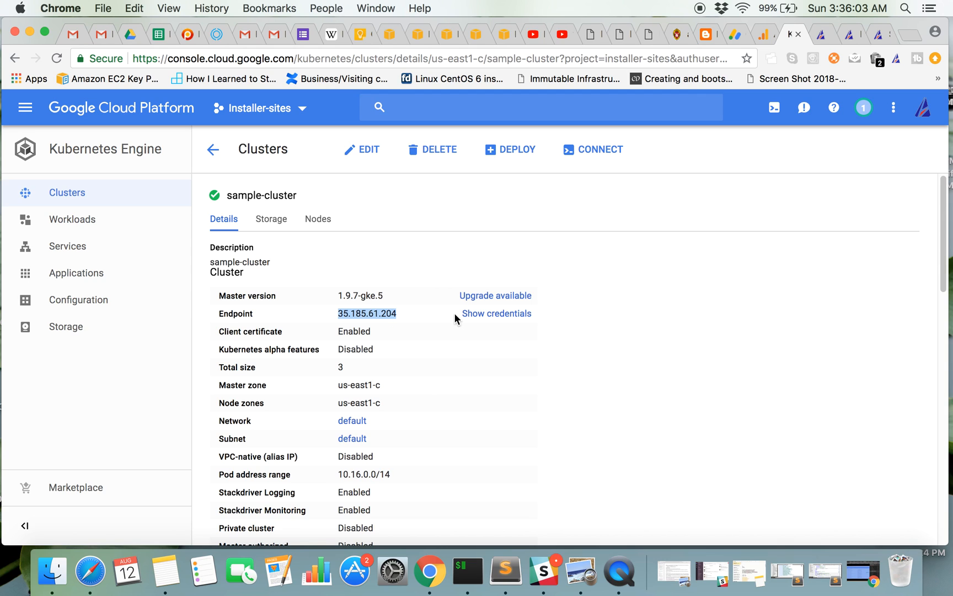
pyautogui.moveTo(406, 329)
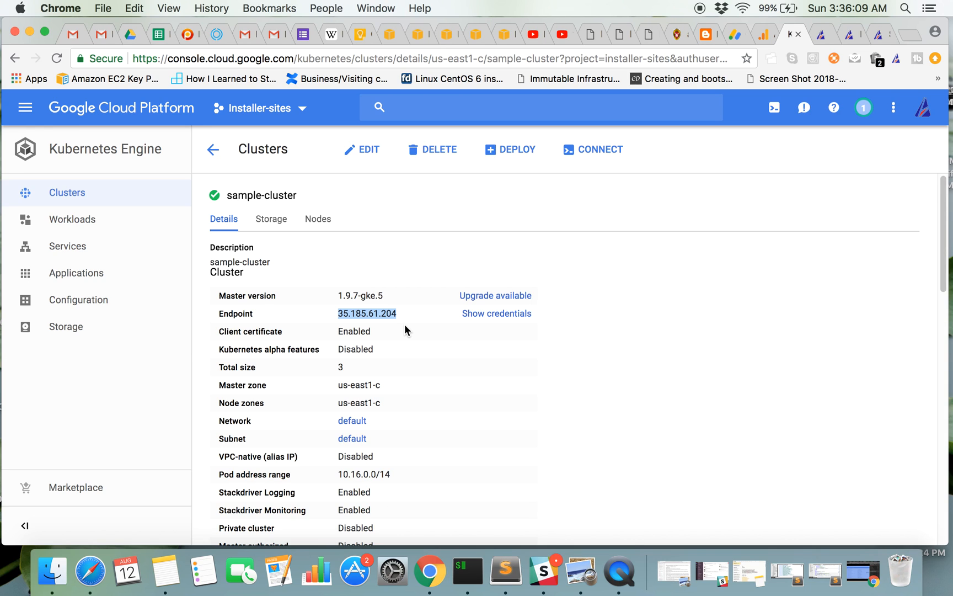
pyautogui.scroll(-3)
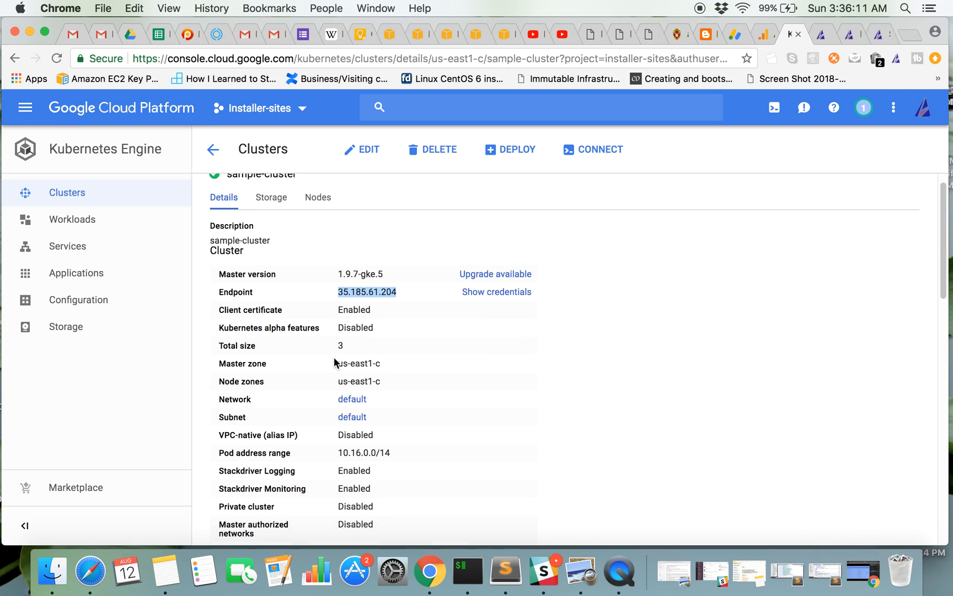
pyautogui.scroll(-3)
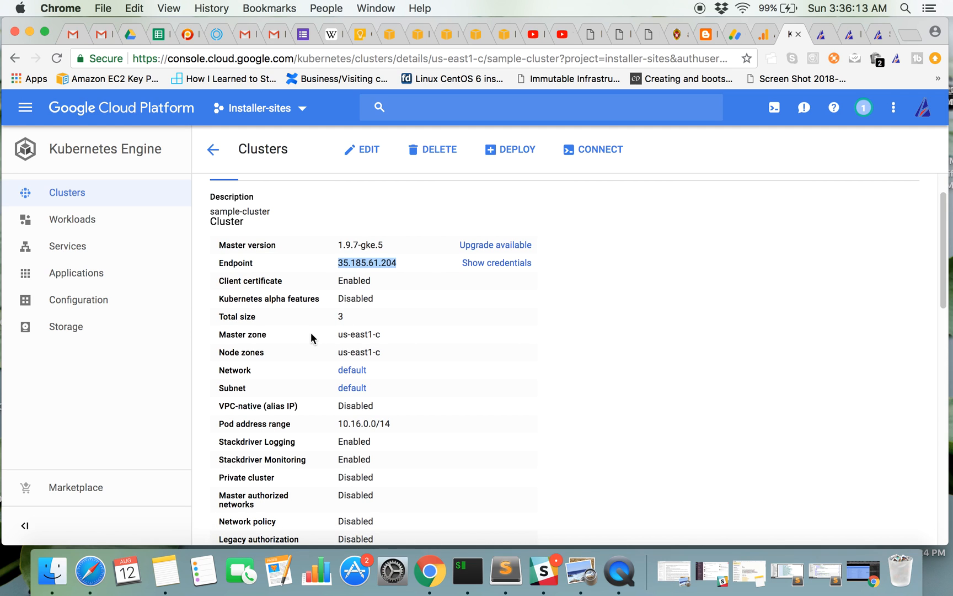
pyautogui.scroll(-3)
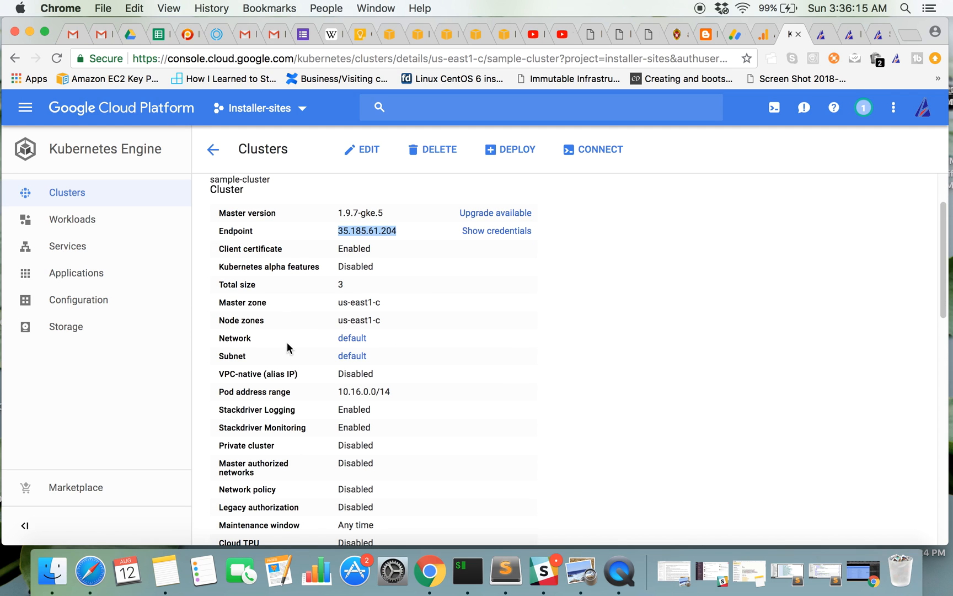
pyautogui.scroll(-3)
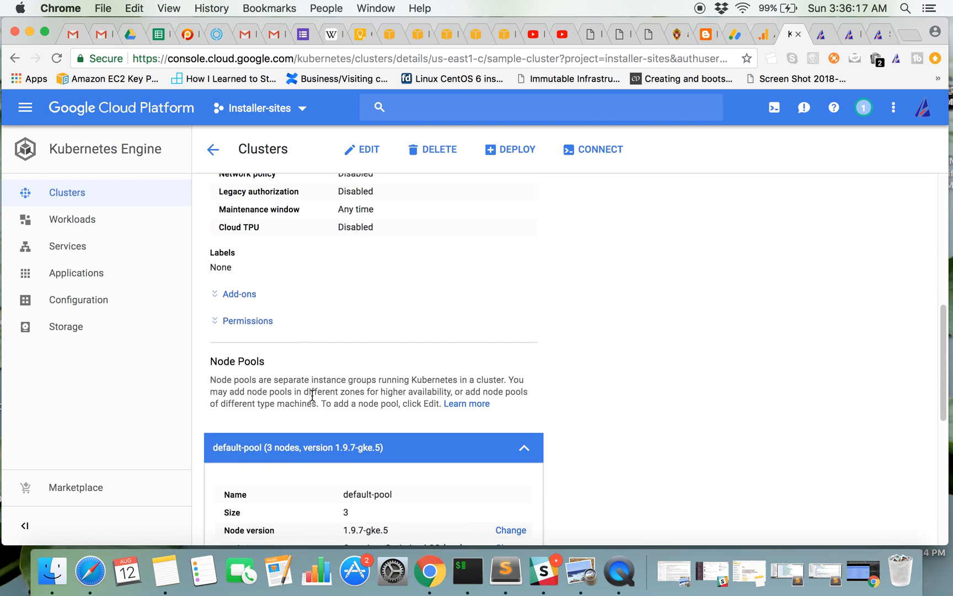
pyautogui.scroll(3)
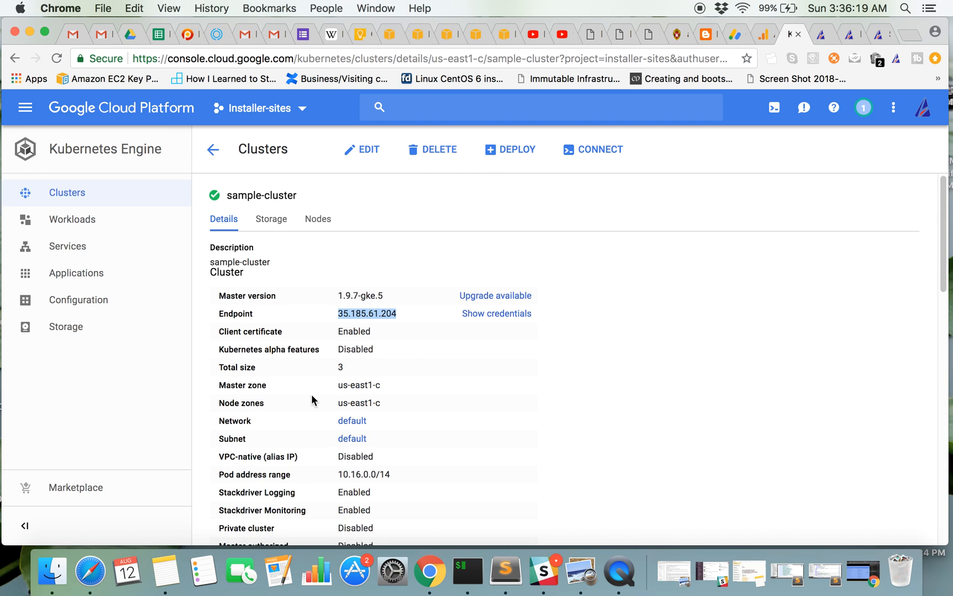
pyautogui.click(213, 150)
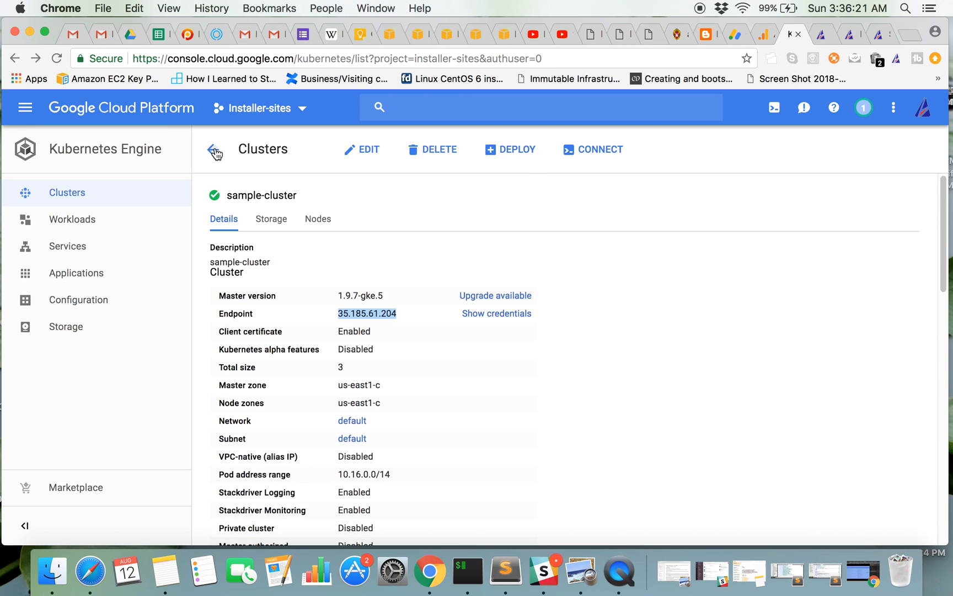
pyautogui.click(214, 150)
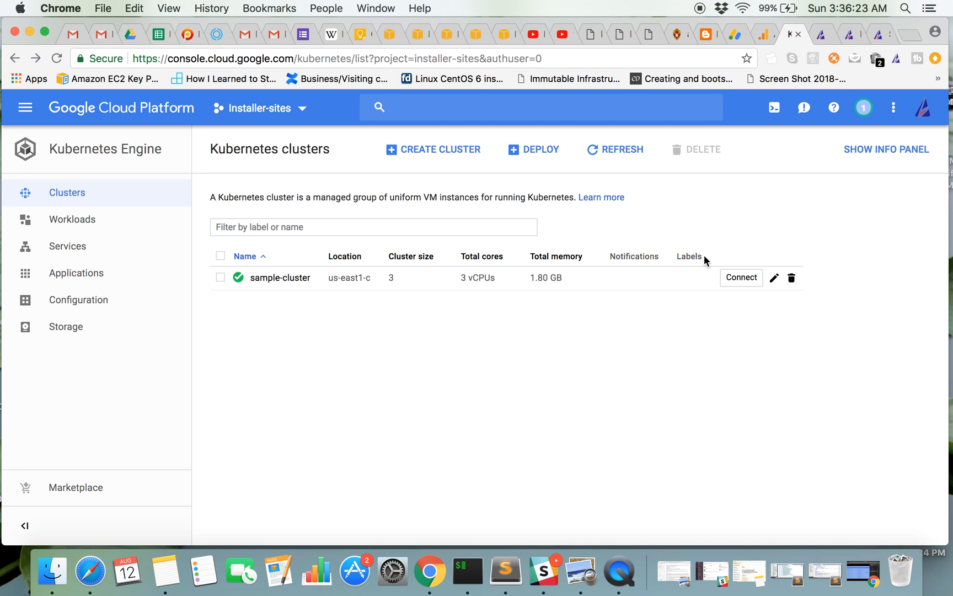
pyautogui.moveTo(605, 320)
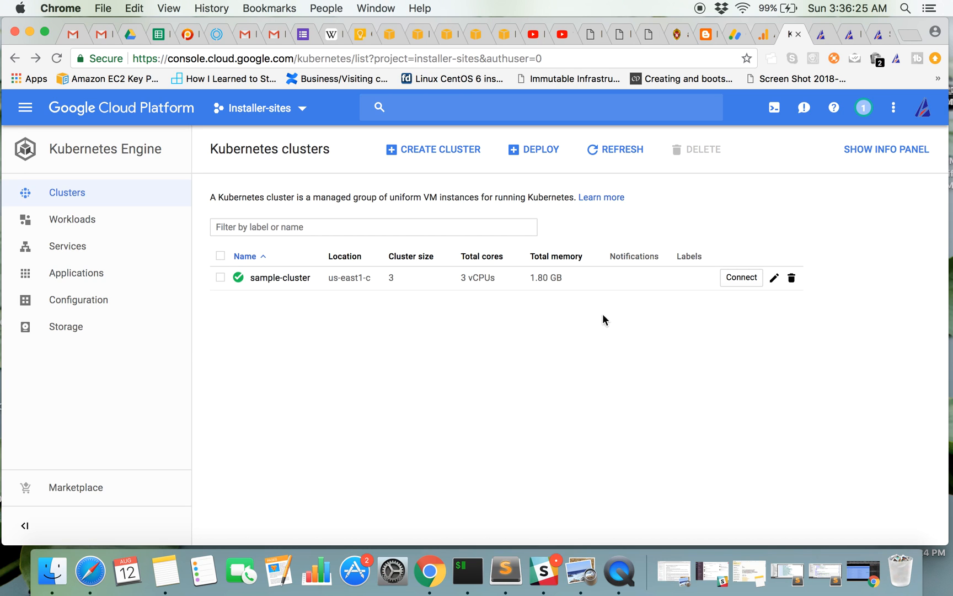
# From sample-cluster's details, view the CONNECT dialog's gcloud get-credentials command and close it.
pyautogui.click(280, 277)
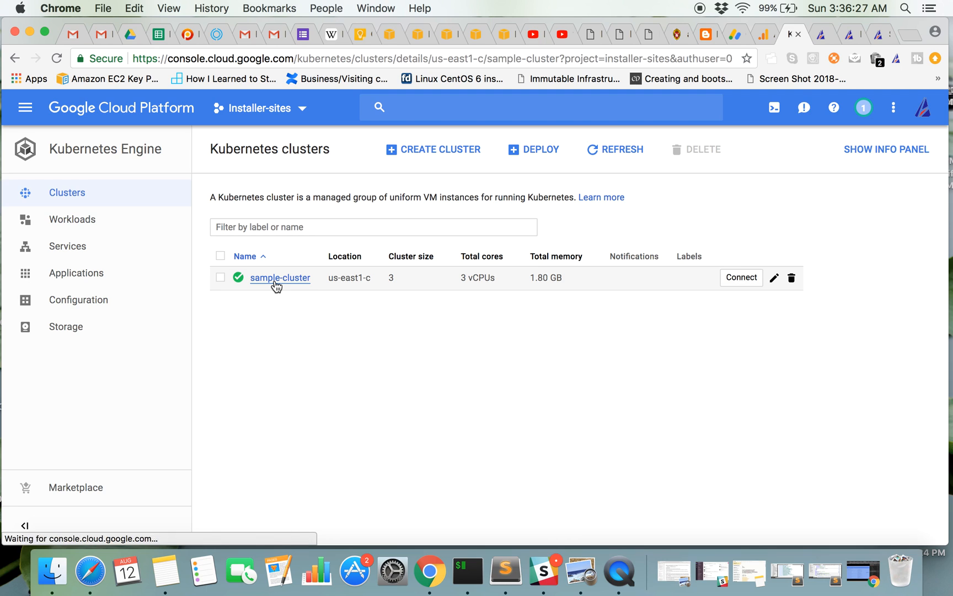
pyautogui.click(279, 278)
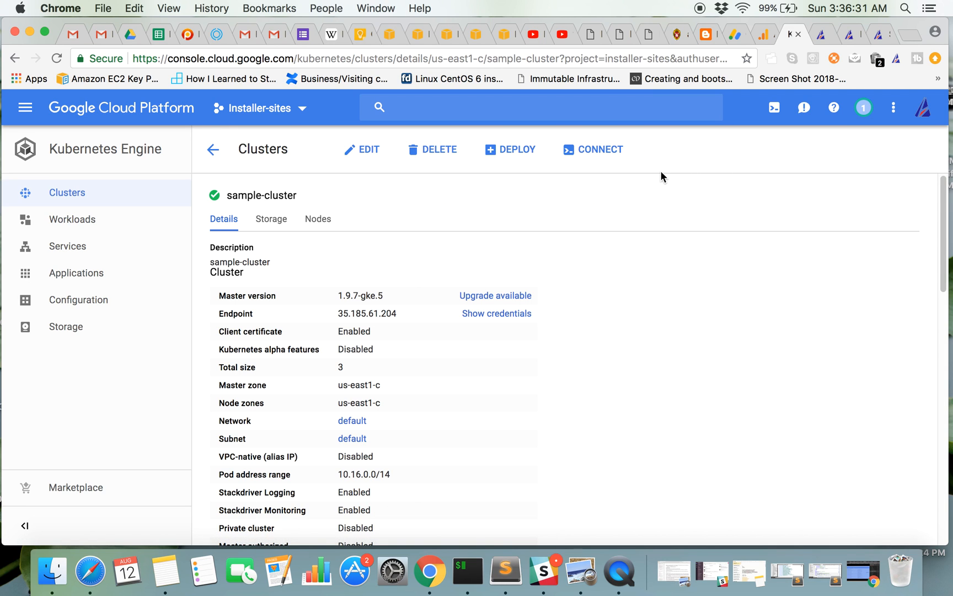
pyautogui.click(599, 151)
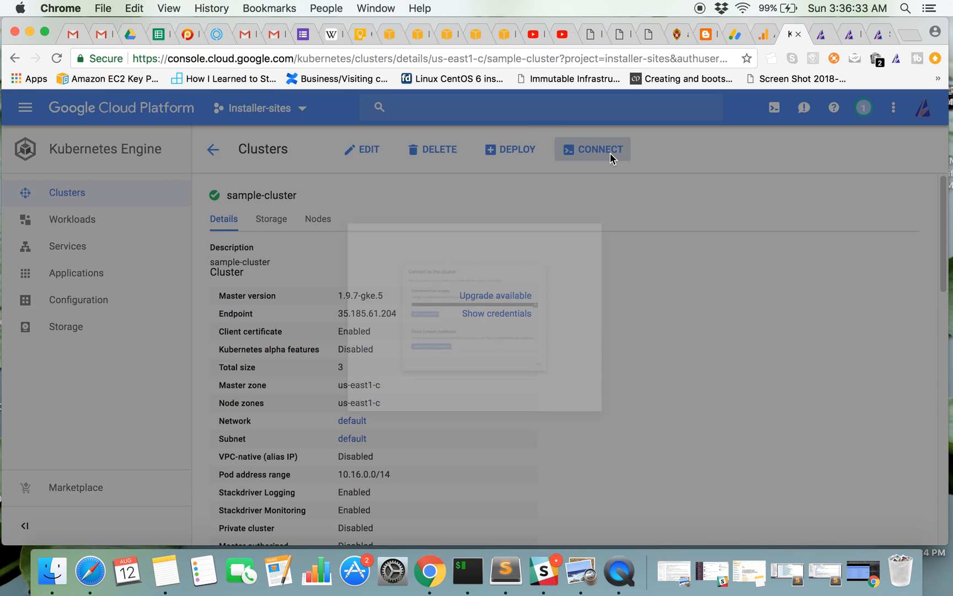
pyautogui.click(593, 149)
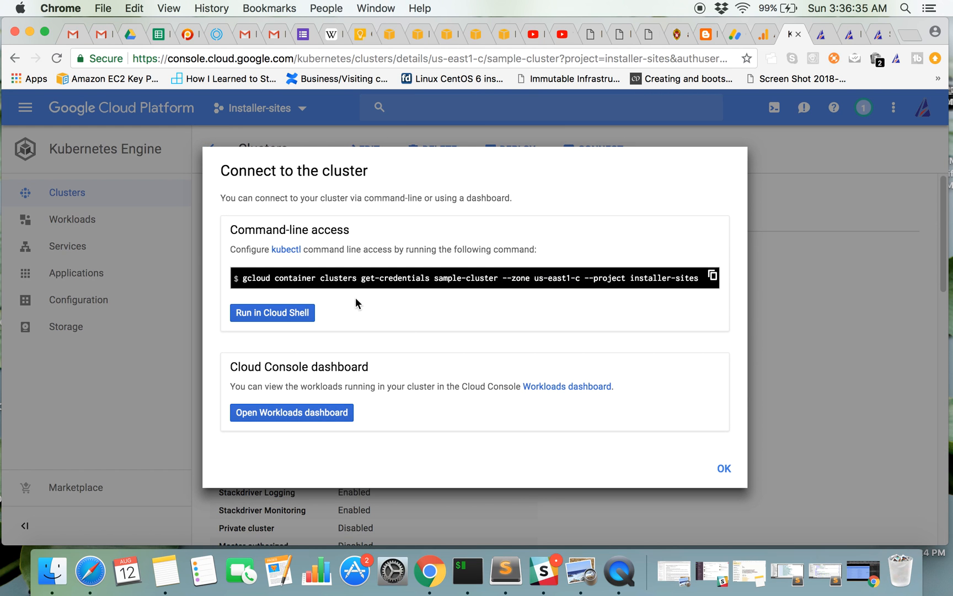
pyautogui.moveTo(719, 458)
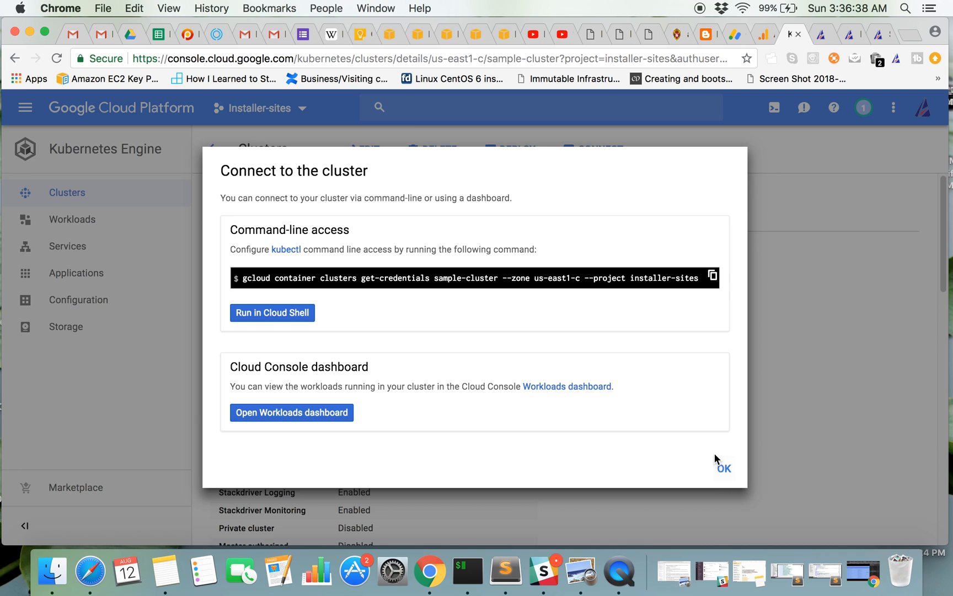
pyautogui.click(722, 468)
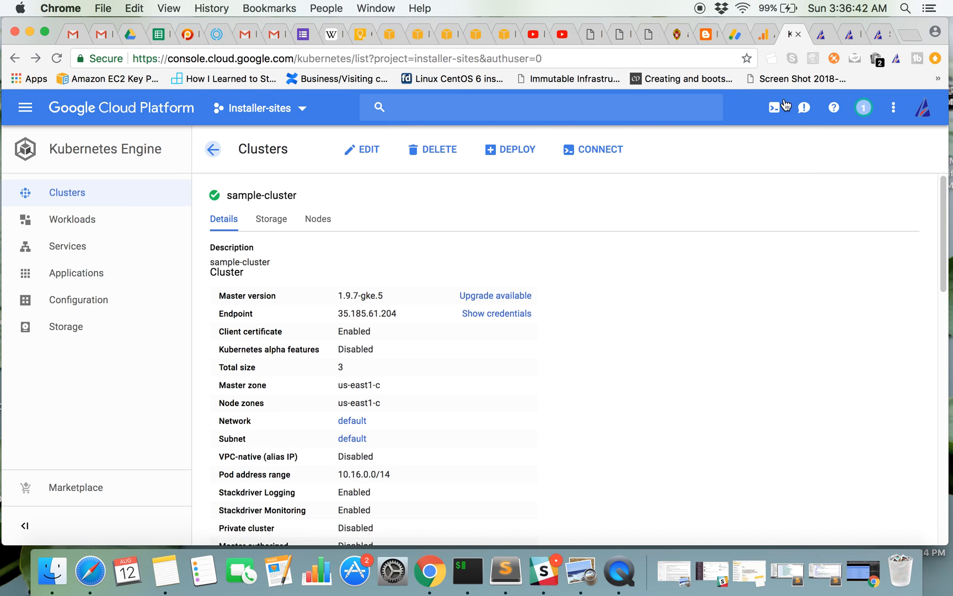
# Activate Cloud Shell for the installer-sites project beneath the clusters list.
pyautogui.click(773, 108)
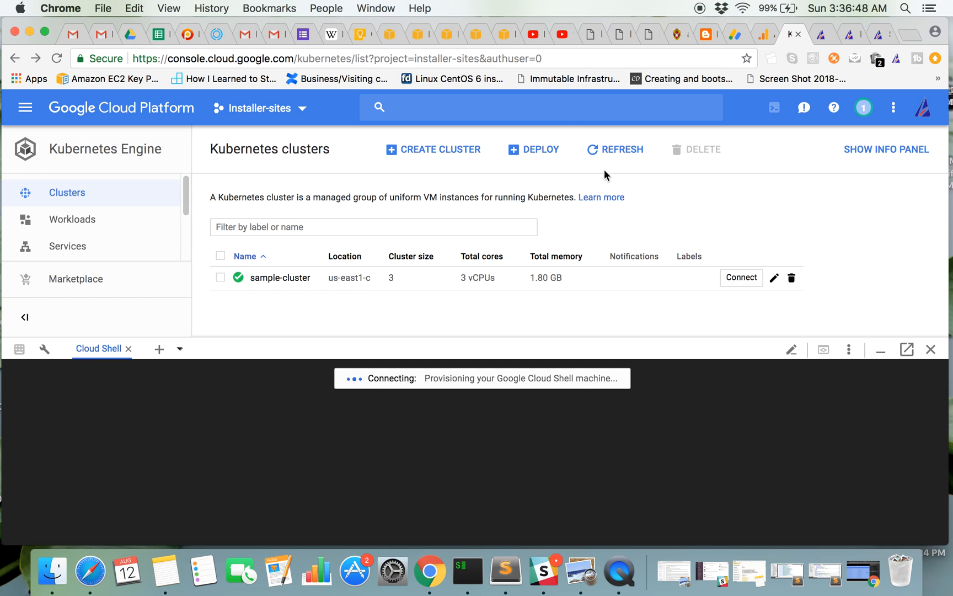
pyautogui.moveTo(730, 239)
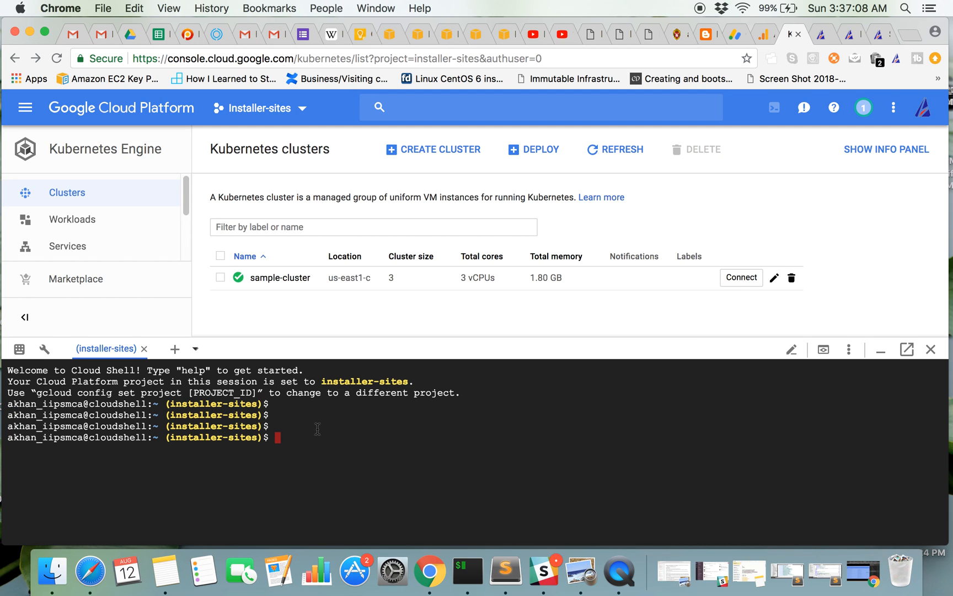
pyautogui.moveTo(450, 406)
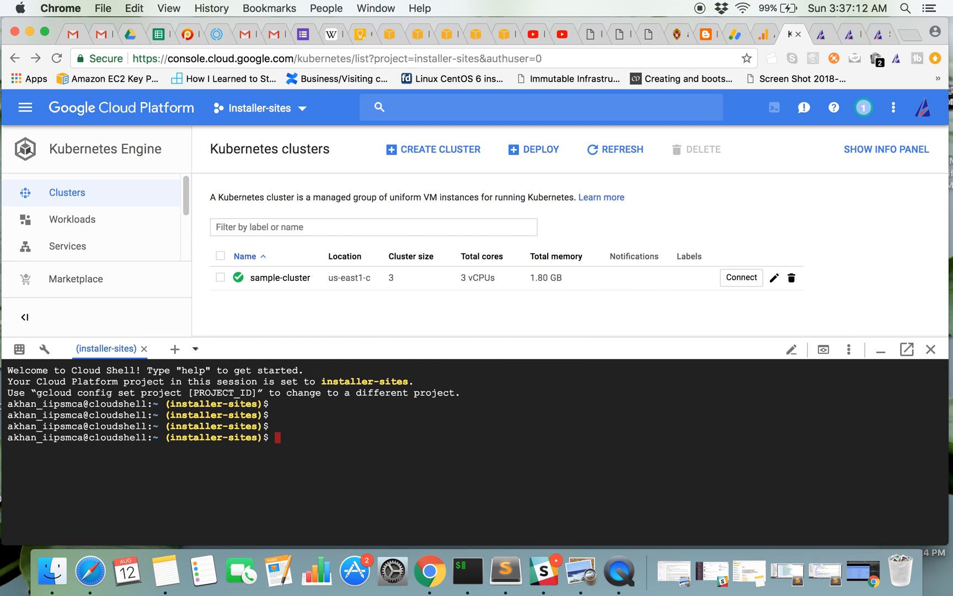
# Run 'gcloud container clusters list' and select sample-cluster's name and zone in the output.
pyautogui.write('gcloud')
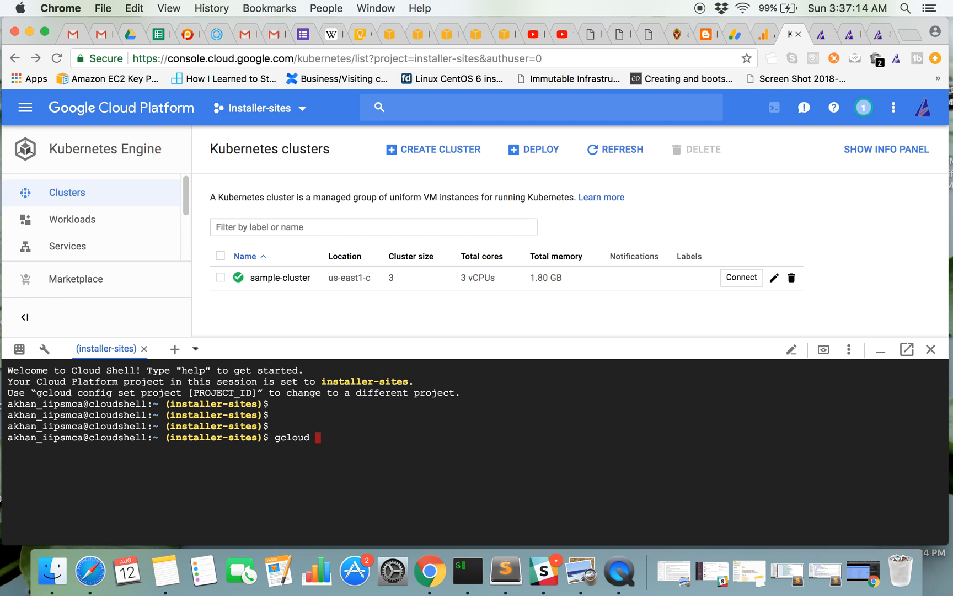
pyautogui.write('con')
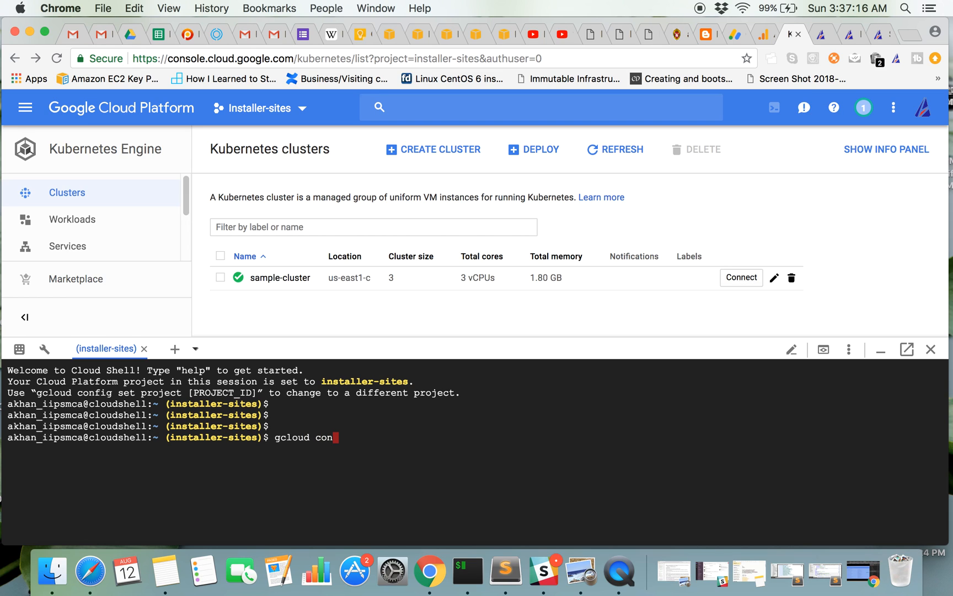
pyautogui.write('ta')
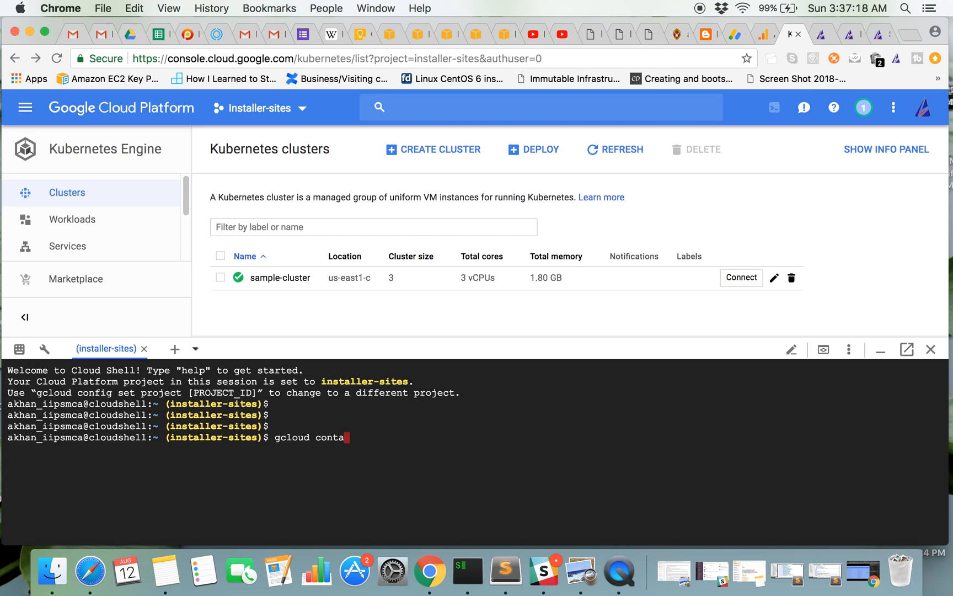
pyautogui.write('iner cluster')
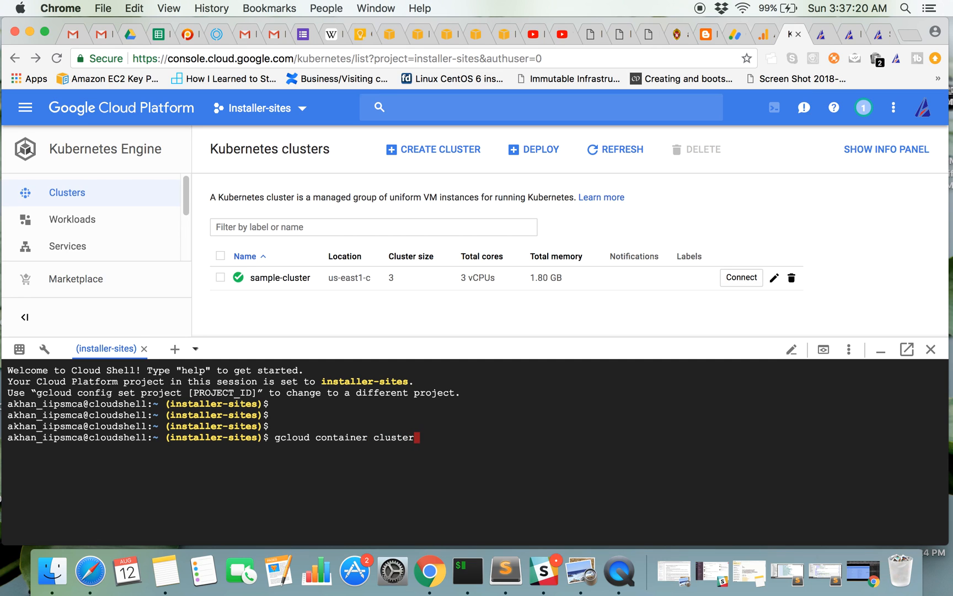
pyautogui.write('s list')
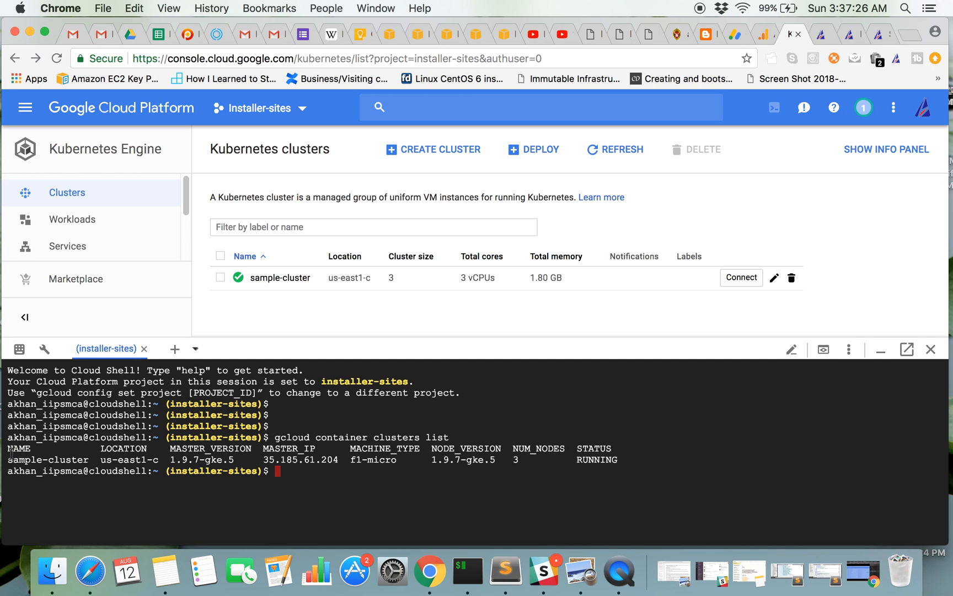
pyautogui.moveTo(9, 459); pyautogui.dragTo(152, 459)
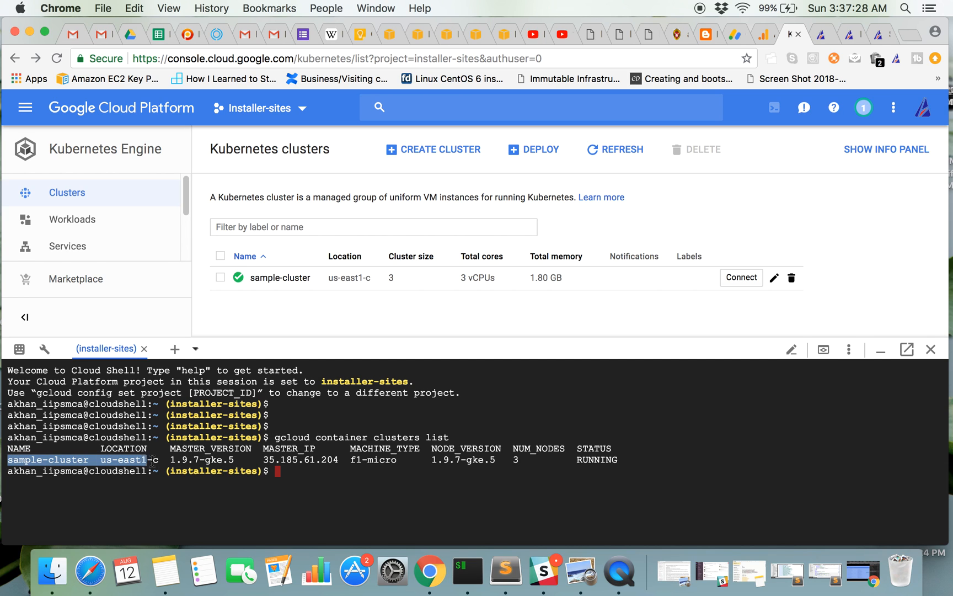
pyautogui.moveTo(152, 459); pyautogui.dragTo(616, 459)
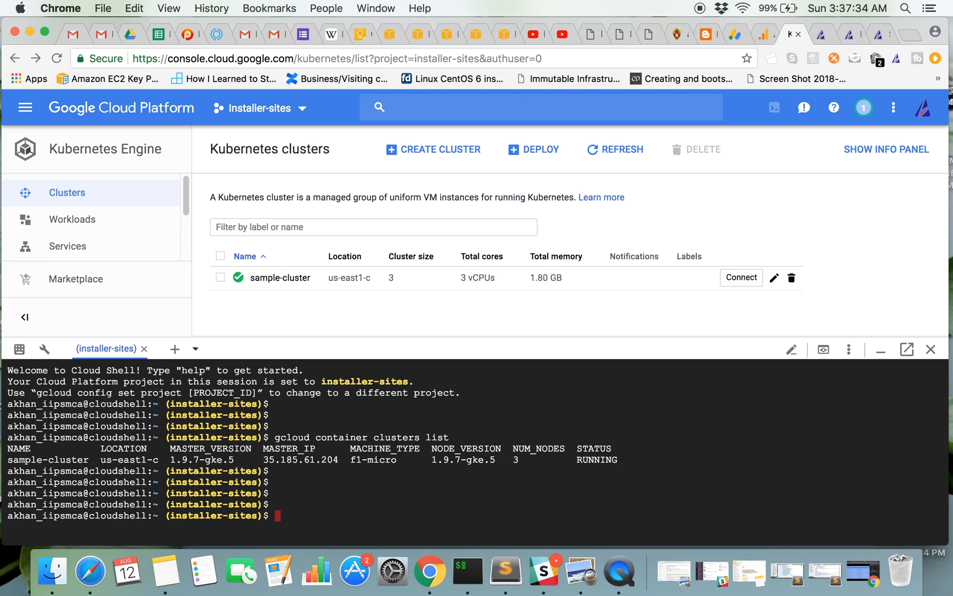
pyautogui.moveTo(740, 278)
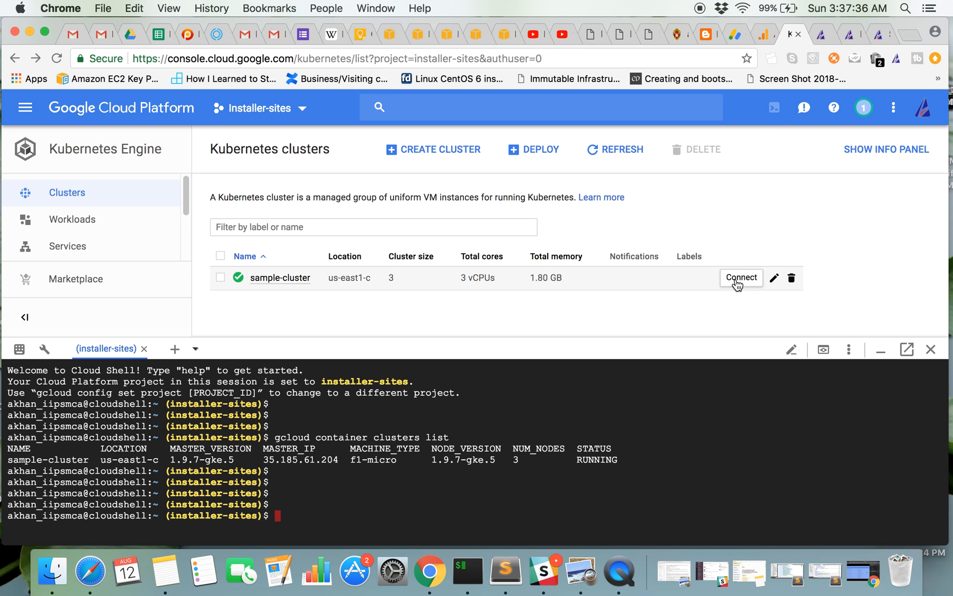
# Run the get-credentials command for sample-cluster in zone us-east1-c from the Connect dialog.
pyautogui.click(740, 278)
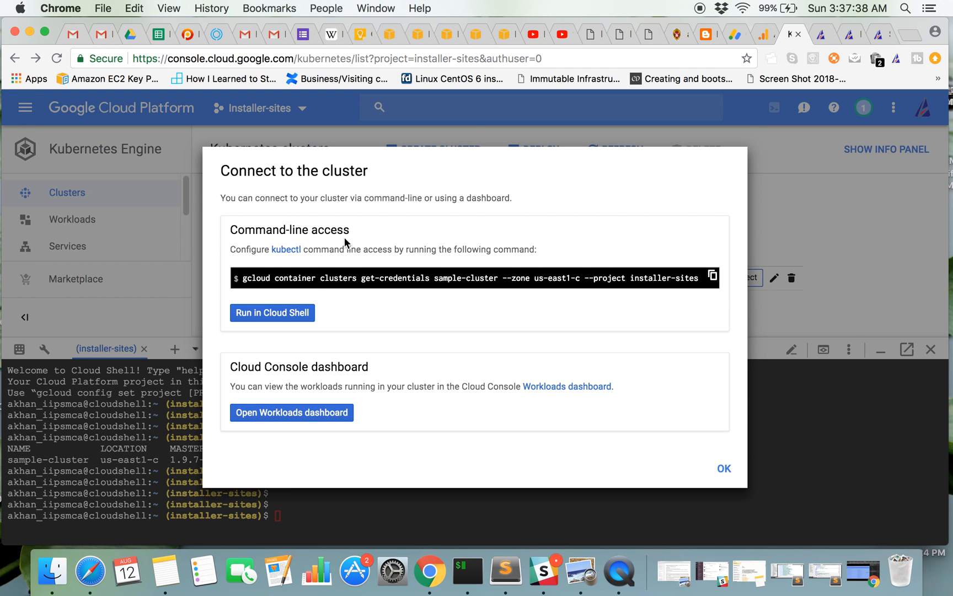
pyautogui.moveTo(473, 269)
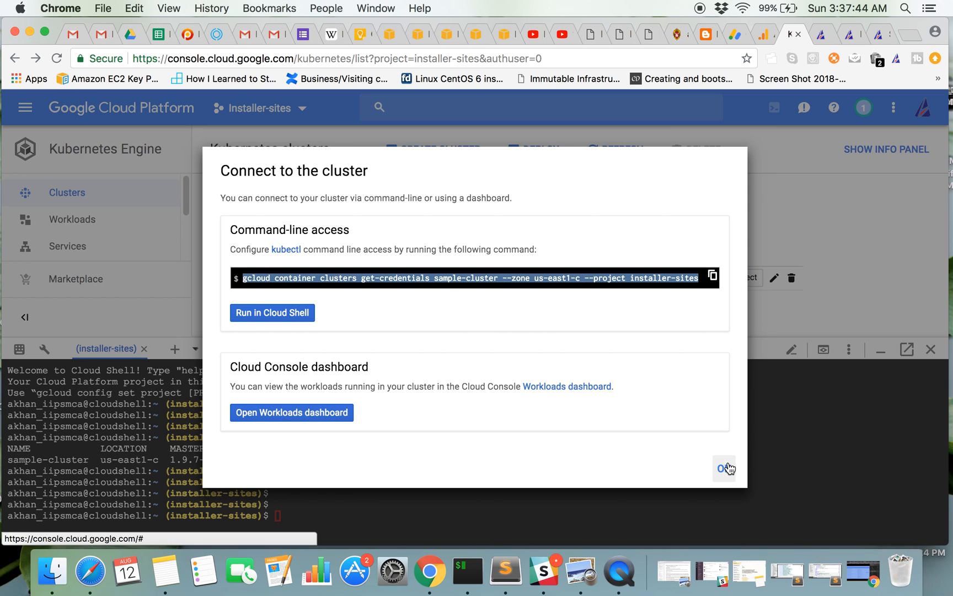
pyautogui.click(724, 468)
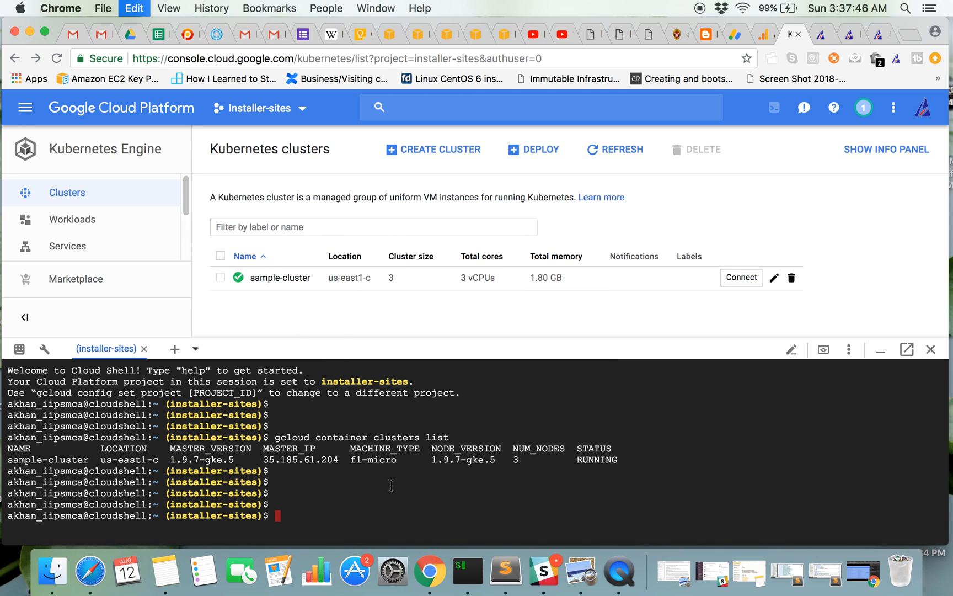
pyautogui.write('gcloud container clusters get-credentials sample-cluster --zone us-east1-c --project installer-sites')
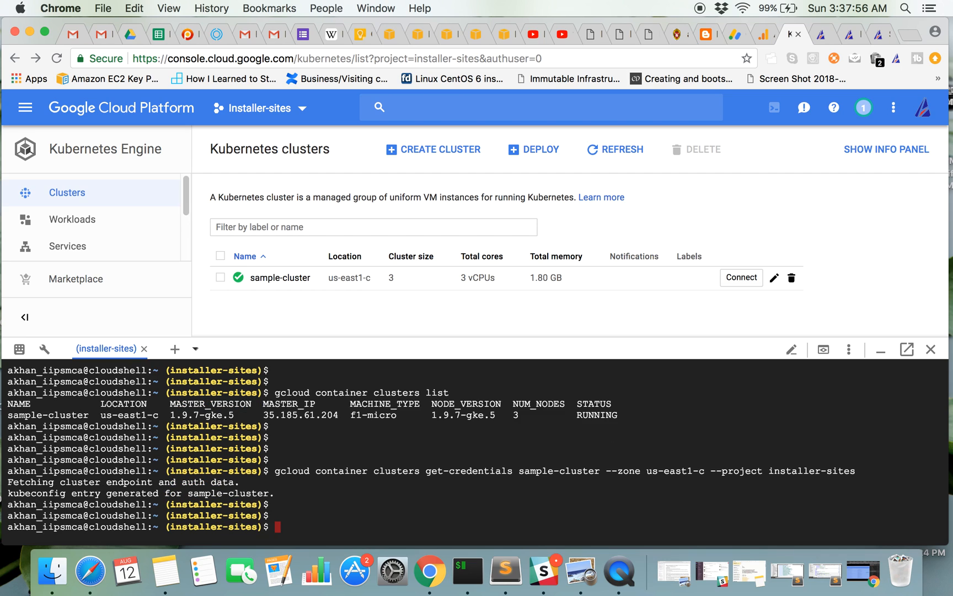
# Run 'kubectl get nodes' to list the three Ready nodes.
pyautogui.write('kubectl get')
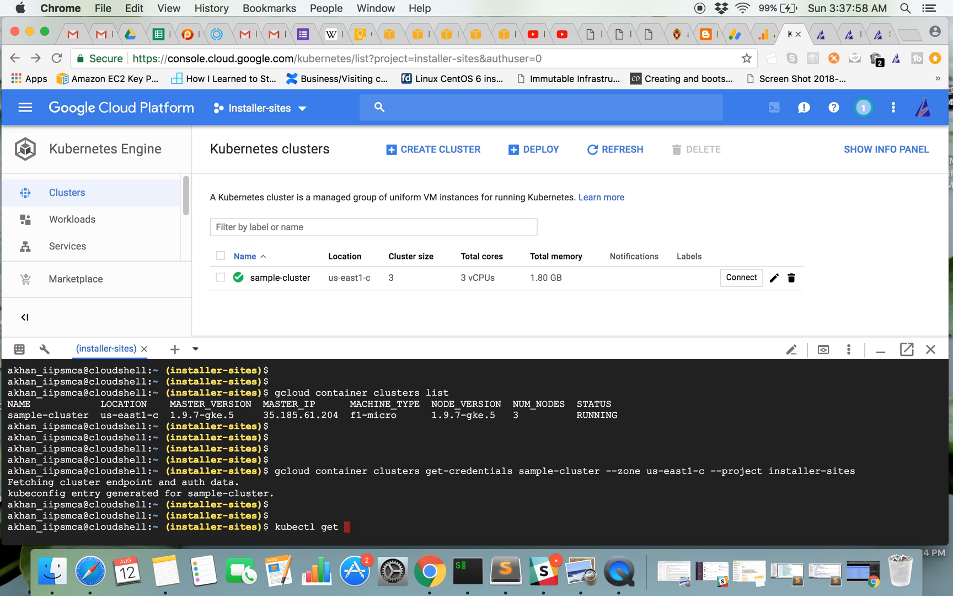
pyautogui.write('nodes')
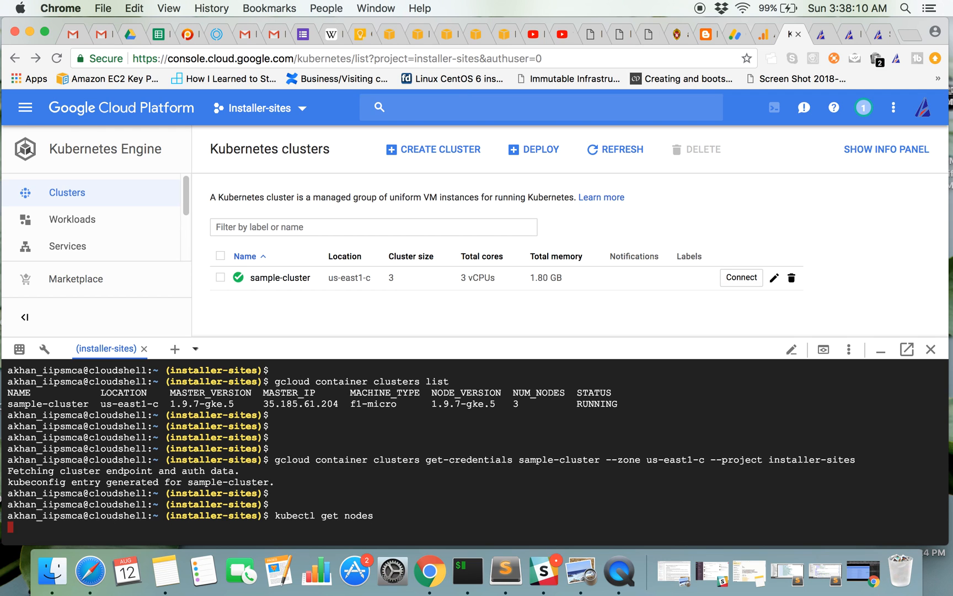
pyautogui.scroll(-3)
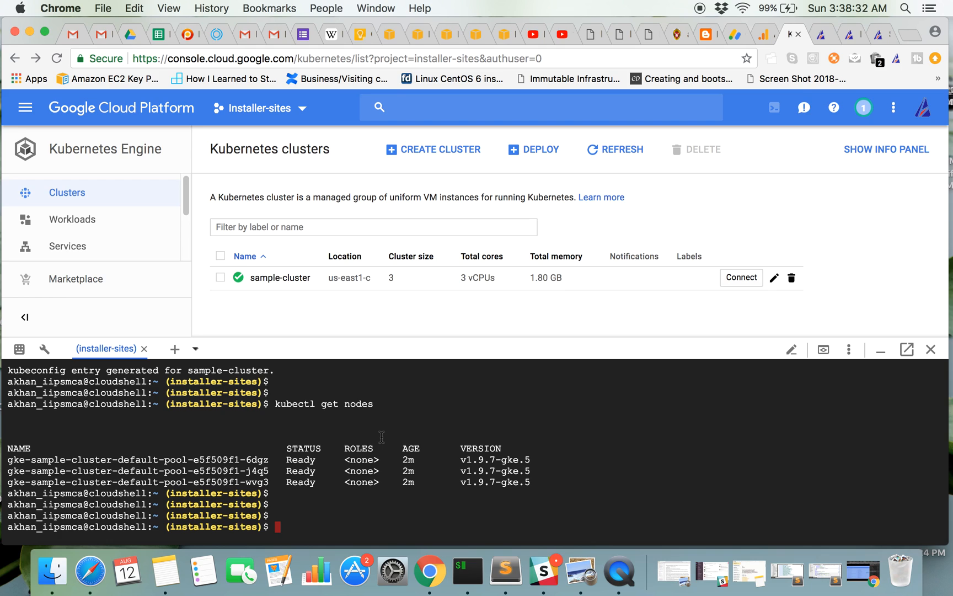
pyautogui.moveTo(327, 492)
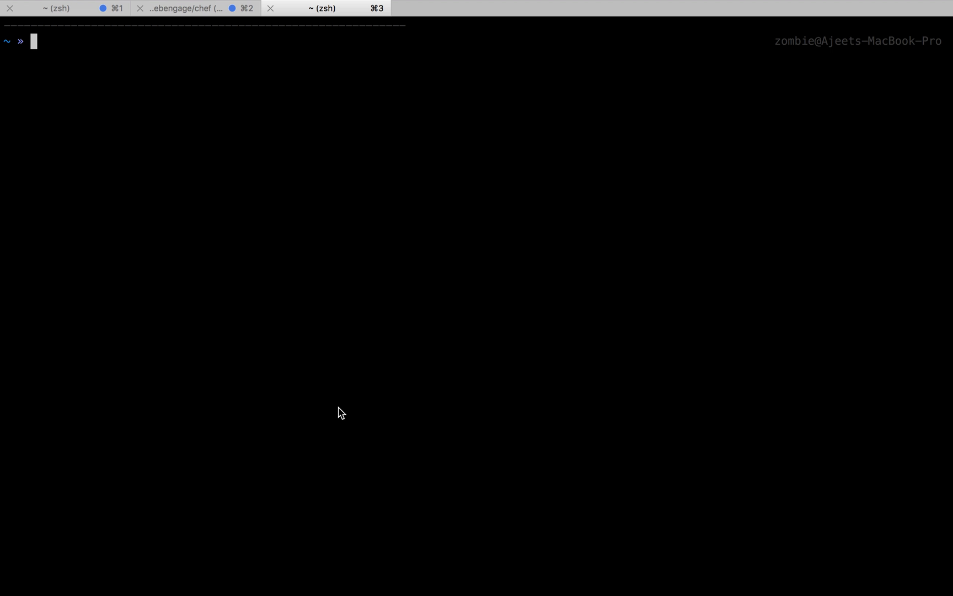
# Run 'kubectl proxy' locally and select the printed 127.0.0.1:8001 address.
pyautogui.write('kube')
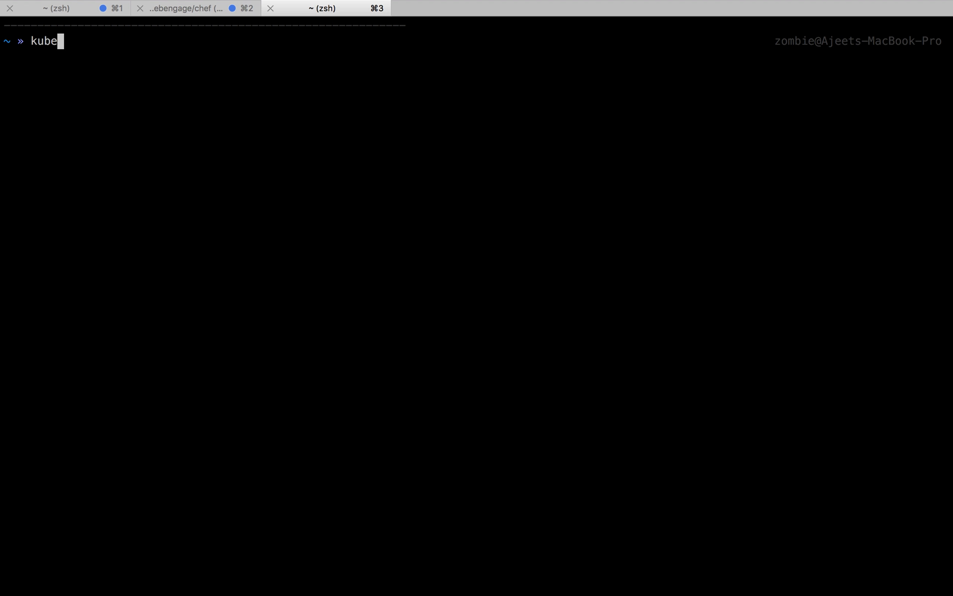
pyautogui.write('ctl proxy')
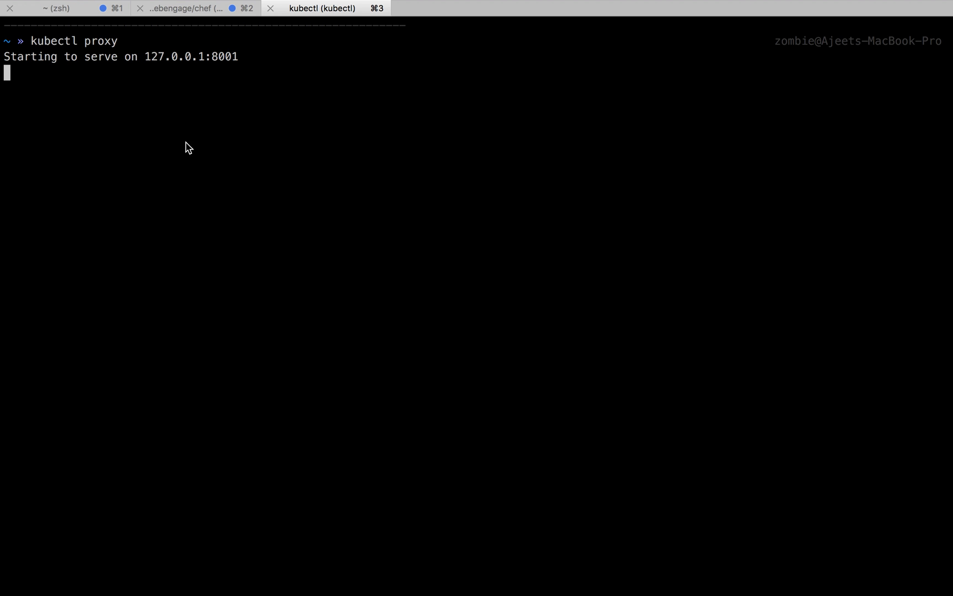
pyautogui.doubleClick(170, 56)
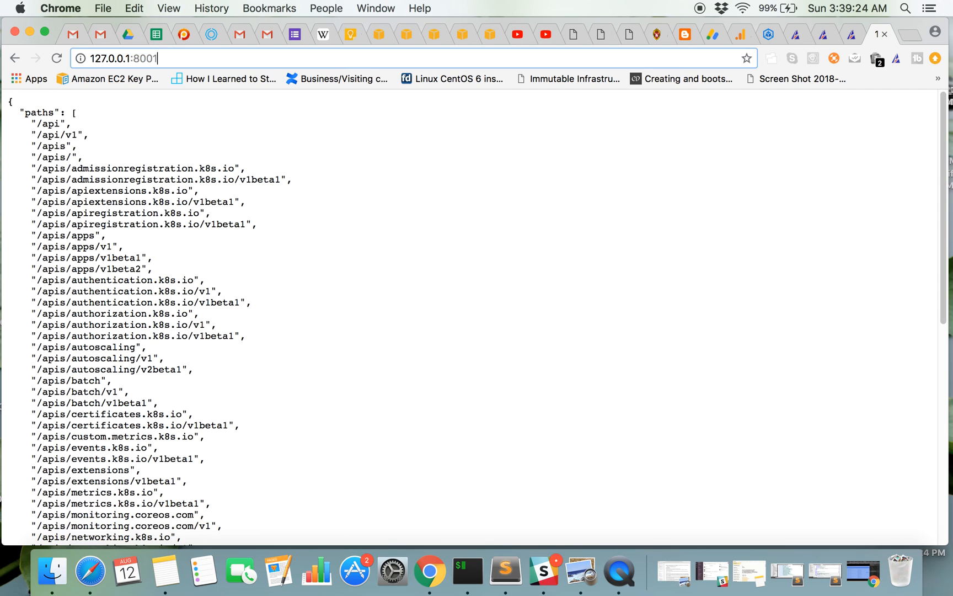
# Load 127.0.0.1:8001/ui and choose Kubeconfig sign-in on the Dashboard login page.
pyautogui.write('/ui')
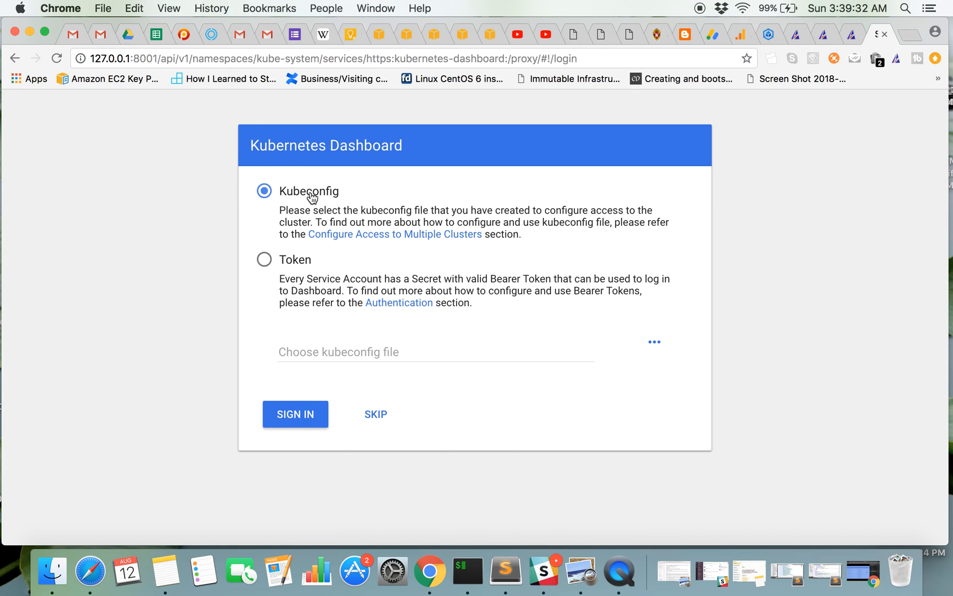
pyautogui.click(263, 259)
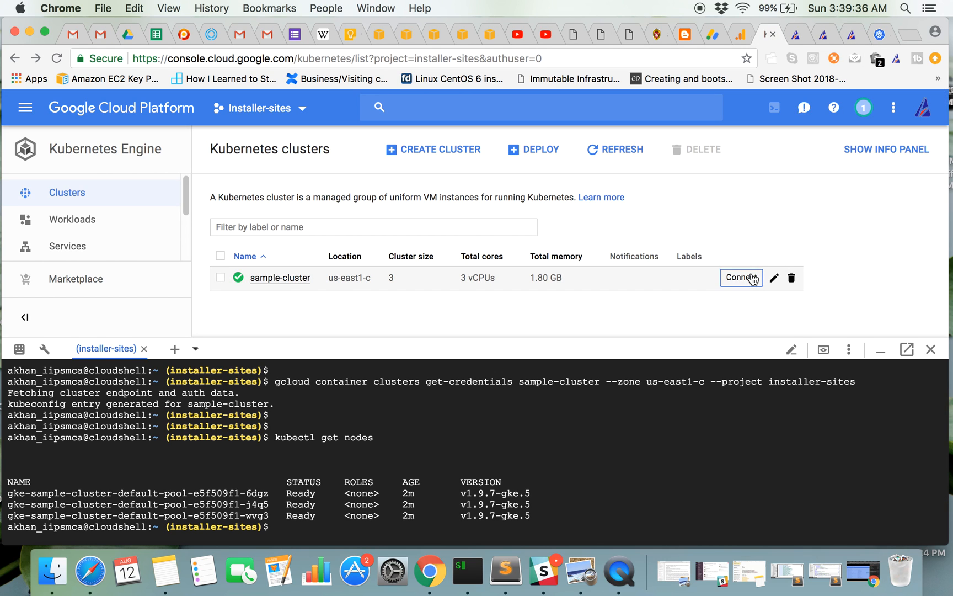
# Review the Connect dialog, then go to sample-cluster's details page.
pyautogui.click(739, 278)
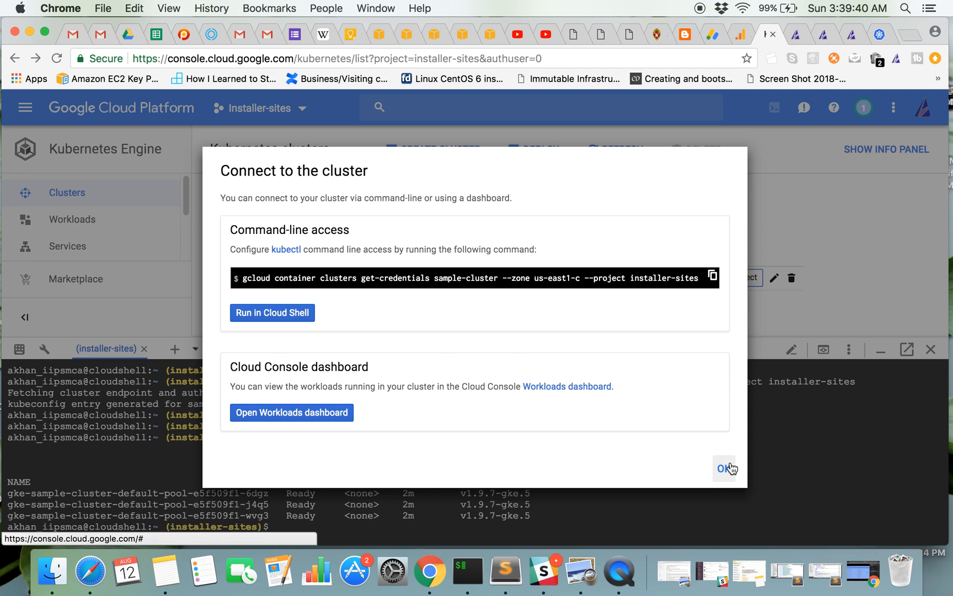
pyautogui.click(724, 469)
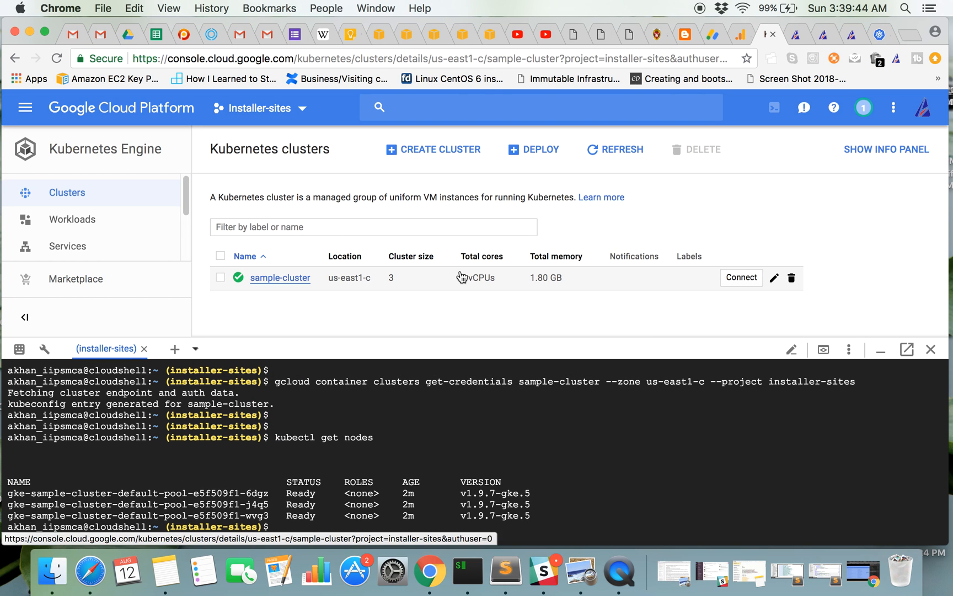
pyautogui.click(279, 277)
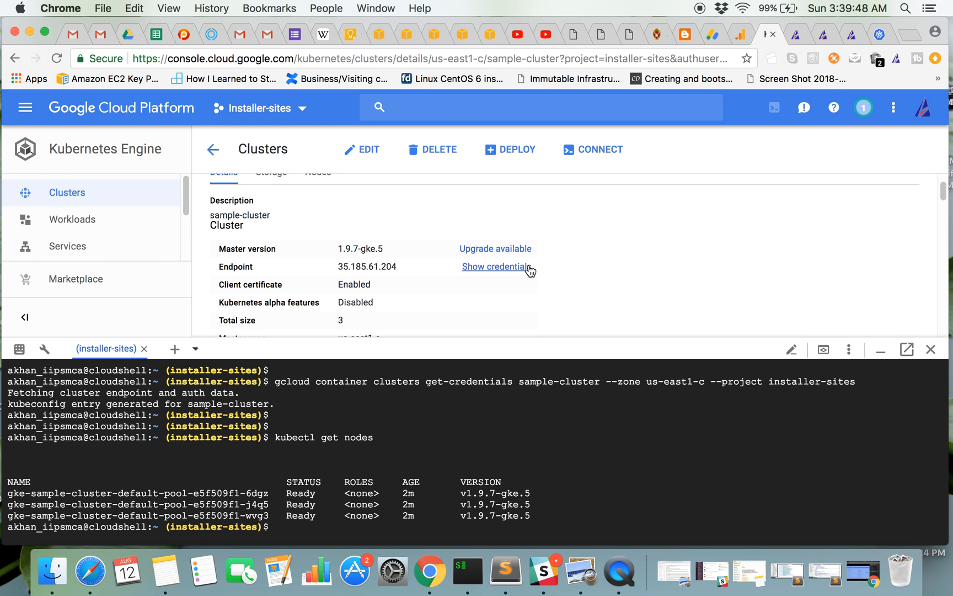
pyautogui.click(494, 266)
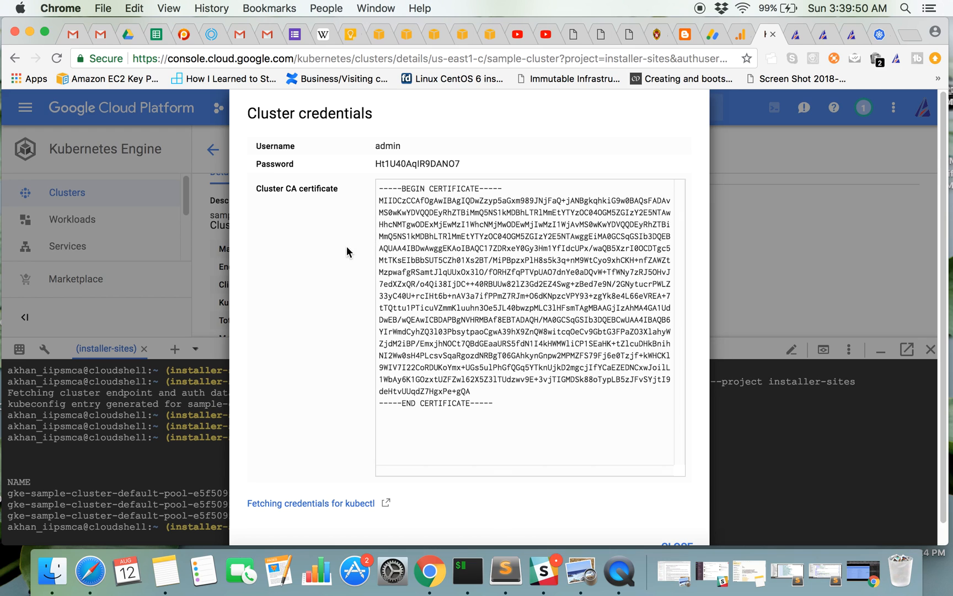
pyautogui.moveTo(350, 519)
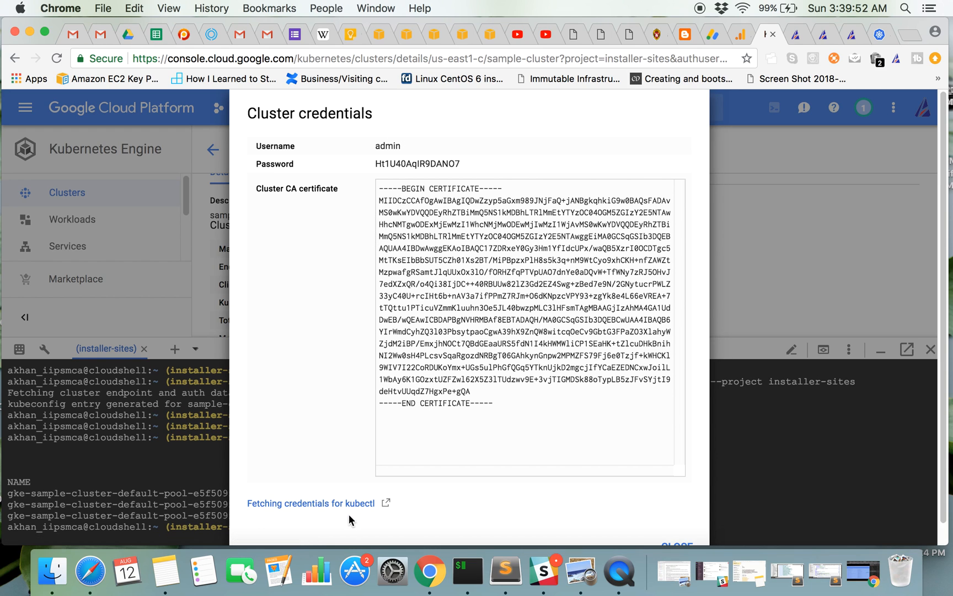
pyautogui.moveTo(479, 271)
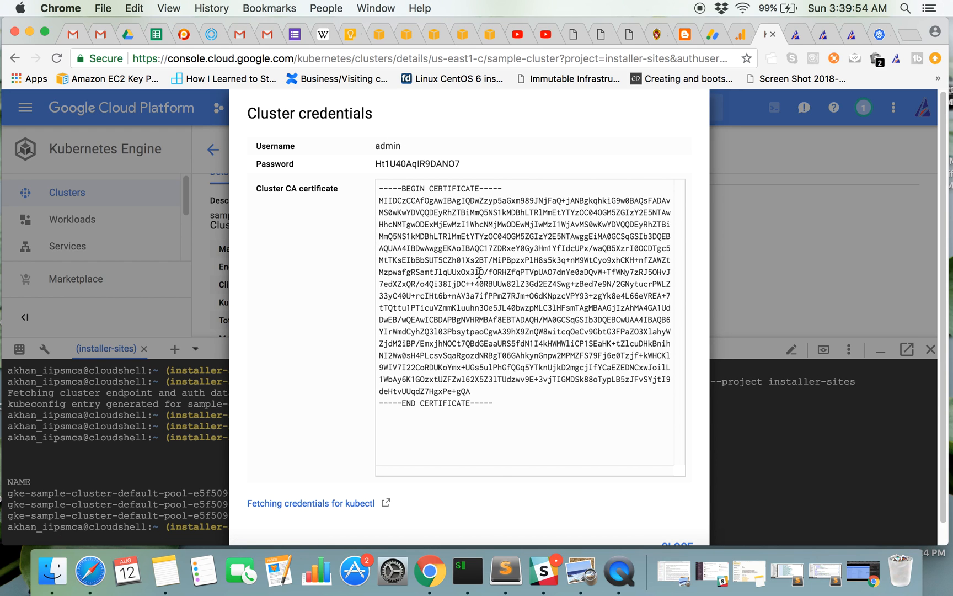
pyautogui.moveTo(374, 394)
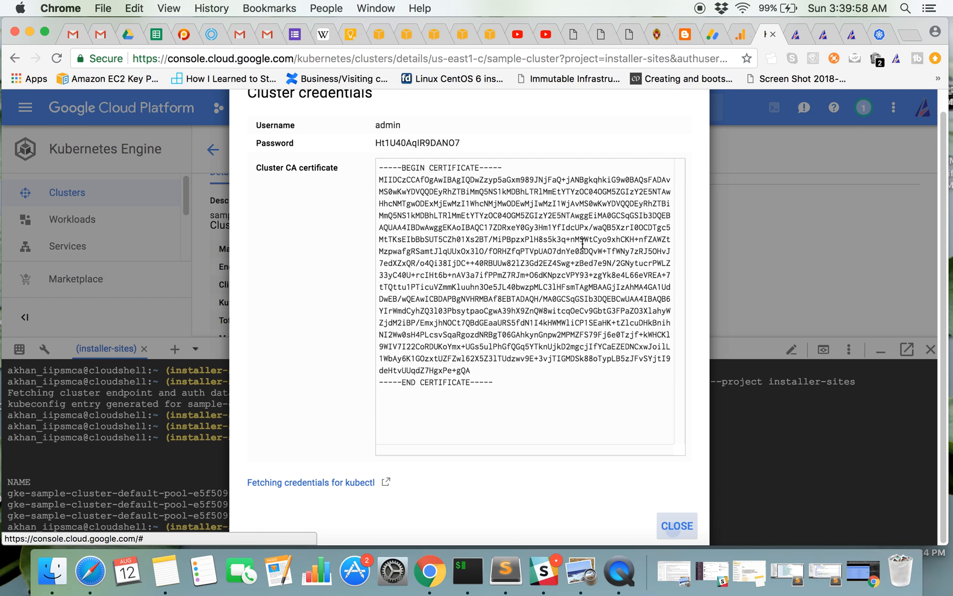
pyautogui.click(676, 526)
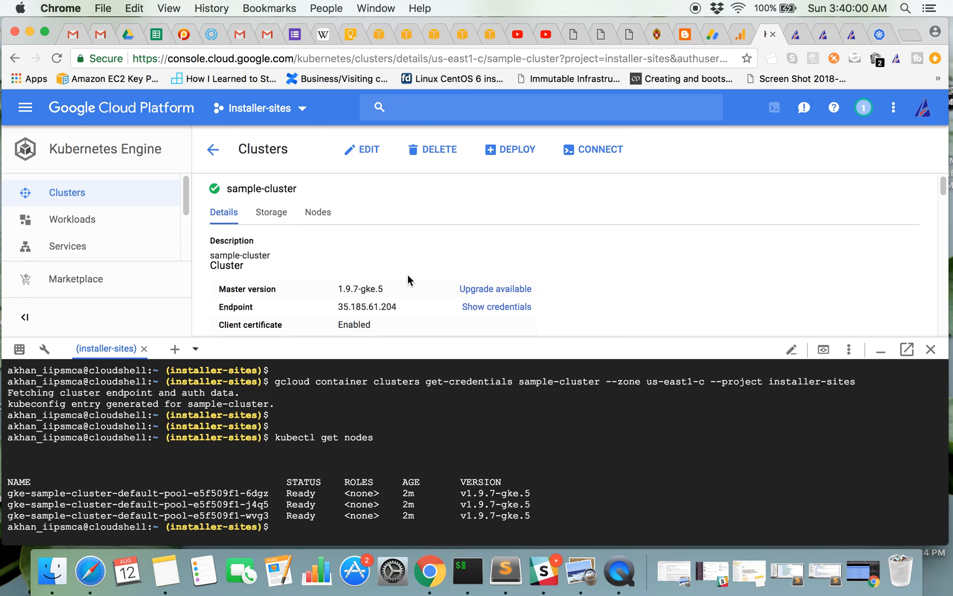